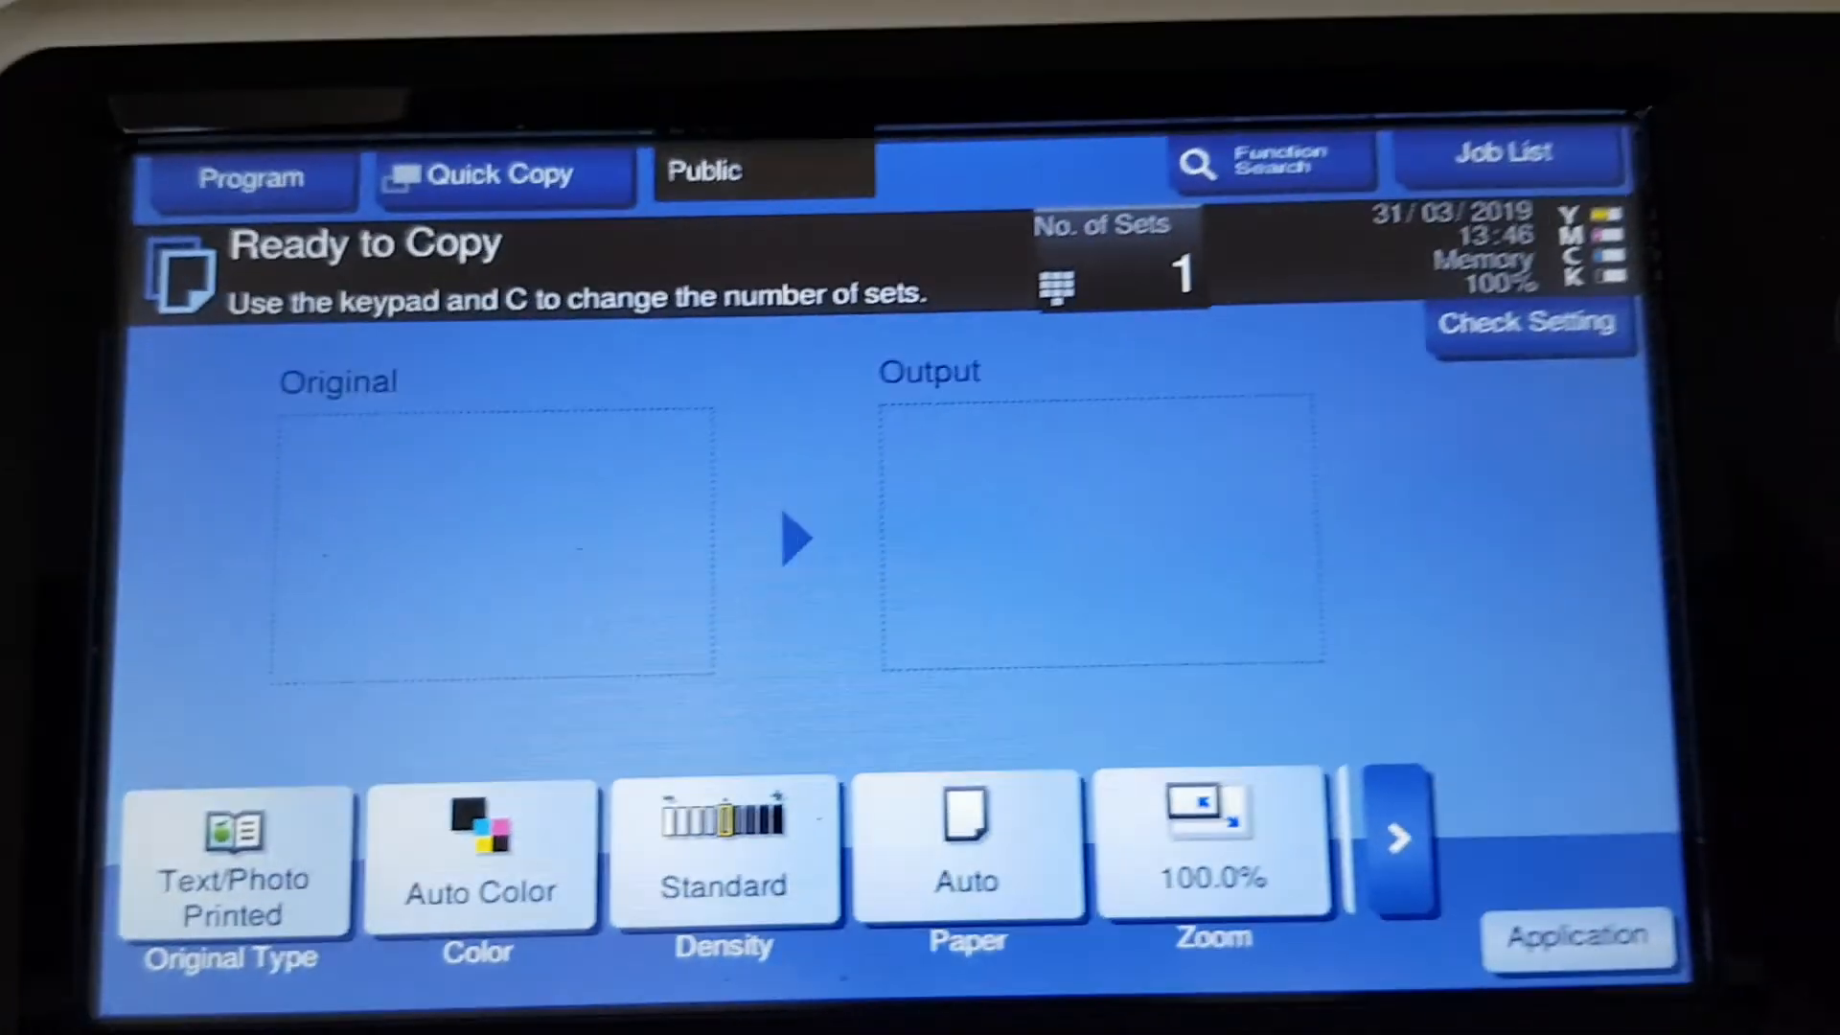
Set the copy to Black, A4 paper from tray 1, and the 70.7% A3>A4 reduction zoom.
left_click(480, 845)
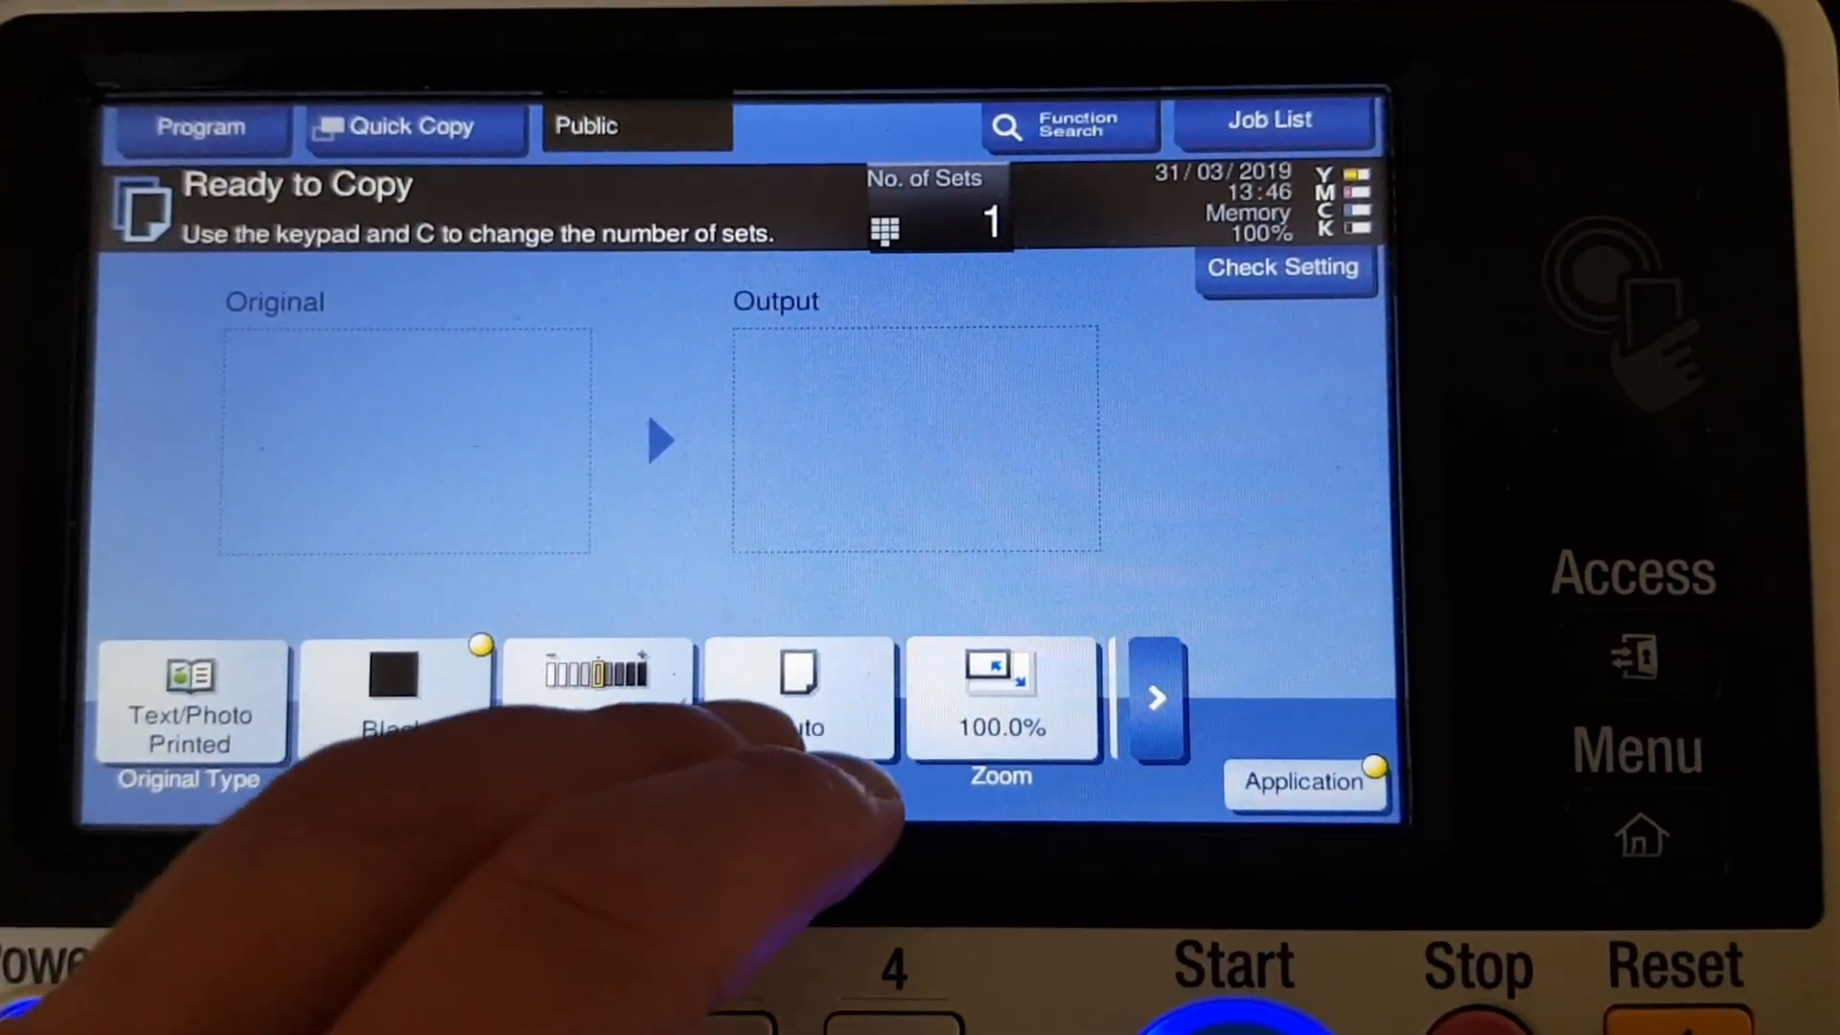
left_click(801, 697)
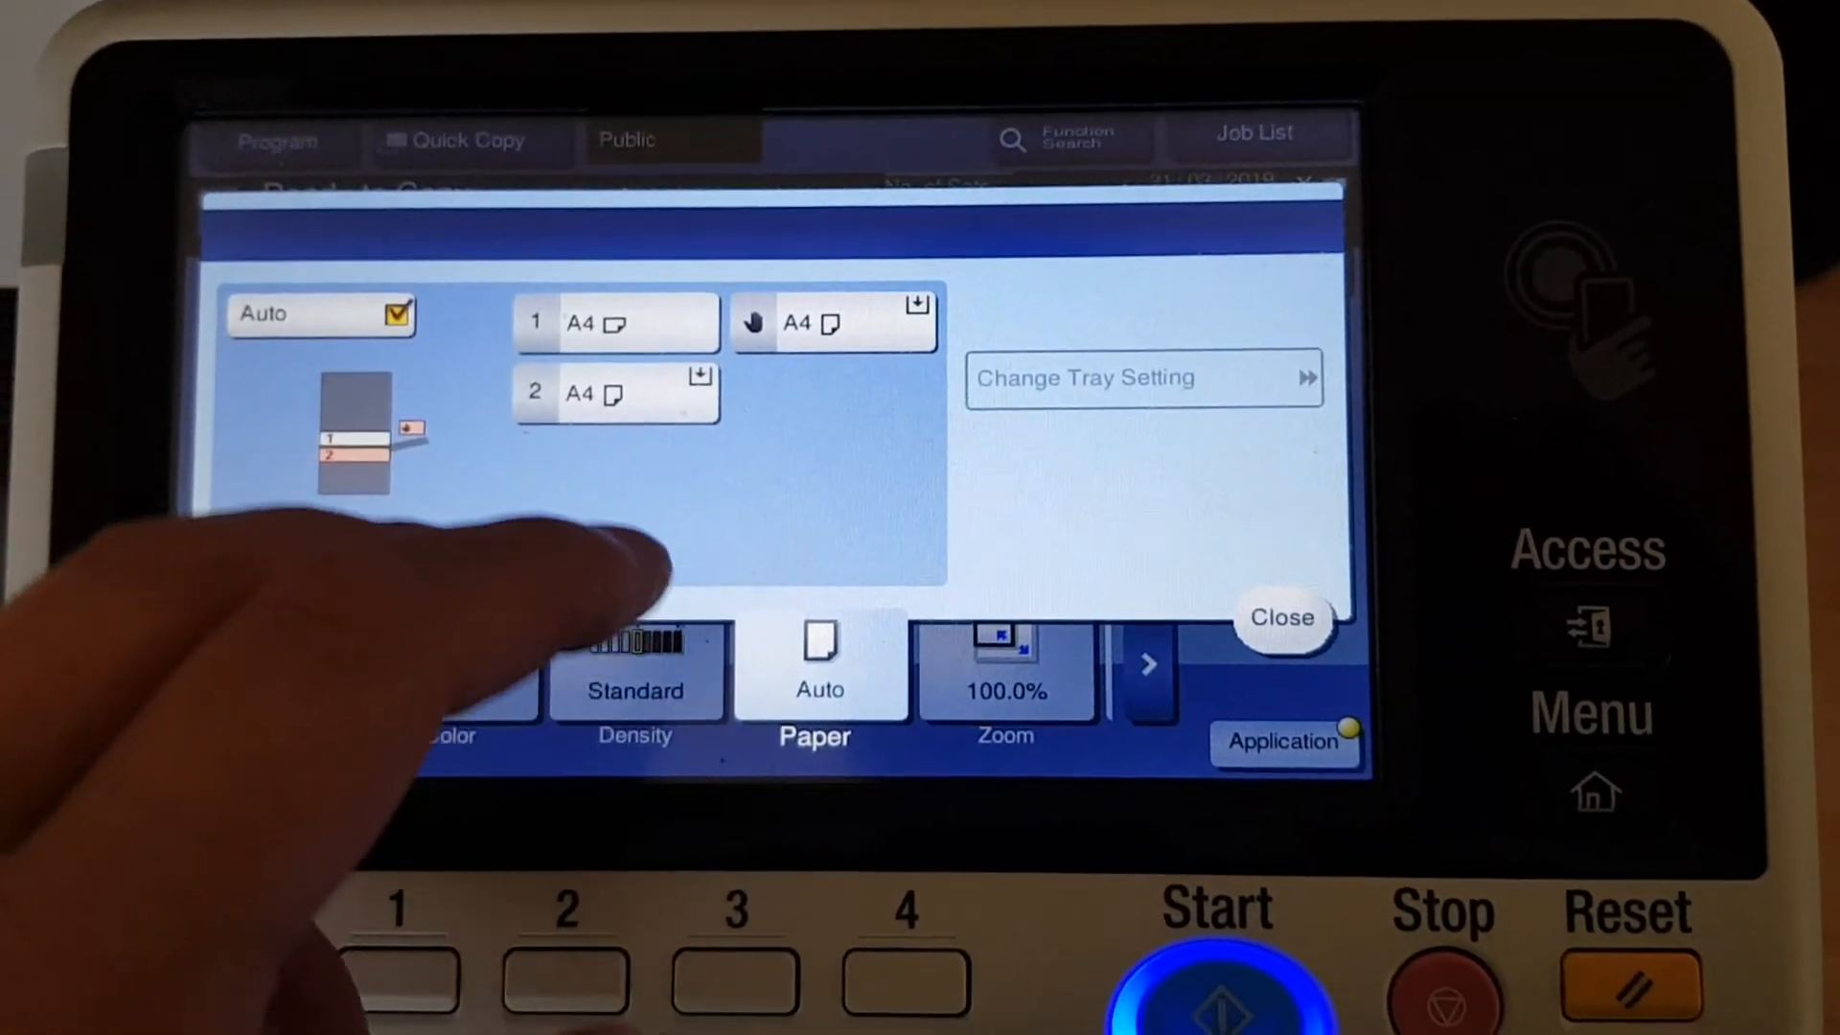
left_click(1281, 619)
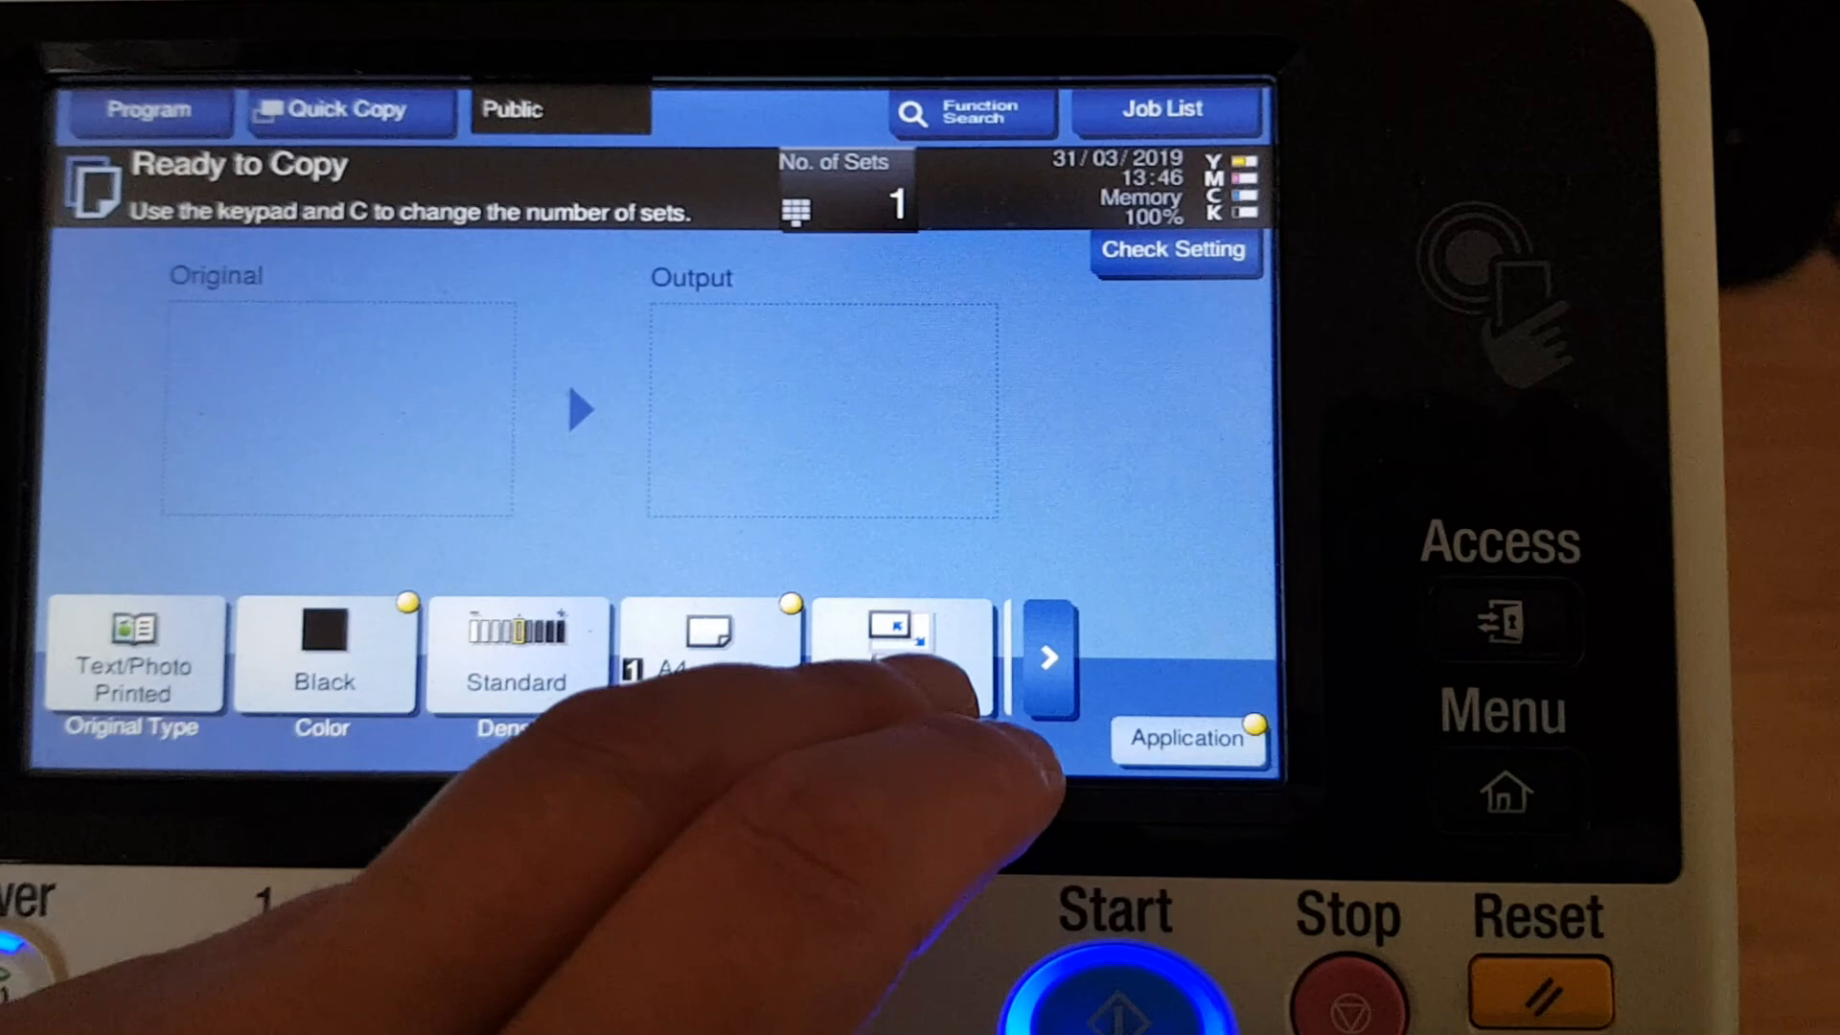
left_click(897, 652)
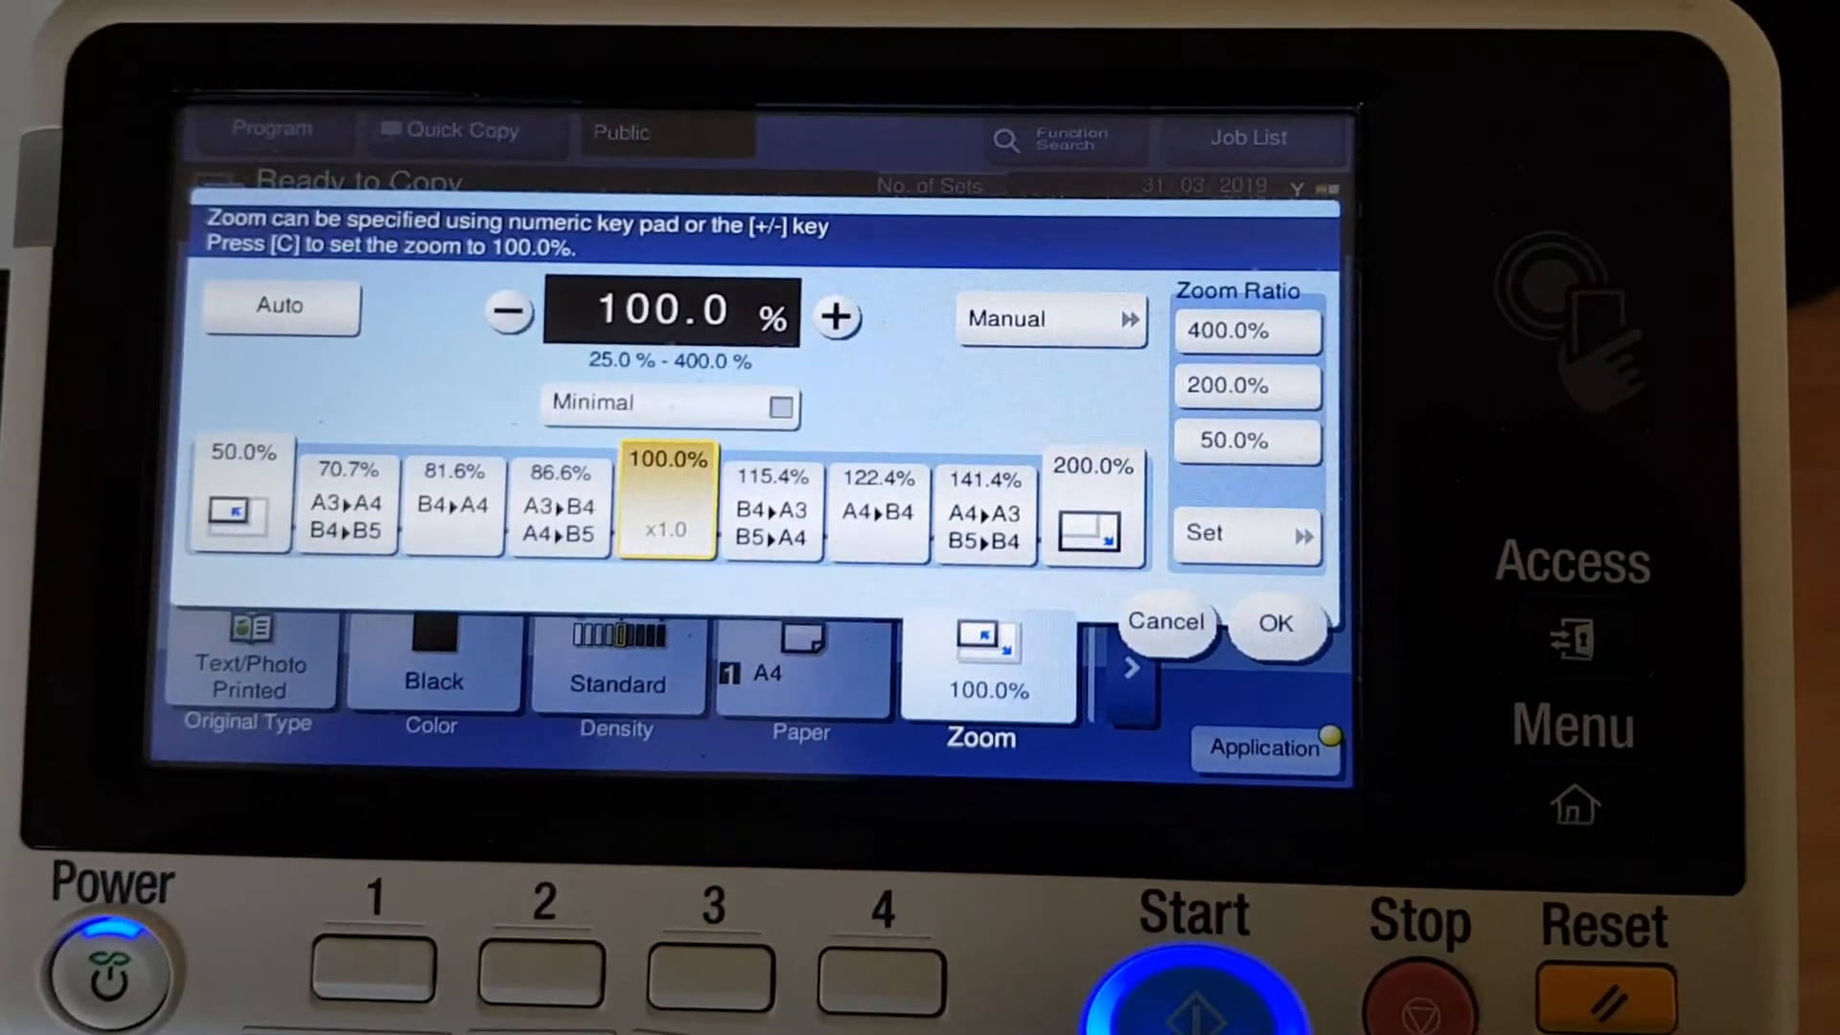
left_click(347, 500)
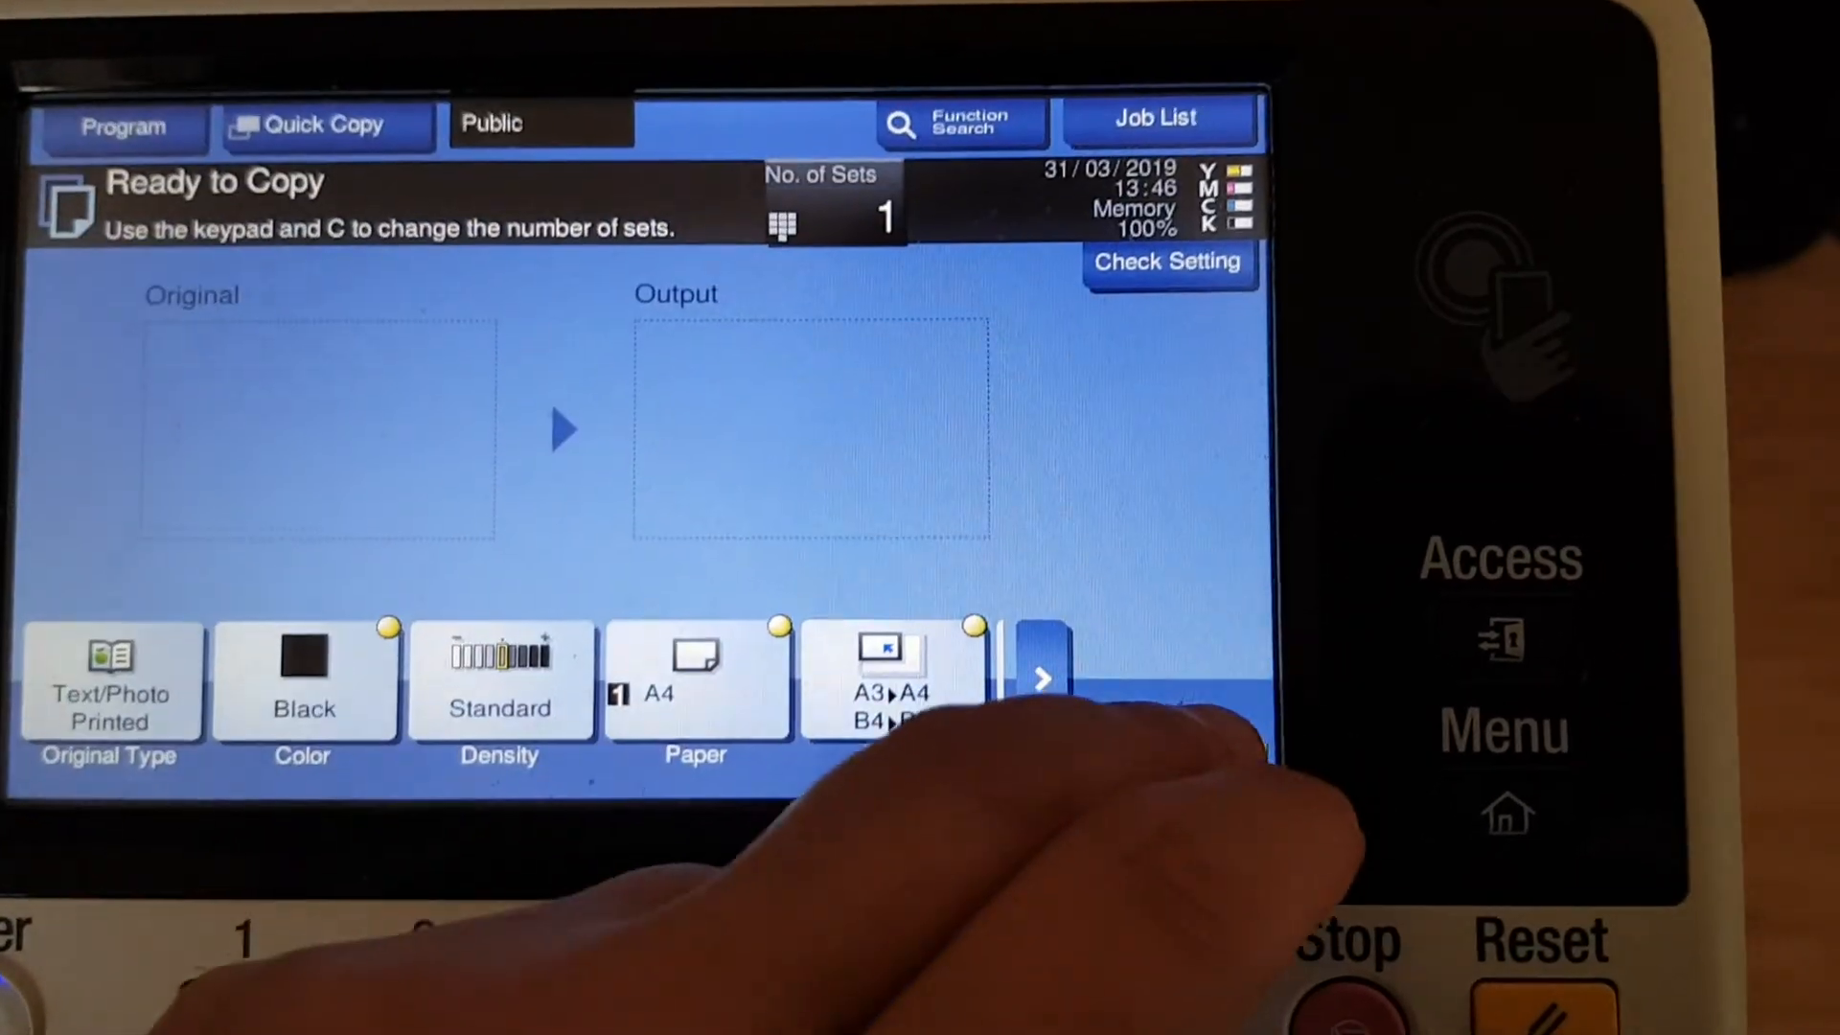
Under Quality/Density, enable Bkgd. Removal and raise Text Enhancement to +4.
left_click(1039, 678)
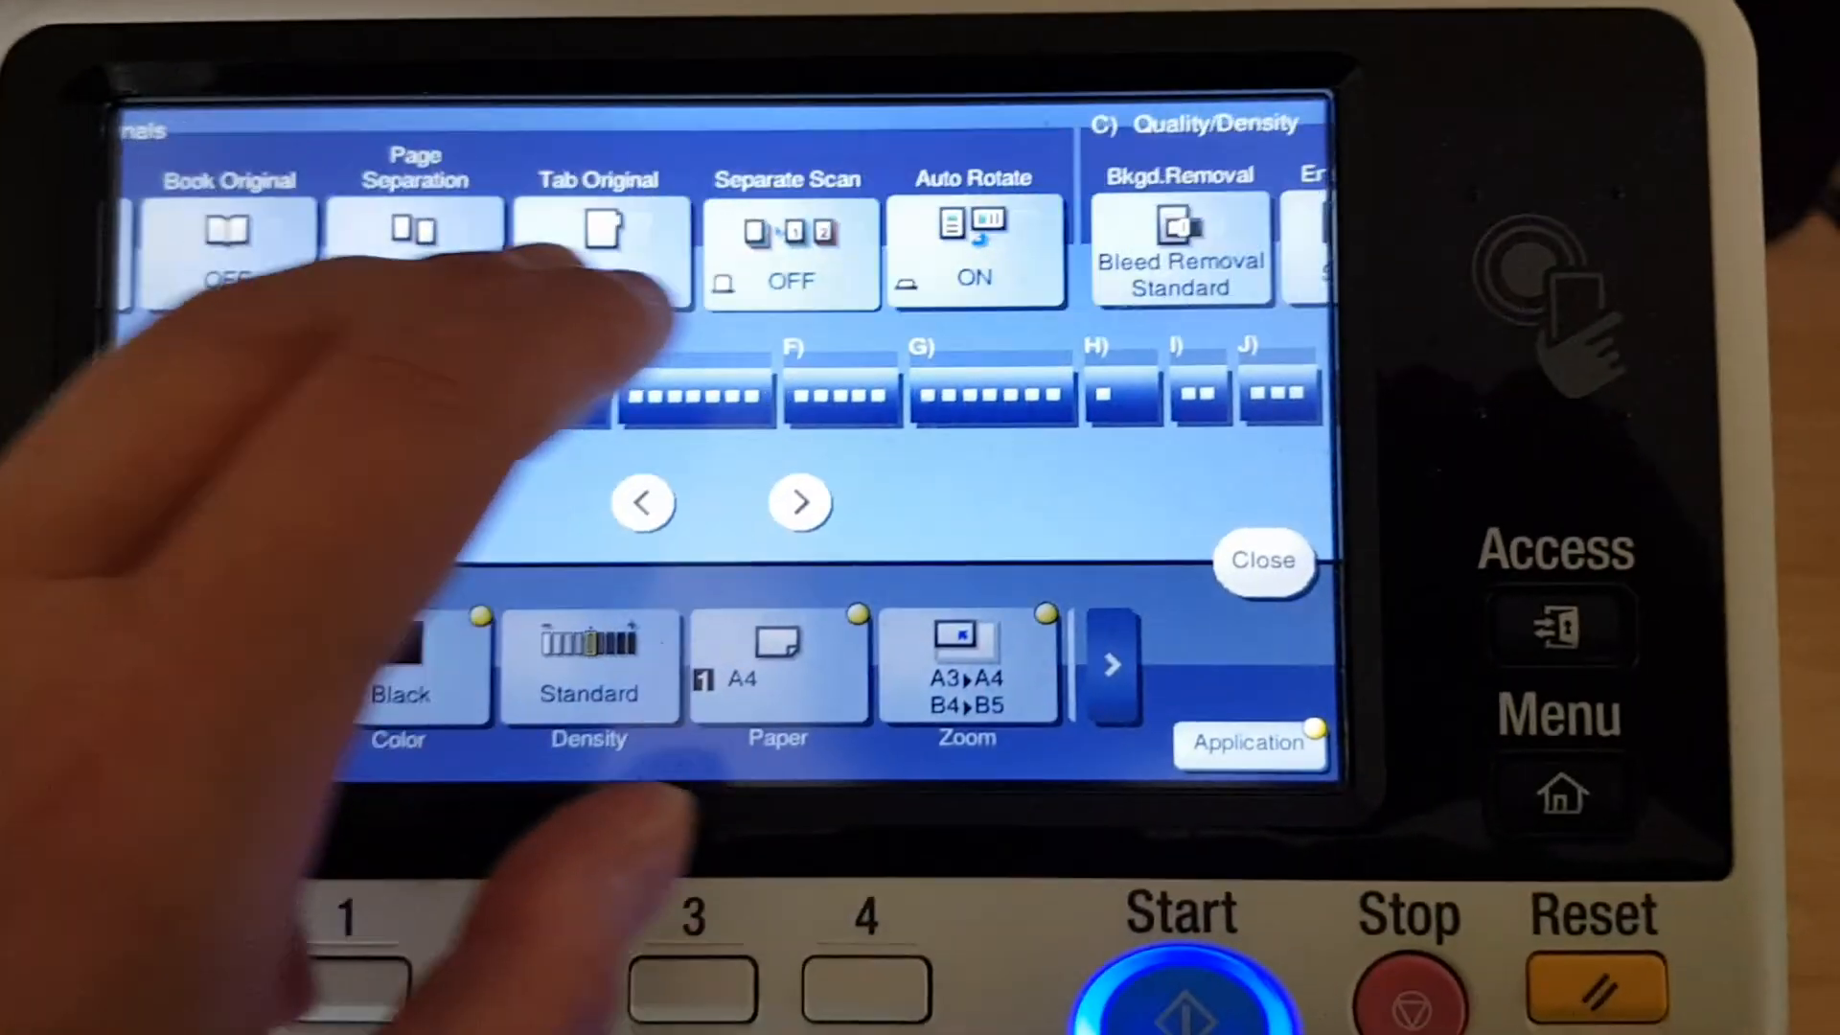
left_click(800, 502)
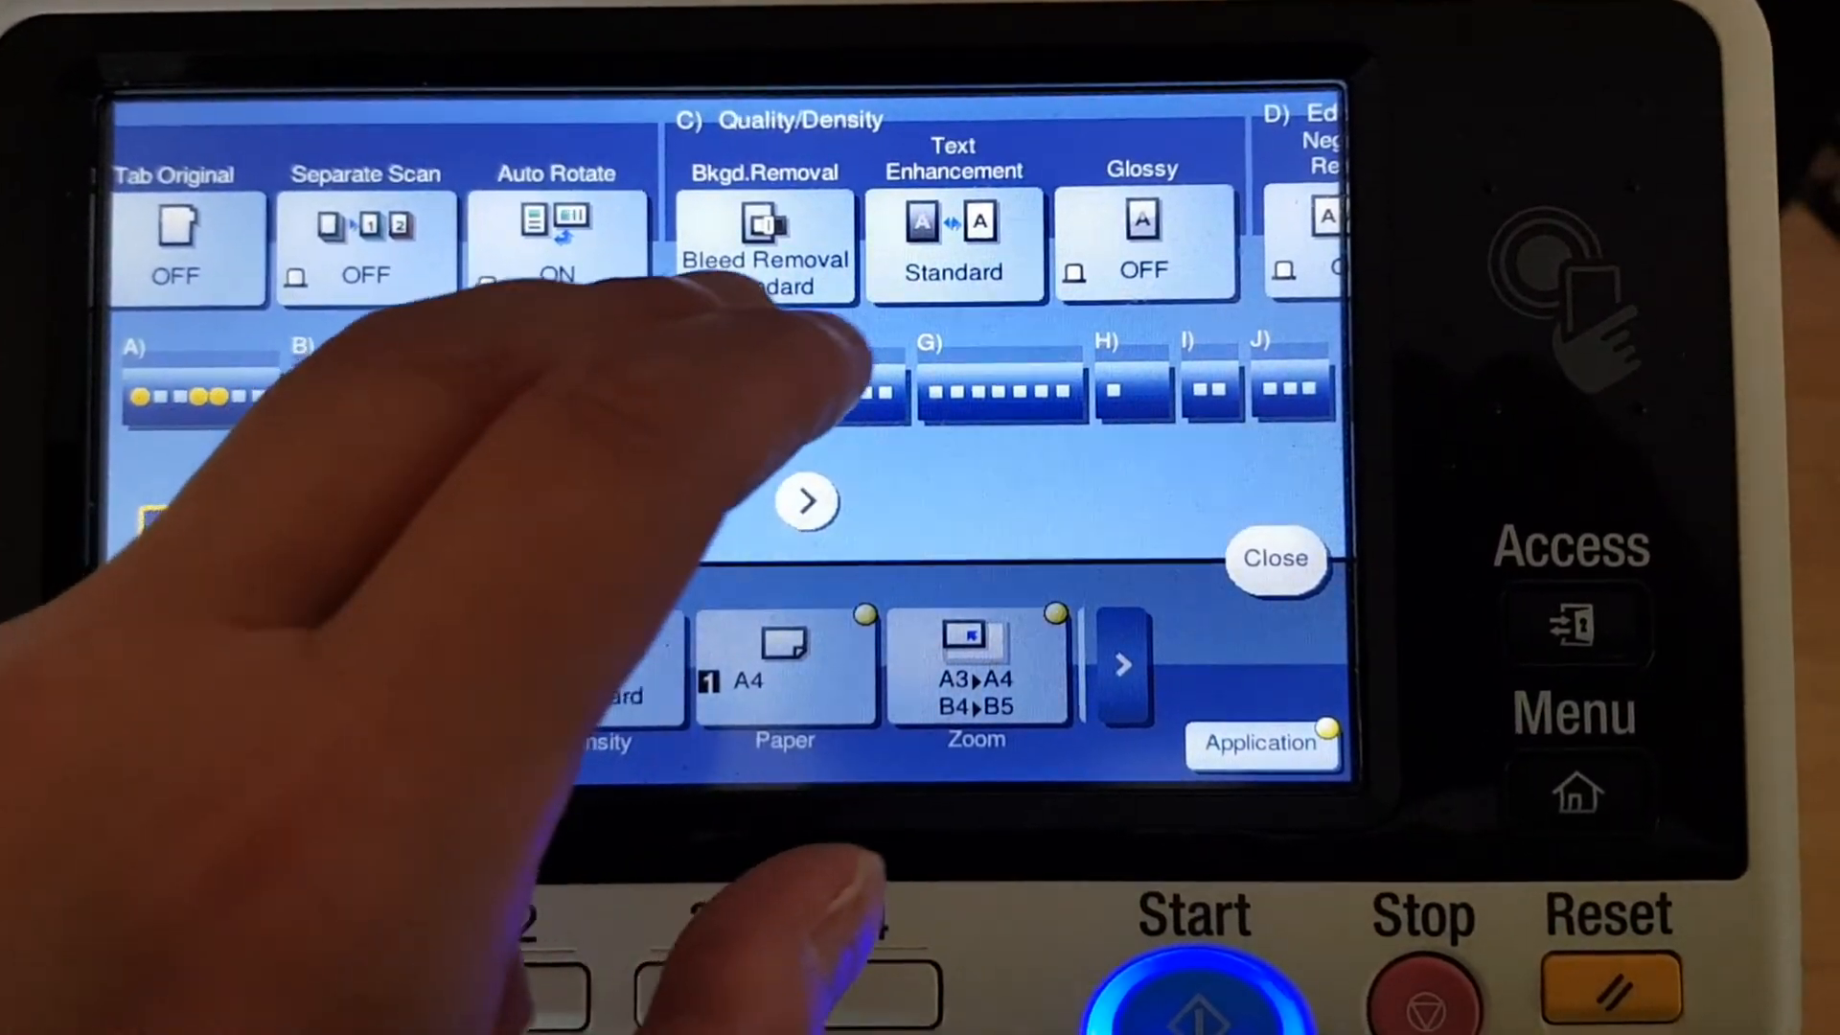
left_click(763, 247)
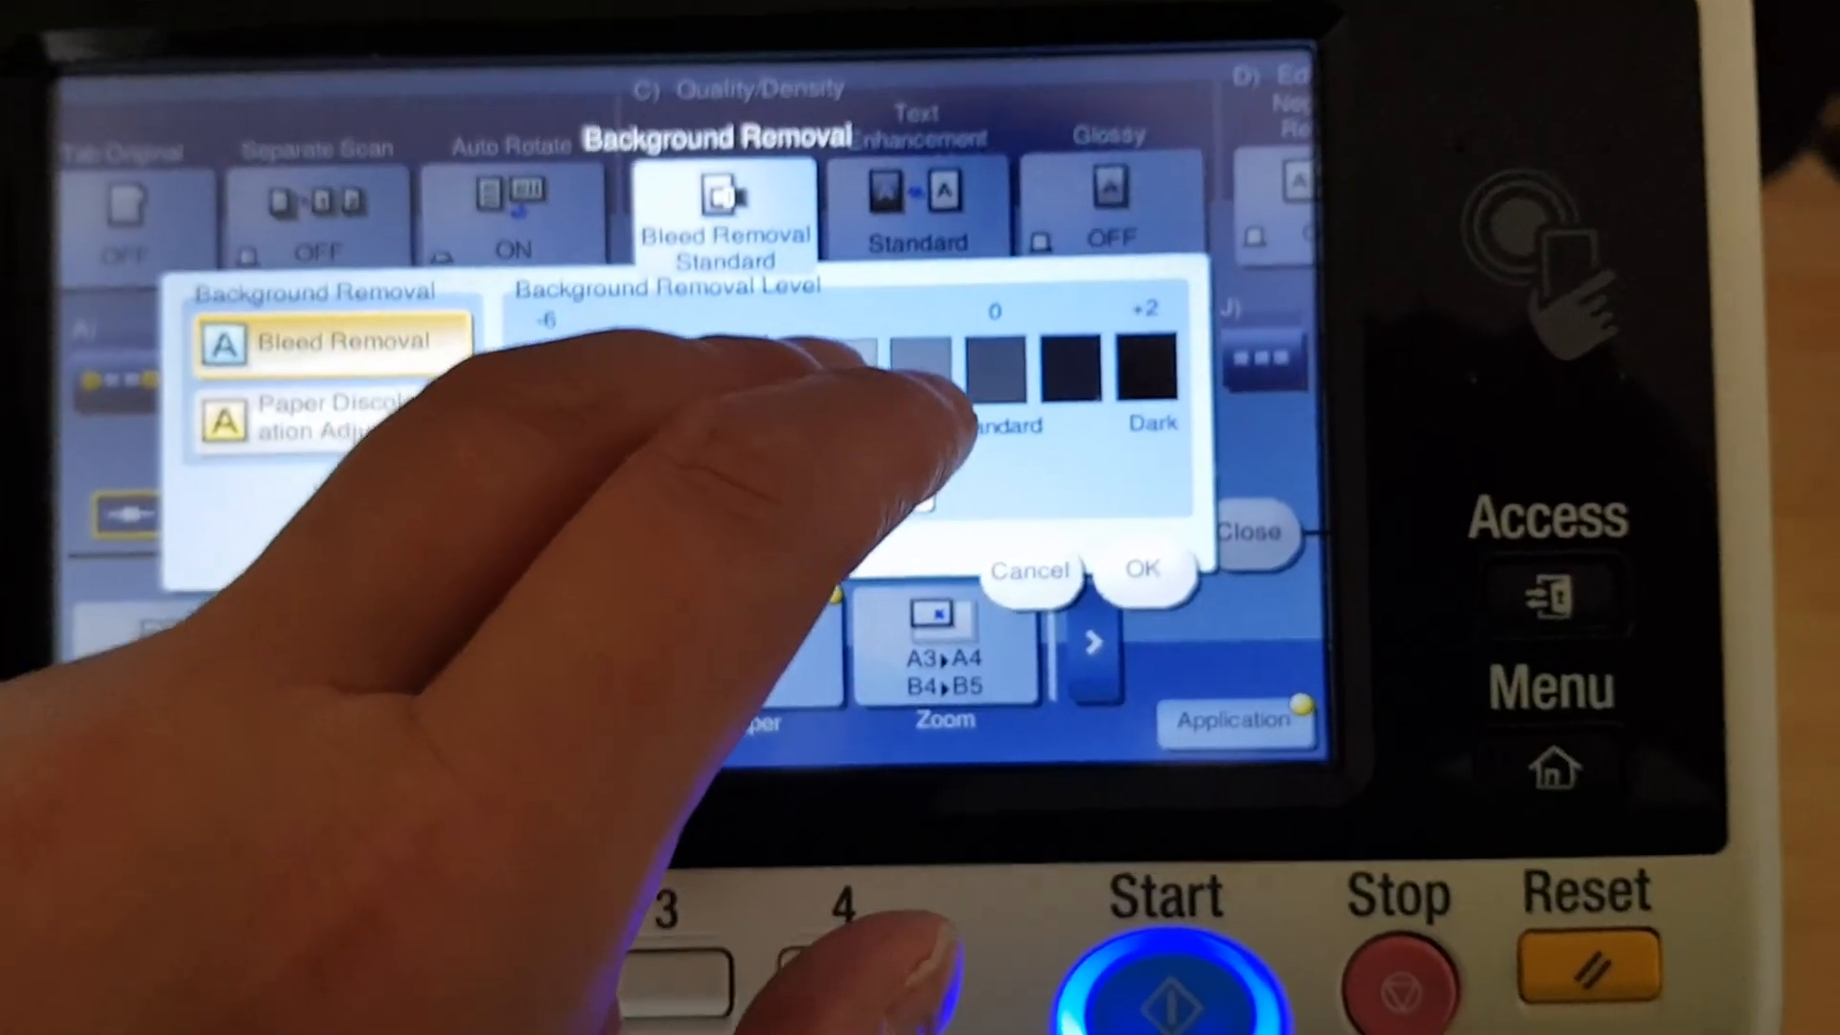
left_click(1140, 573)
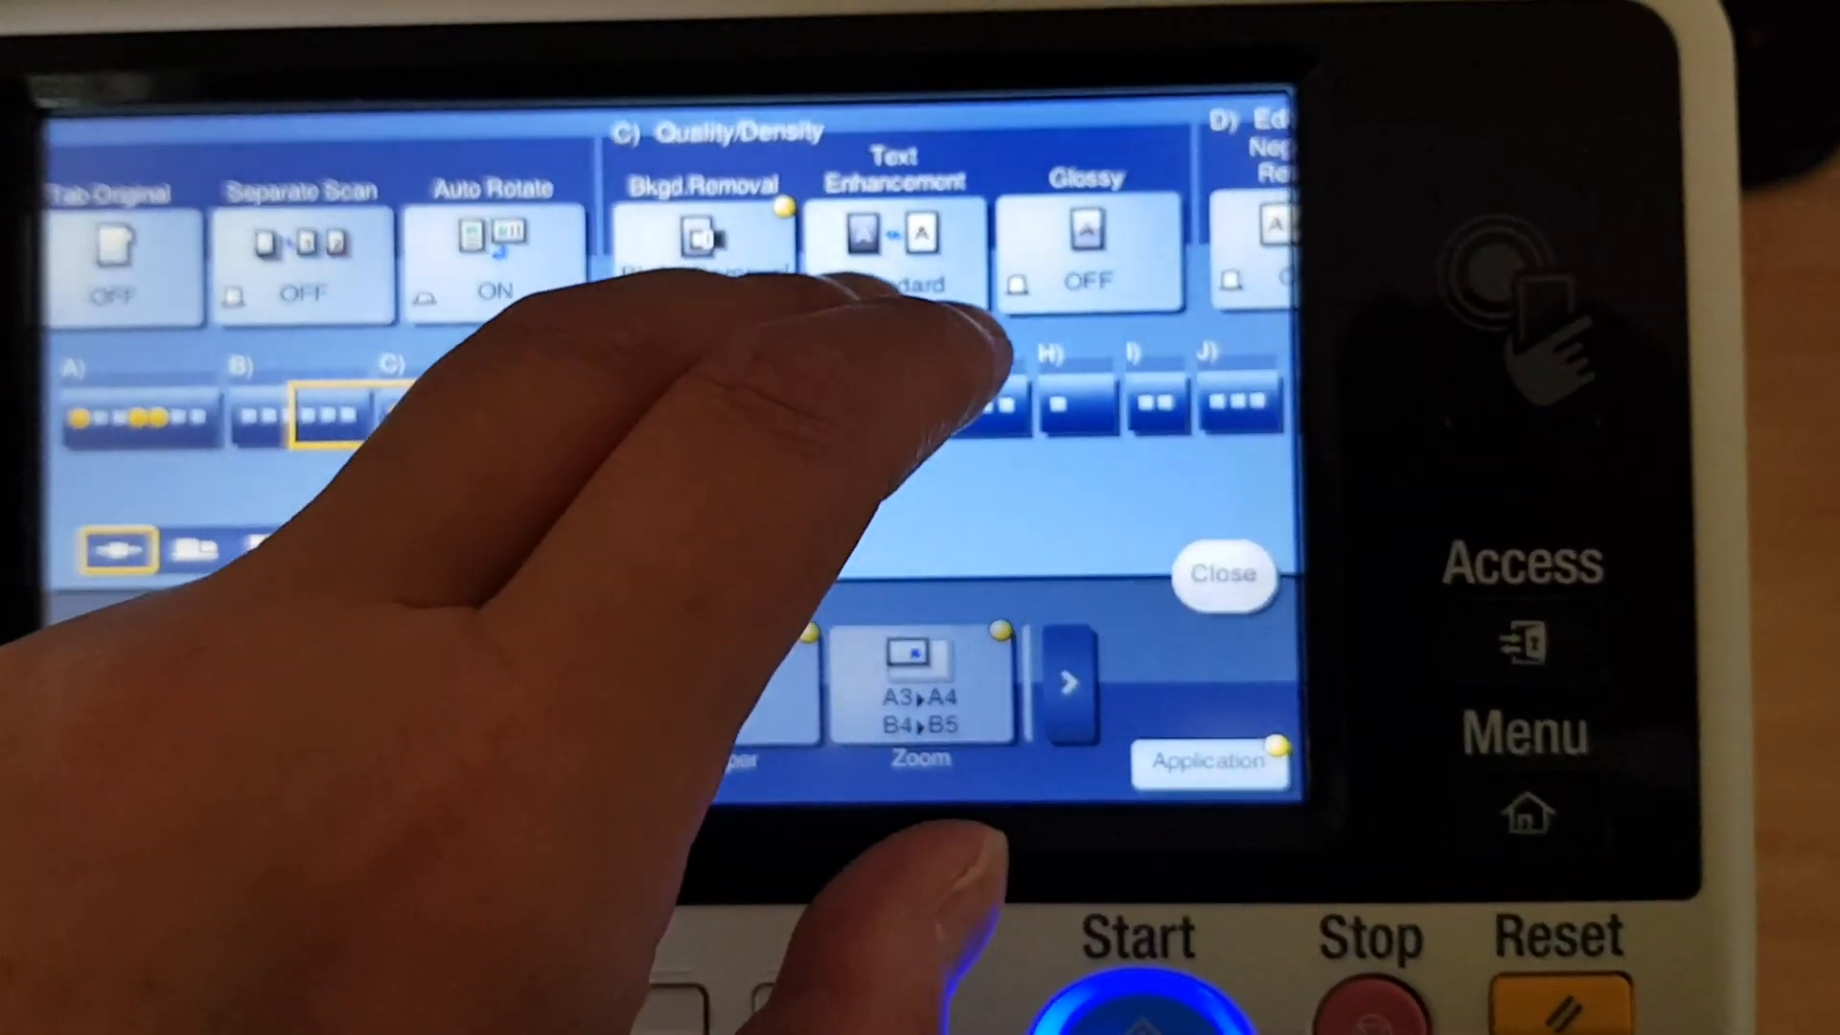
left_click(895, 247)
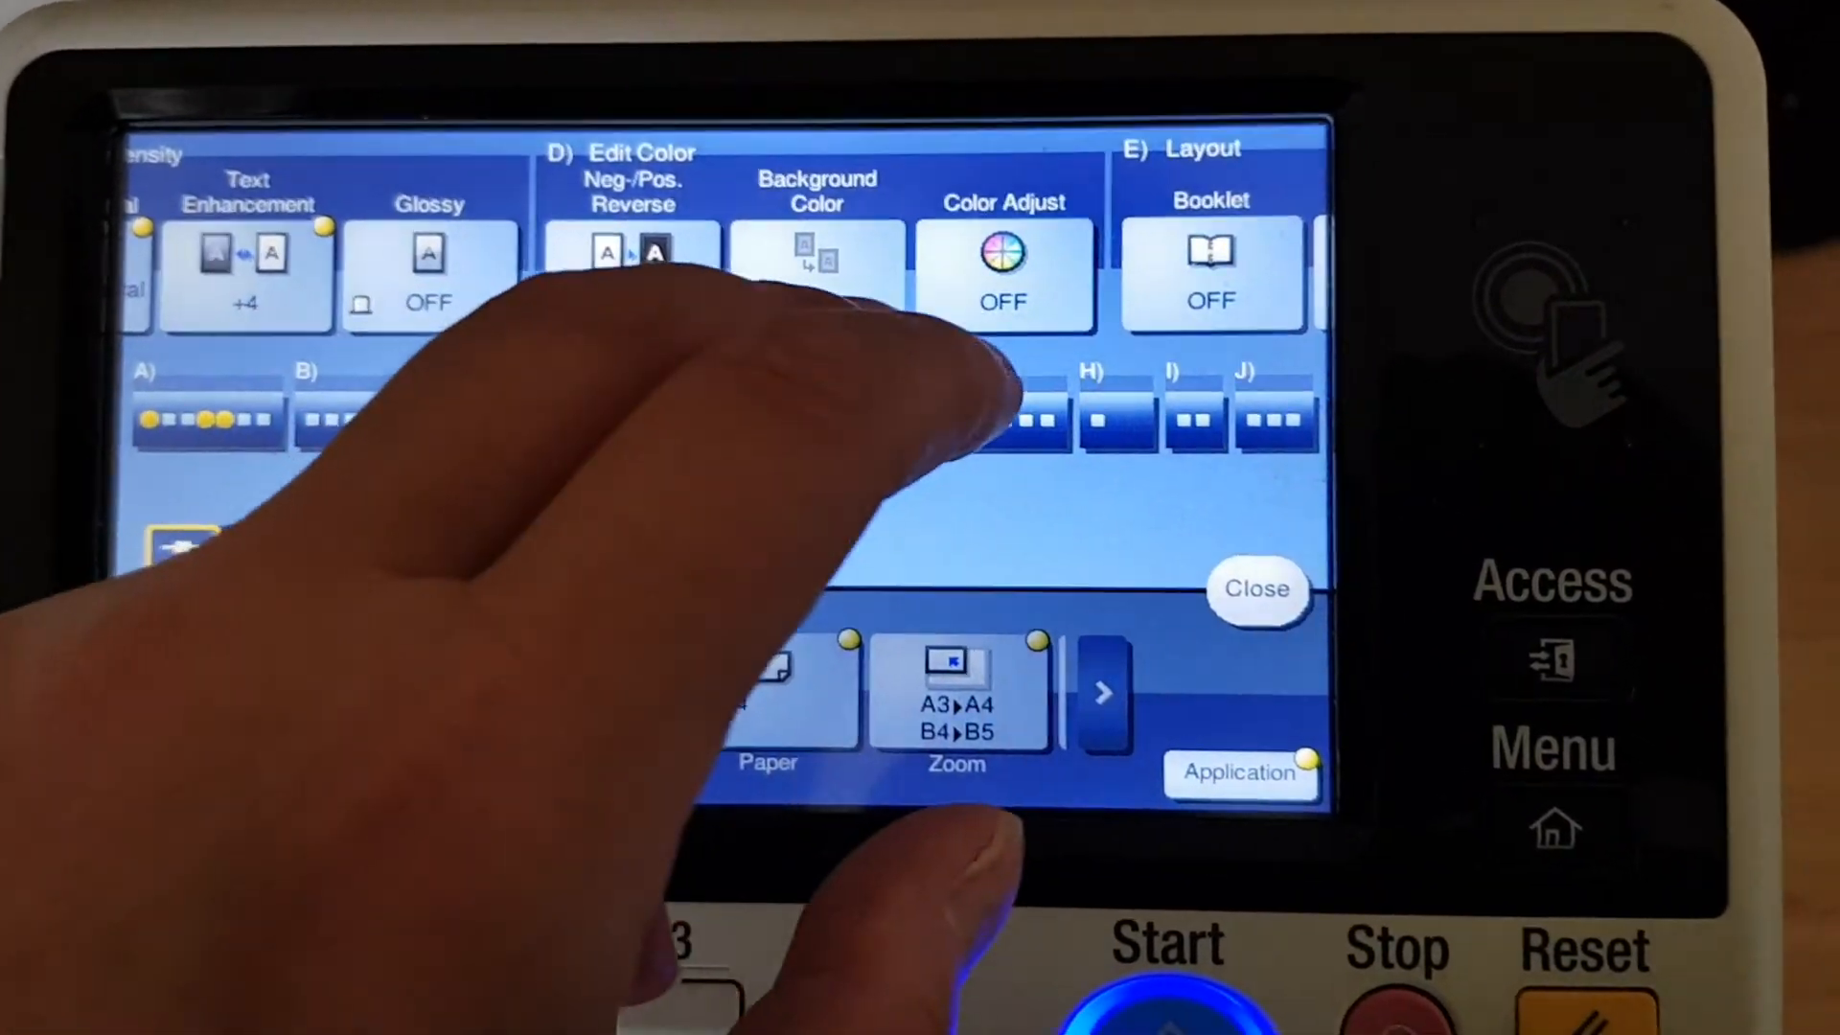
Bring up the Sharpness adjustment under Color Adjust to raise it to +3.
left_click(1003, 276)
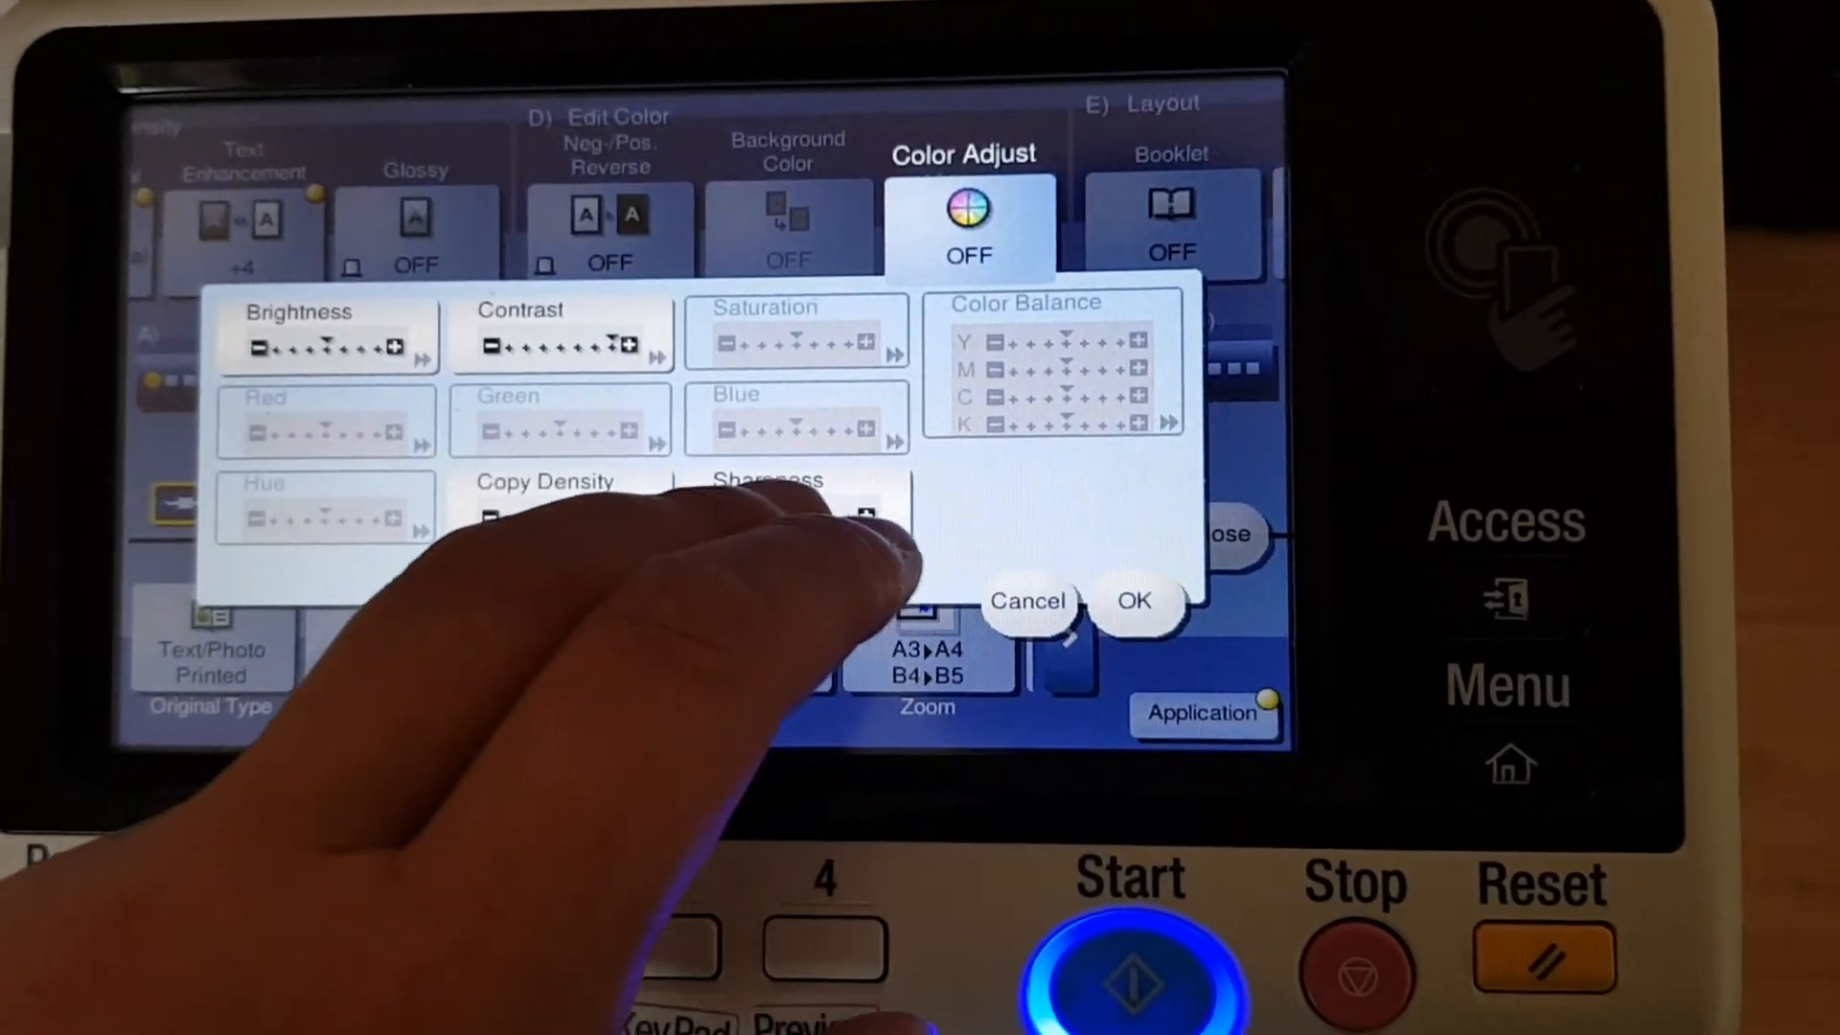
left_click(769, 481)
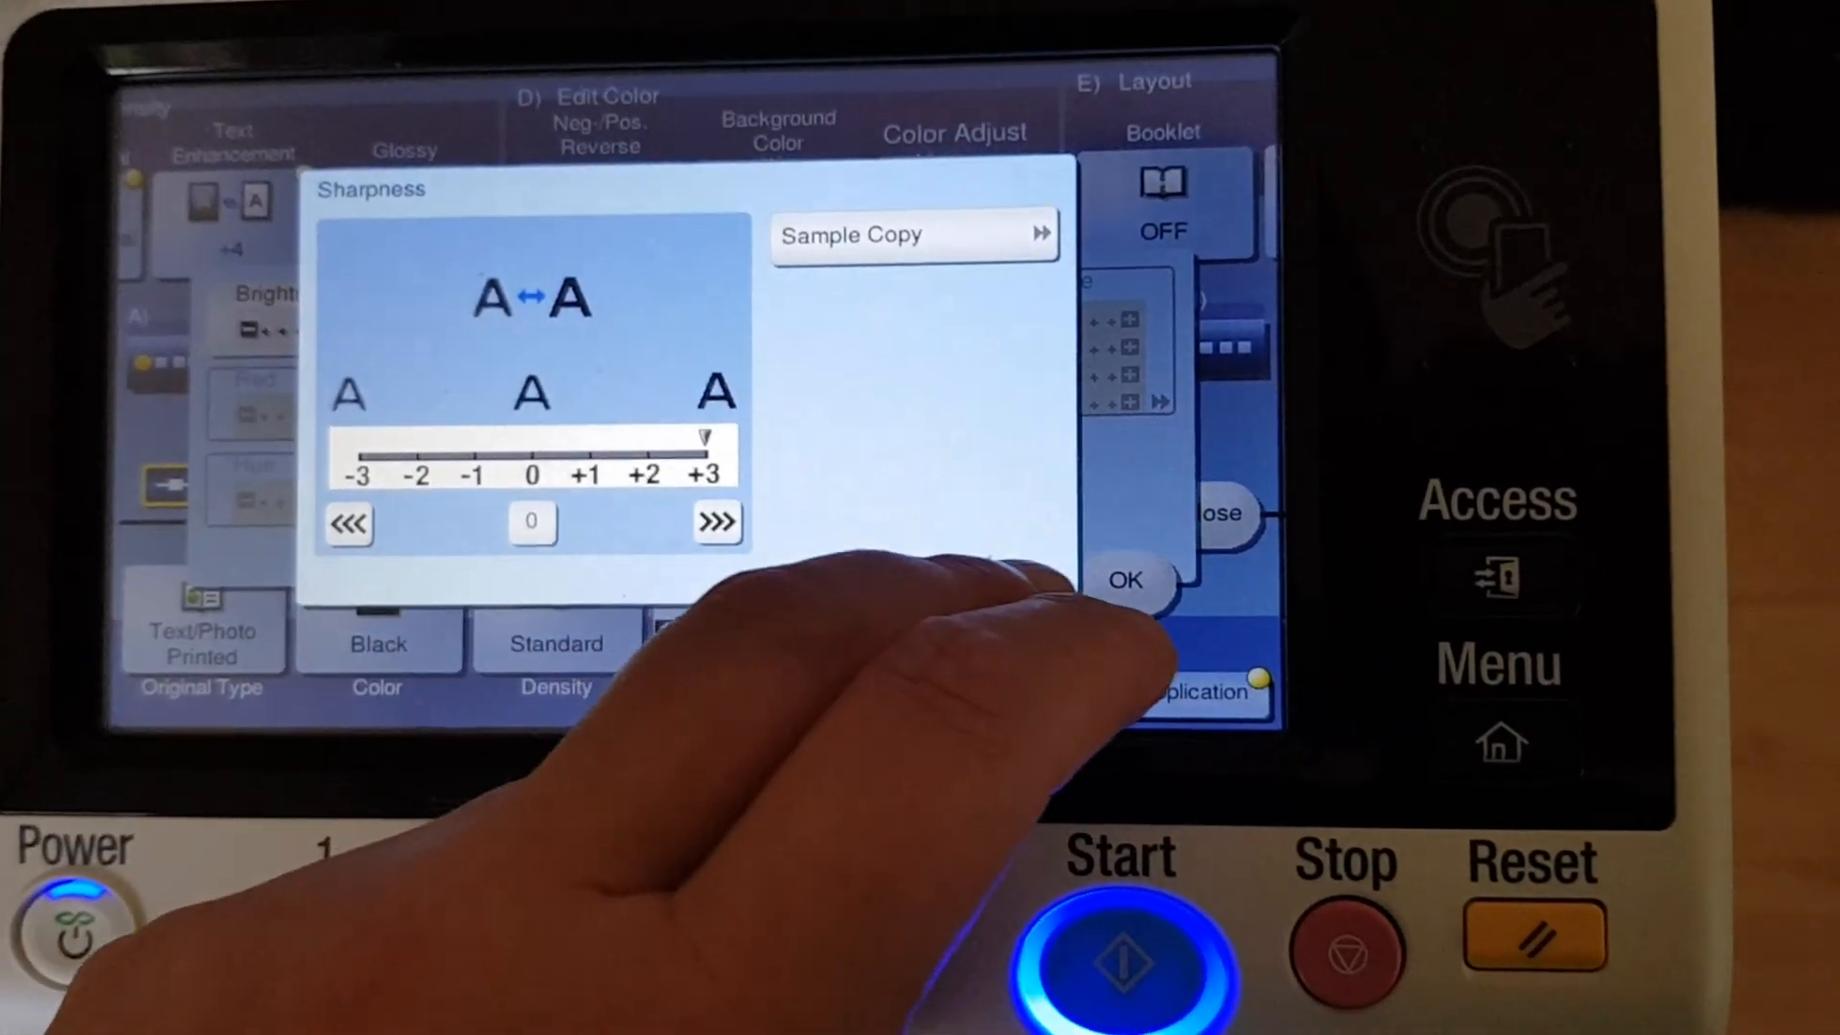
Confirm Sharpness at +3 and scan the original as job 802.
left_click(1125, 580)
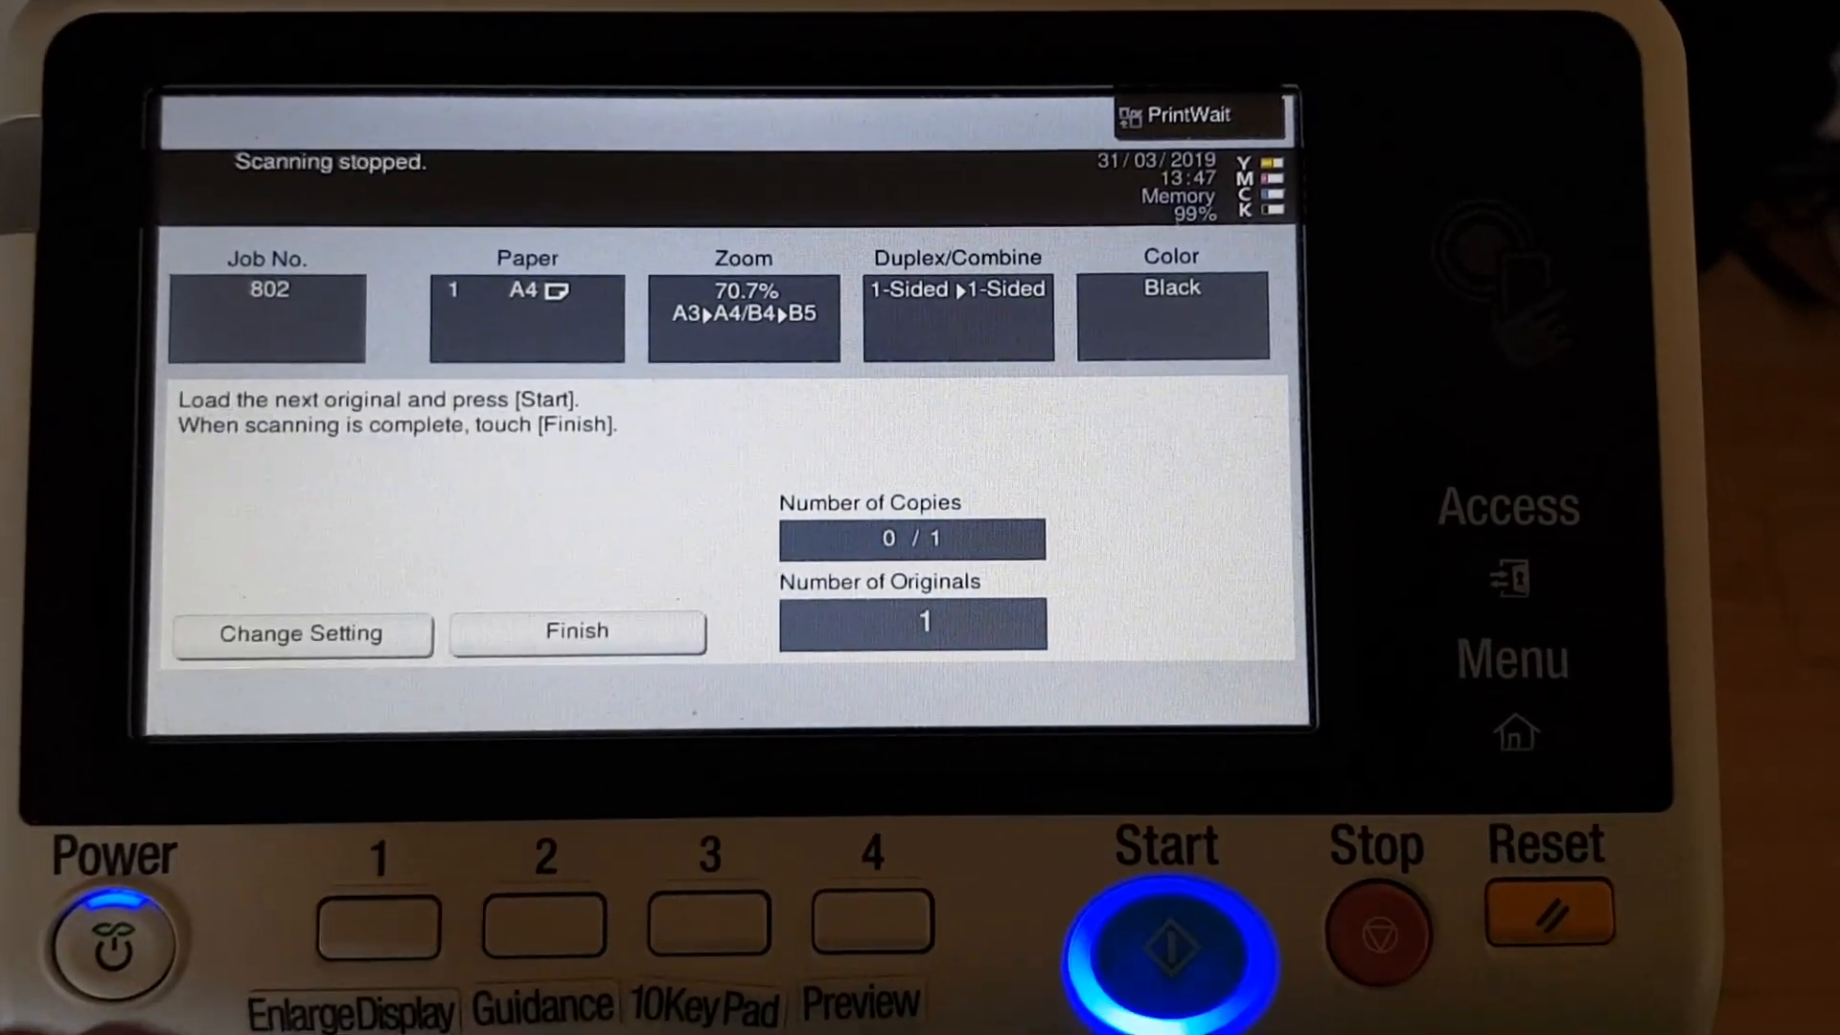
Finish job 802, scan the garment again as job 803 and mark its scanning complete.
left_click(575, 631)
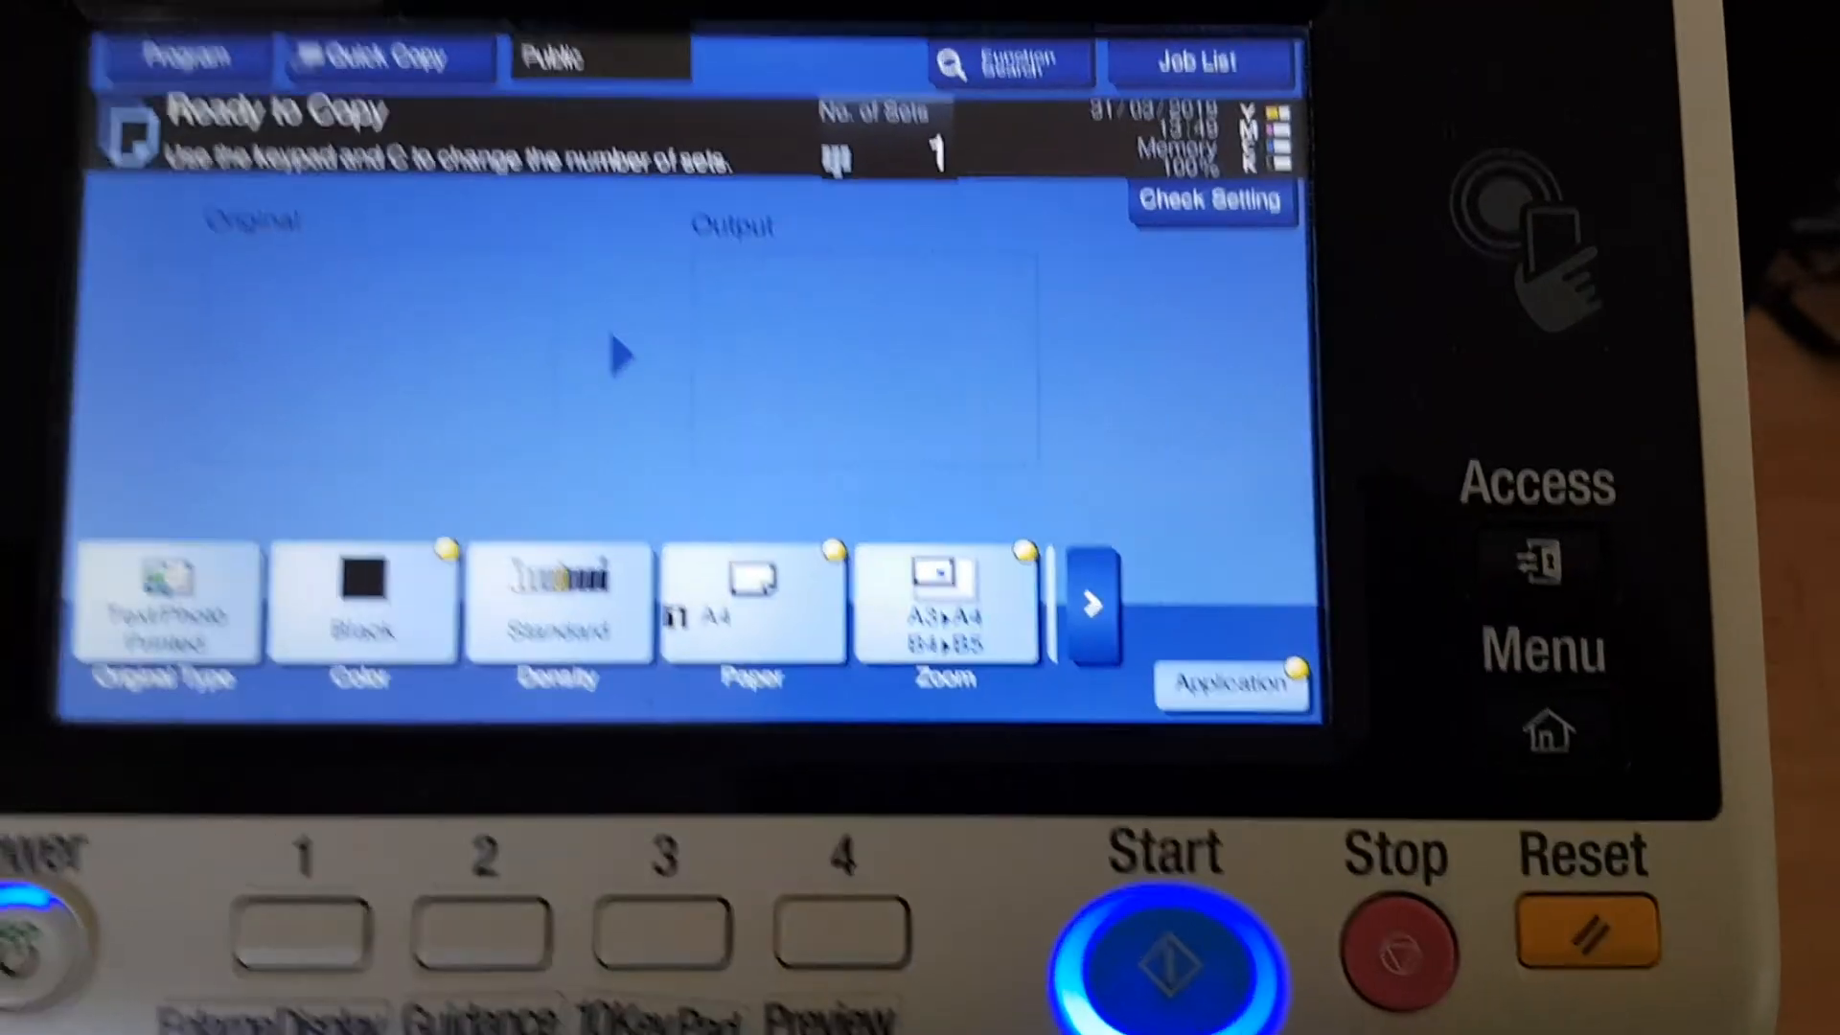
left_click(1163, 968)
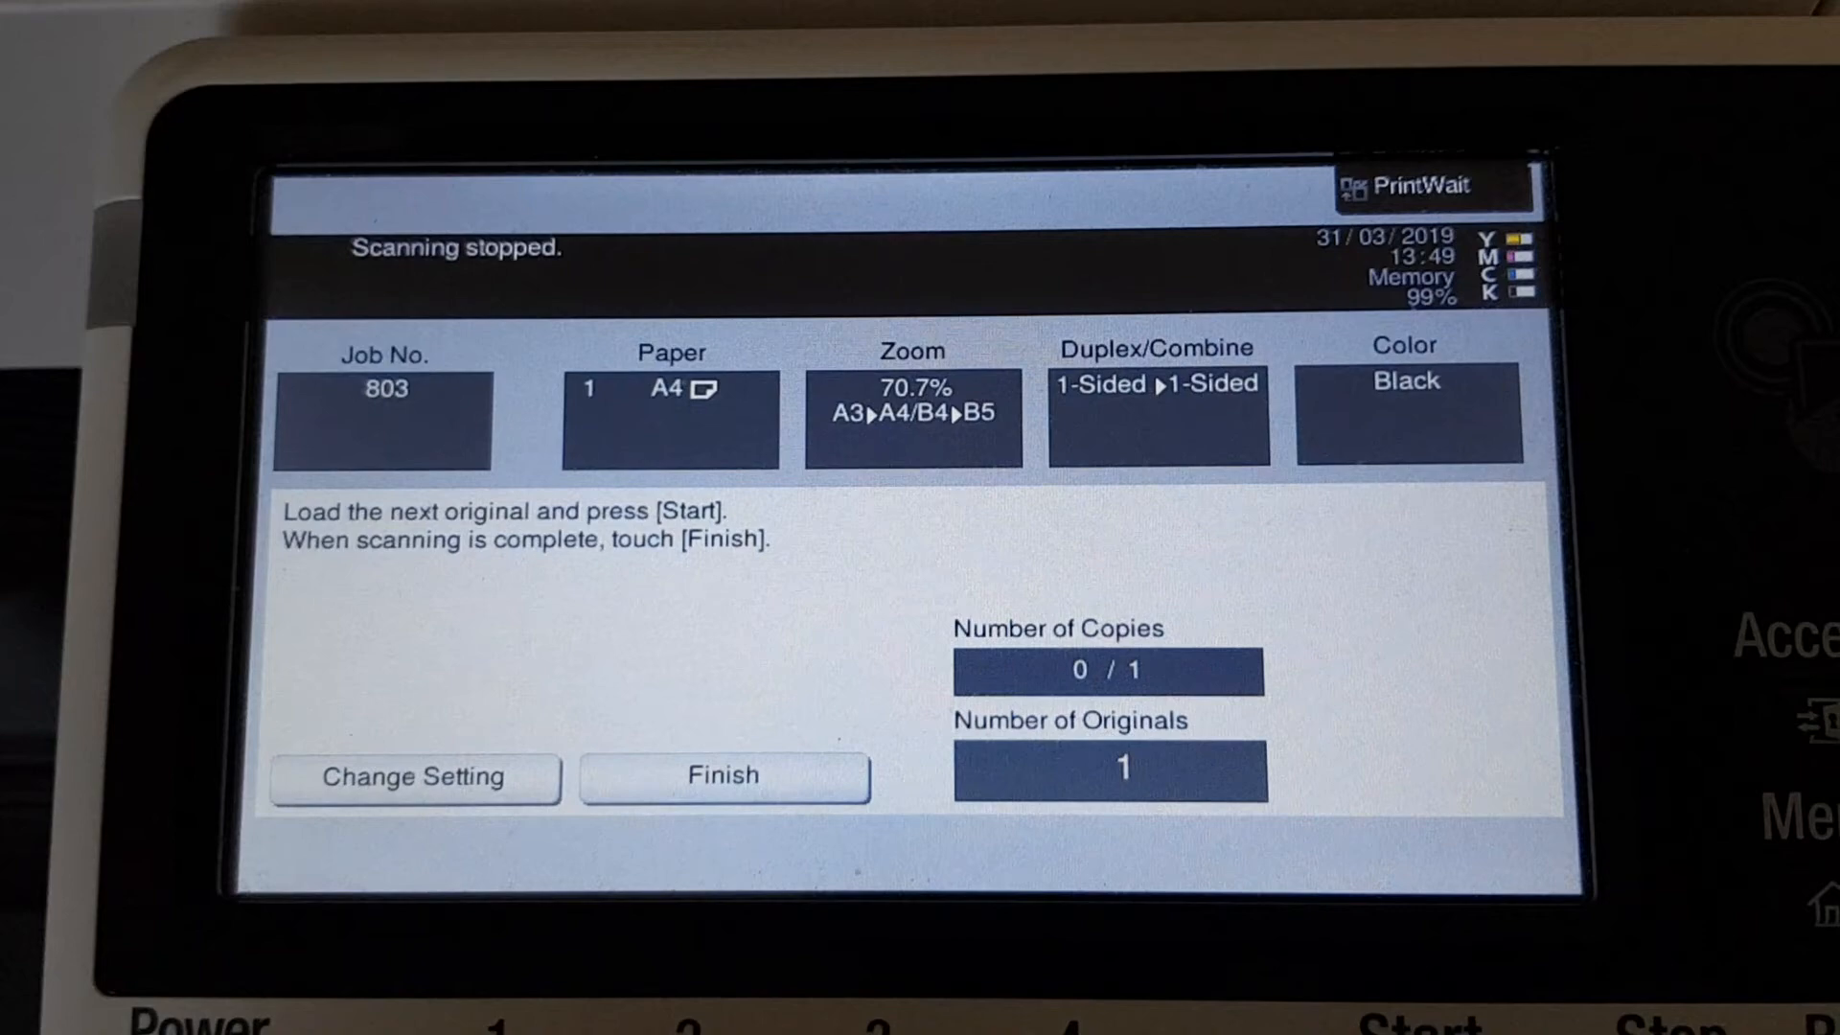
left_click(722, 776)
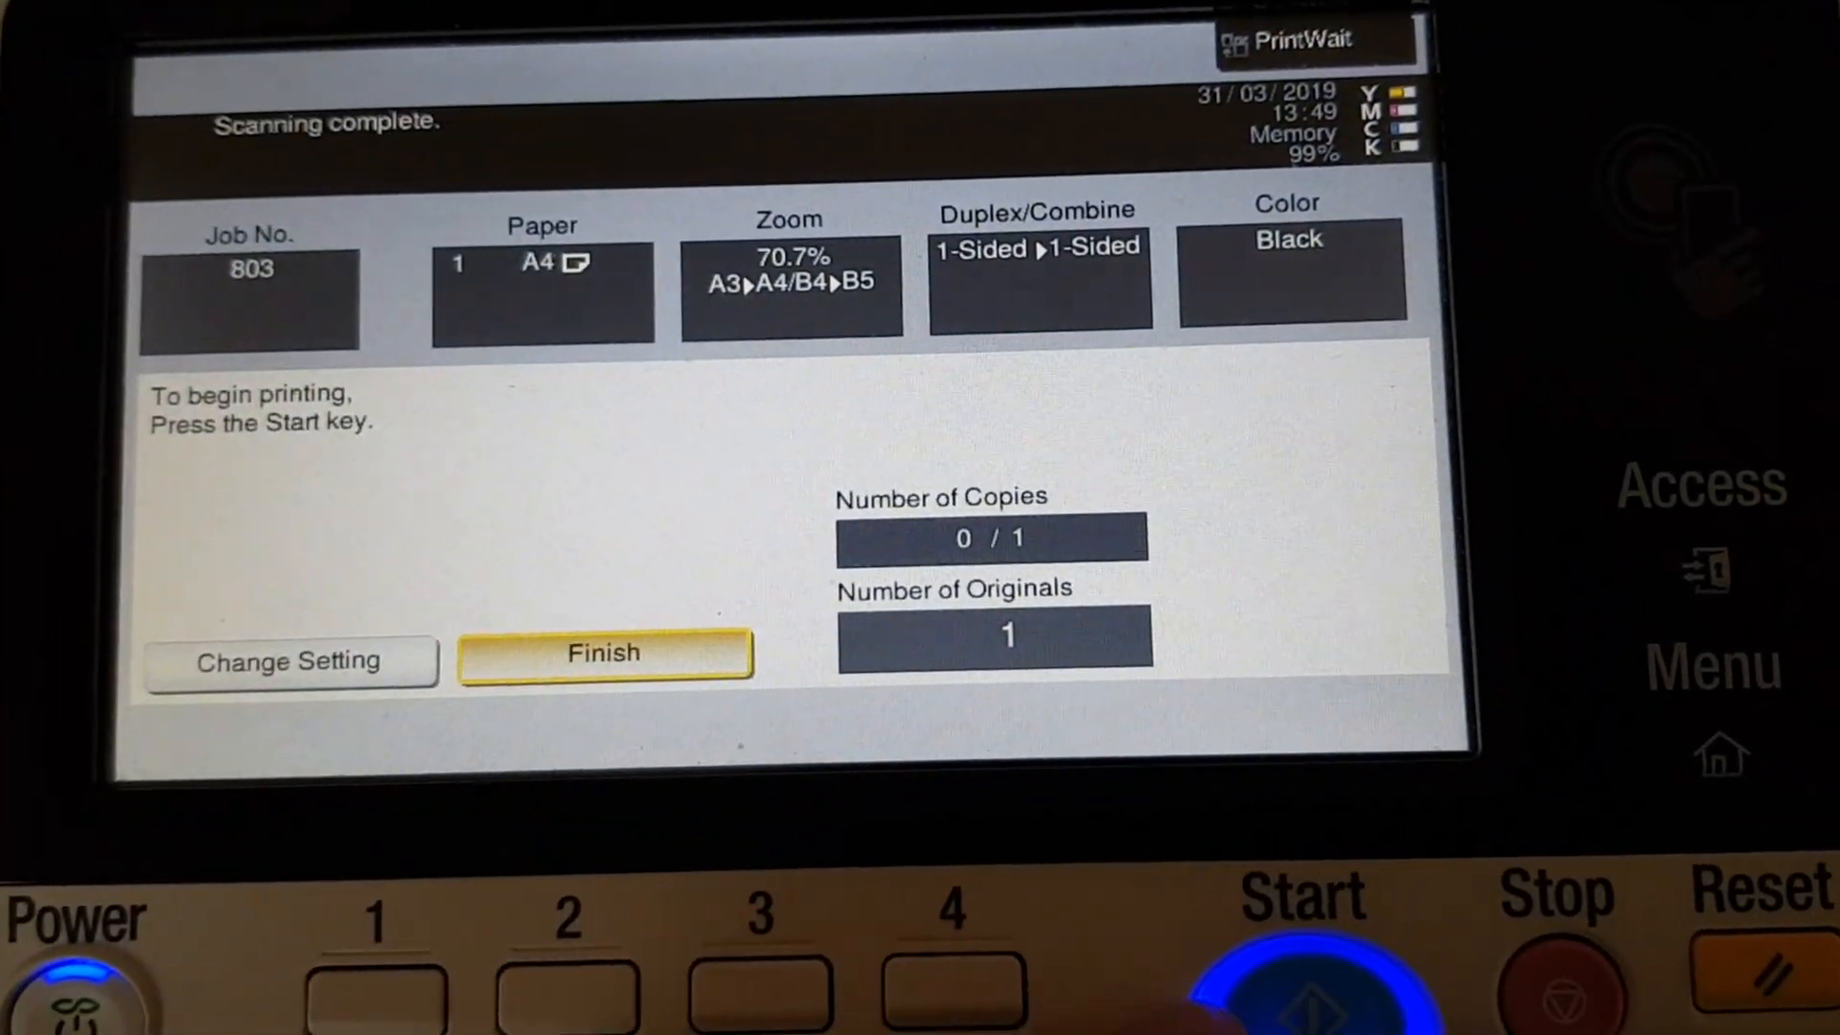
Print job 803, then scan the garment again as a fresh job 804.
left_click(1303, 974)
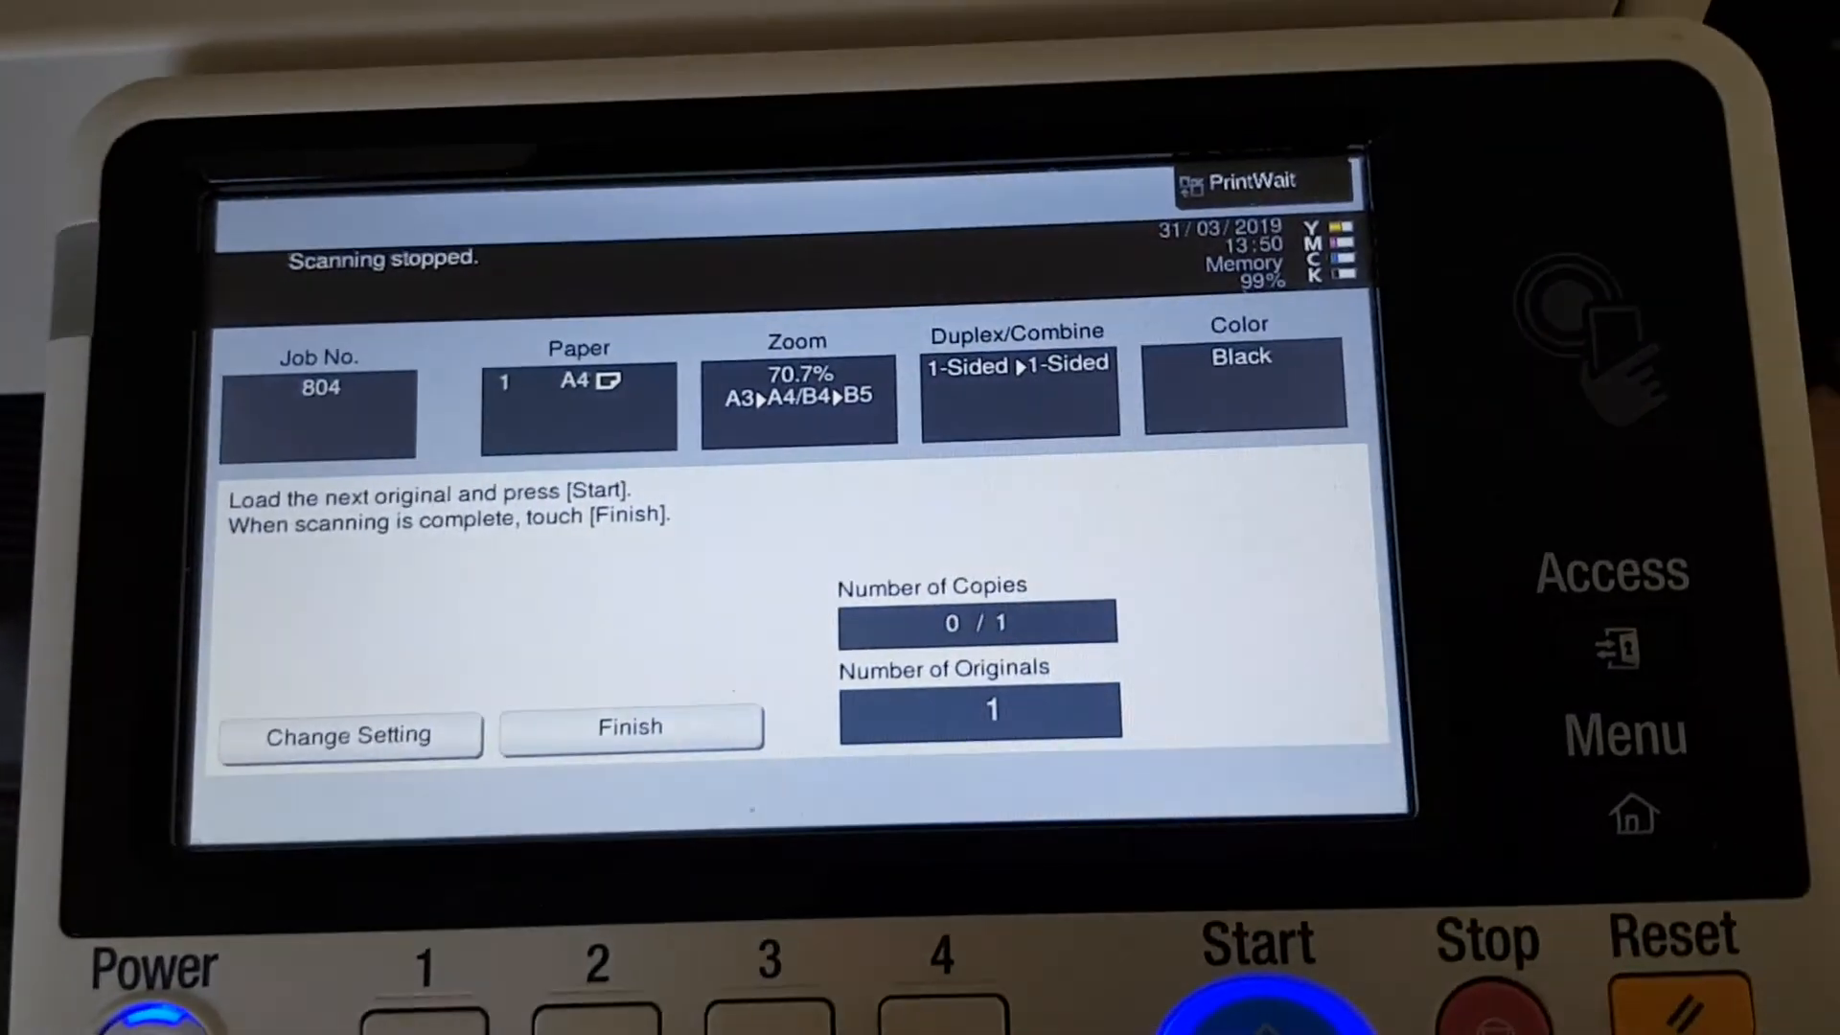
left_click(631, 728)
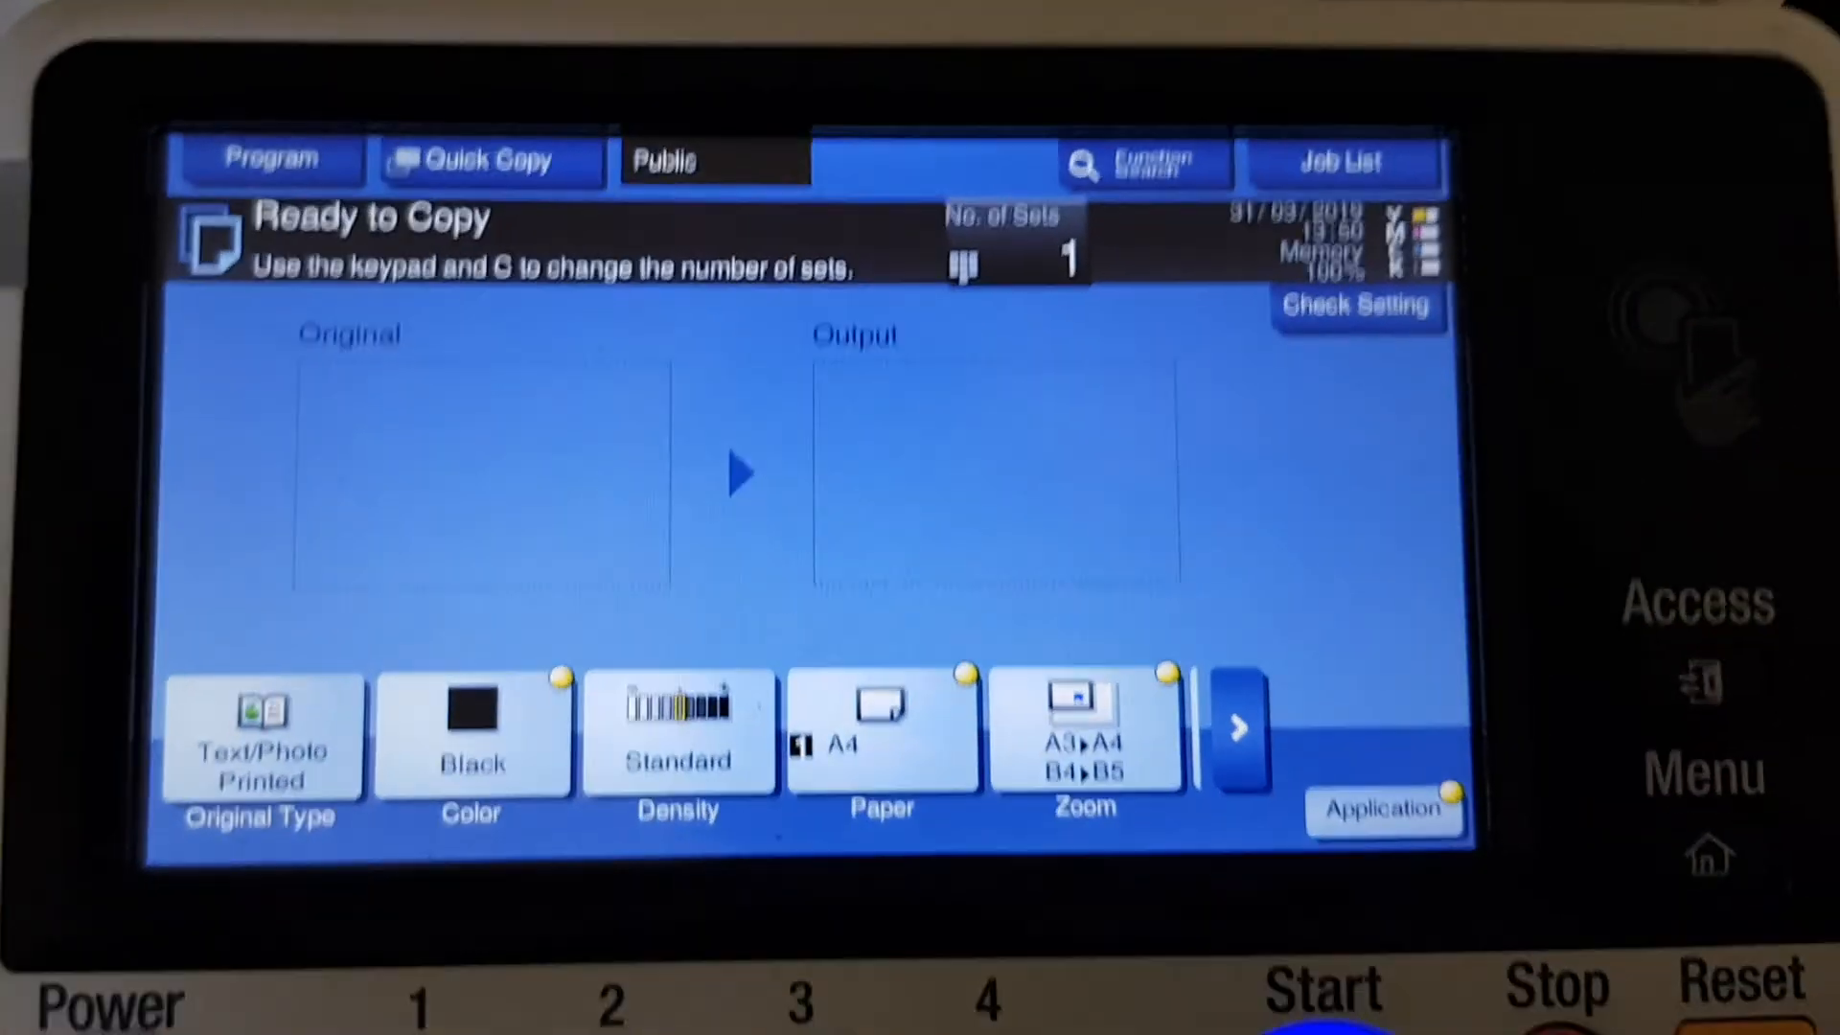
Keep the zoom at full 100.0% and scan the garment as job 805, ready to print.
left_click(1085, 729)
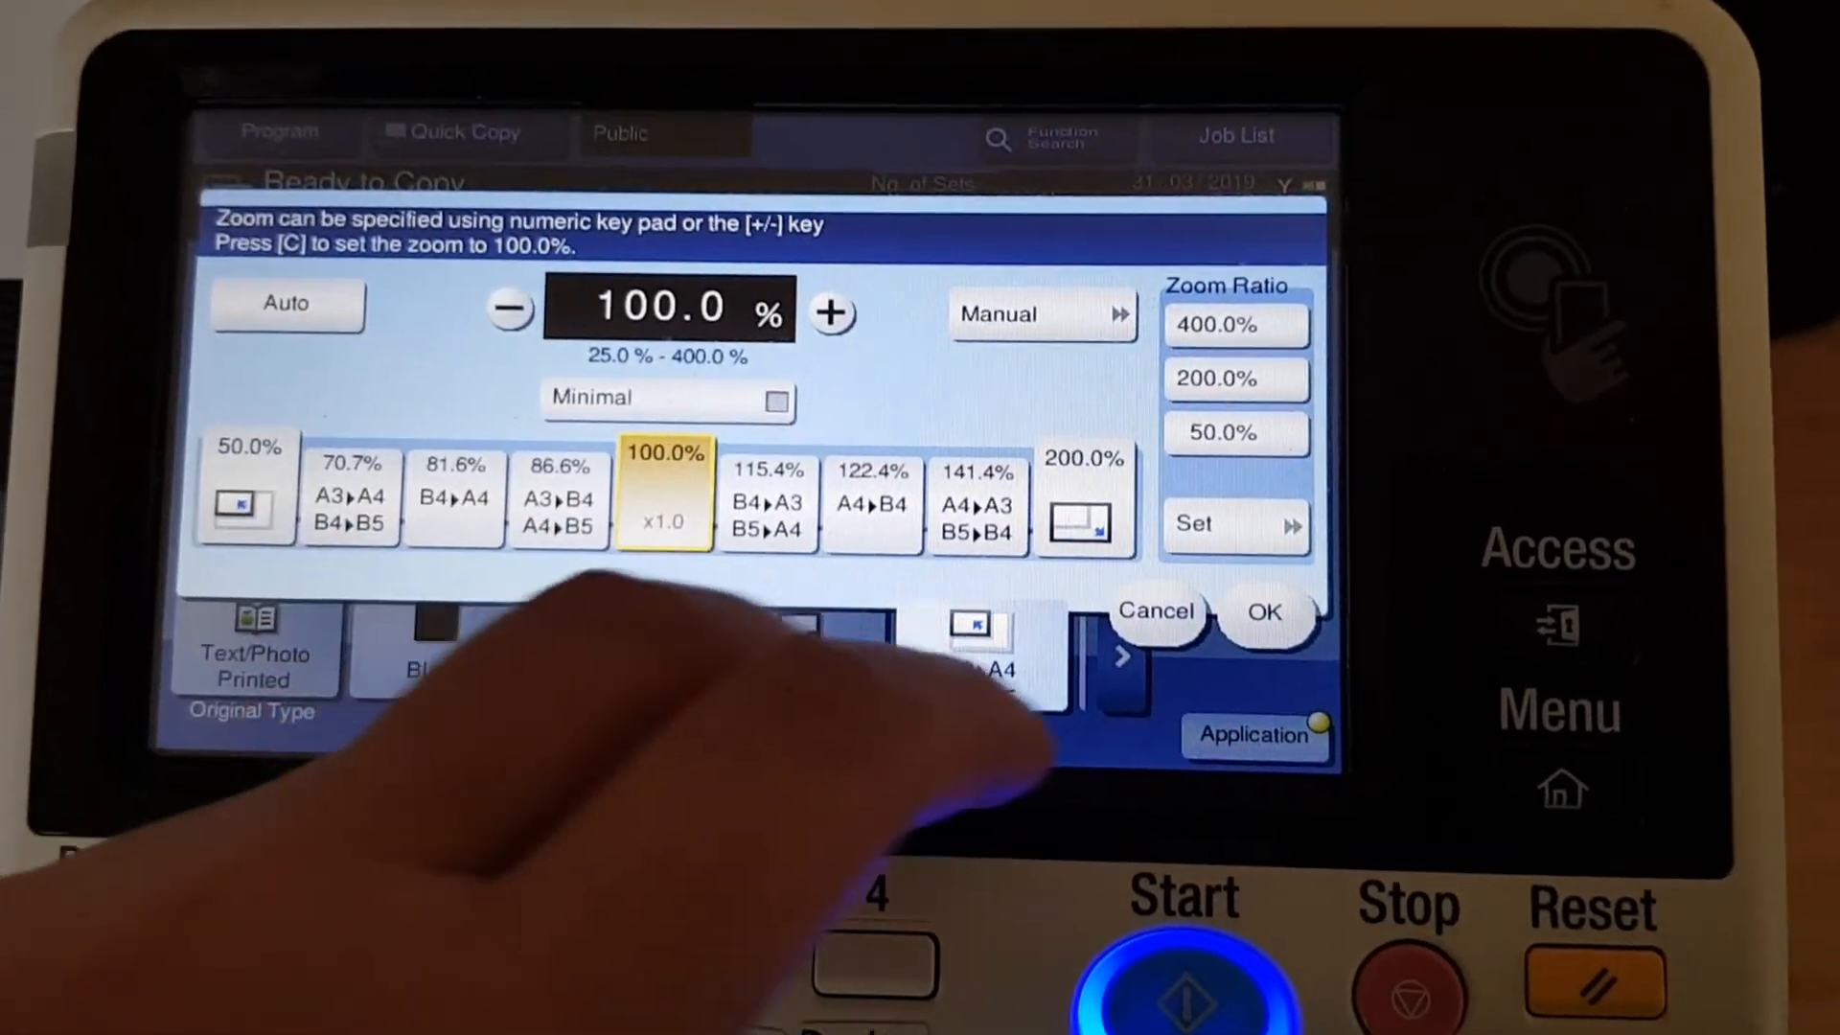
left_click(1265, 615)
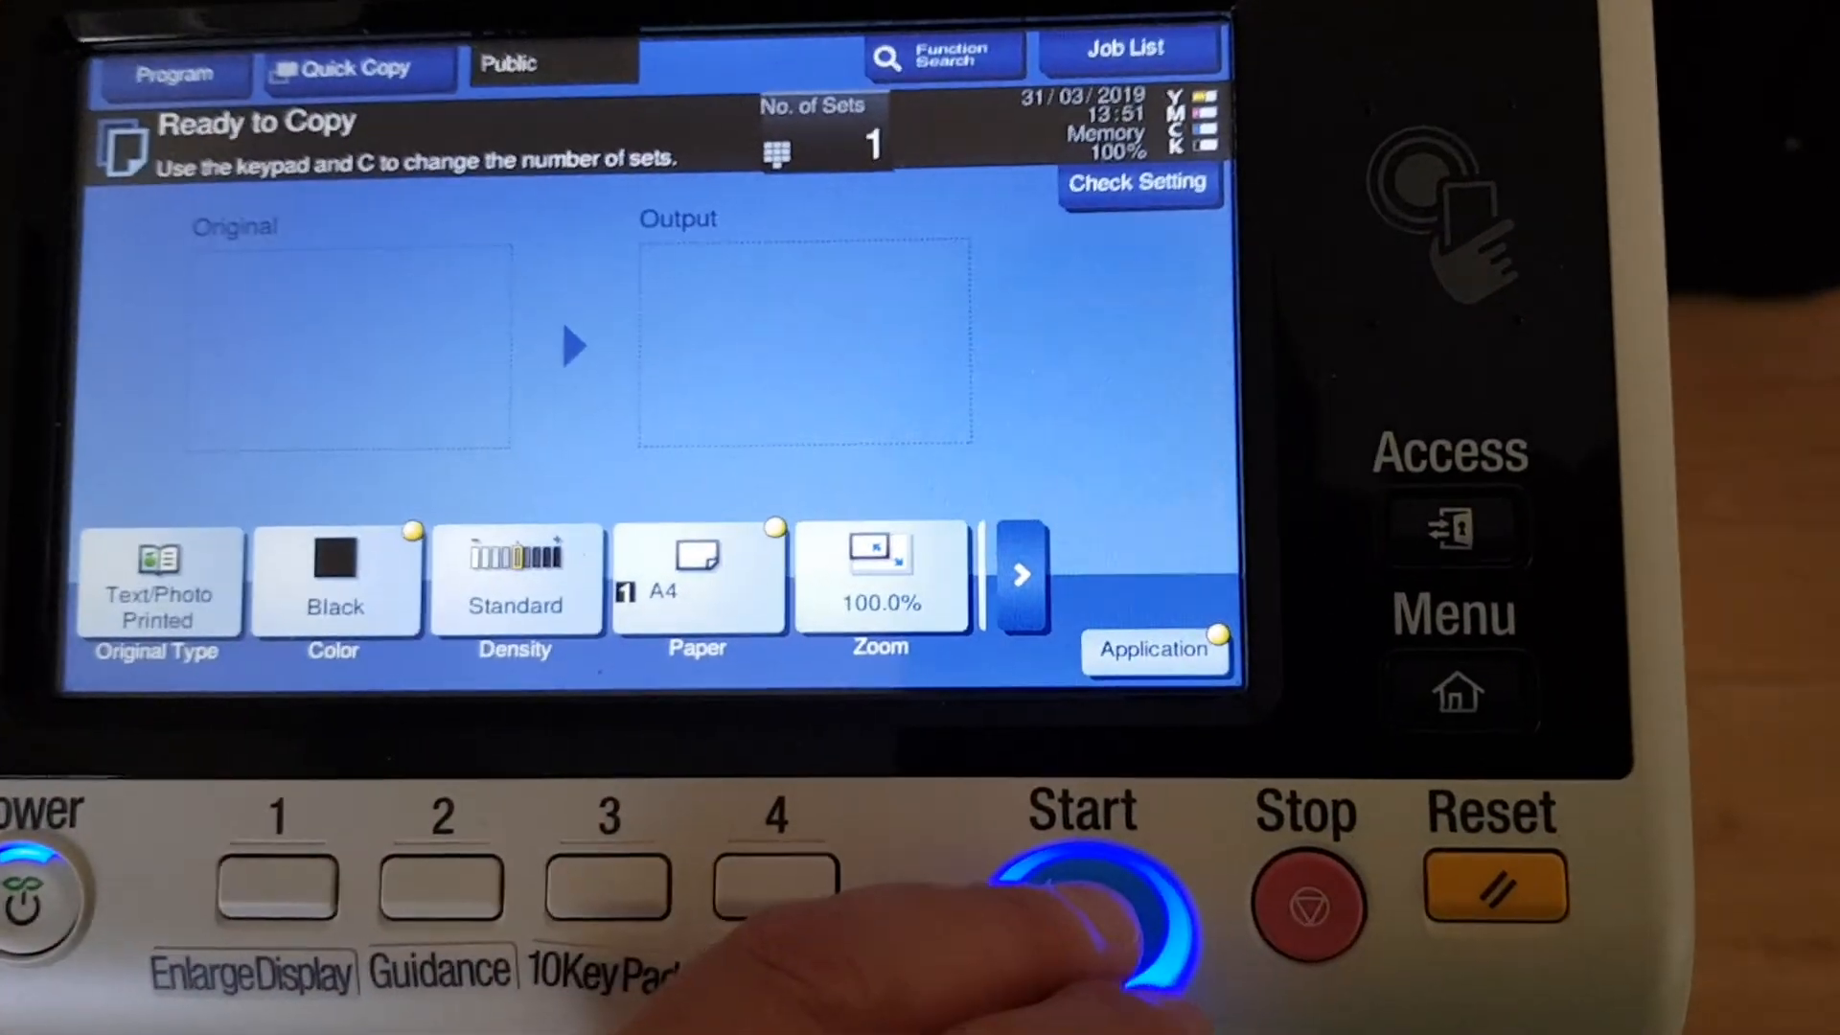
left_click(1081, 916)
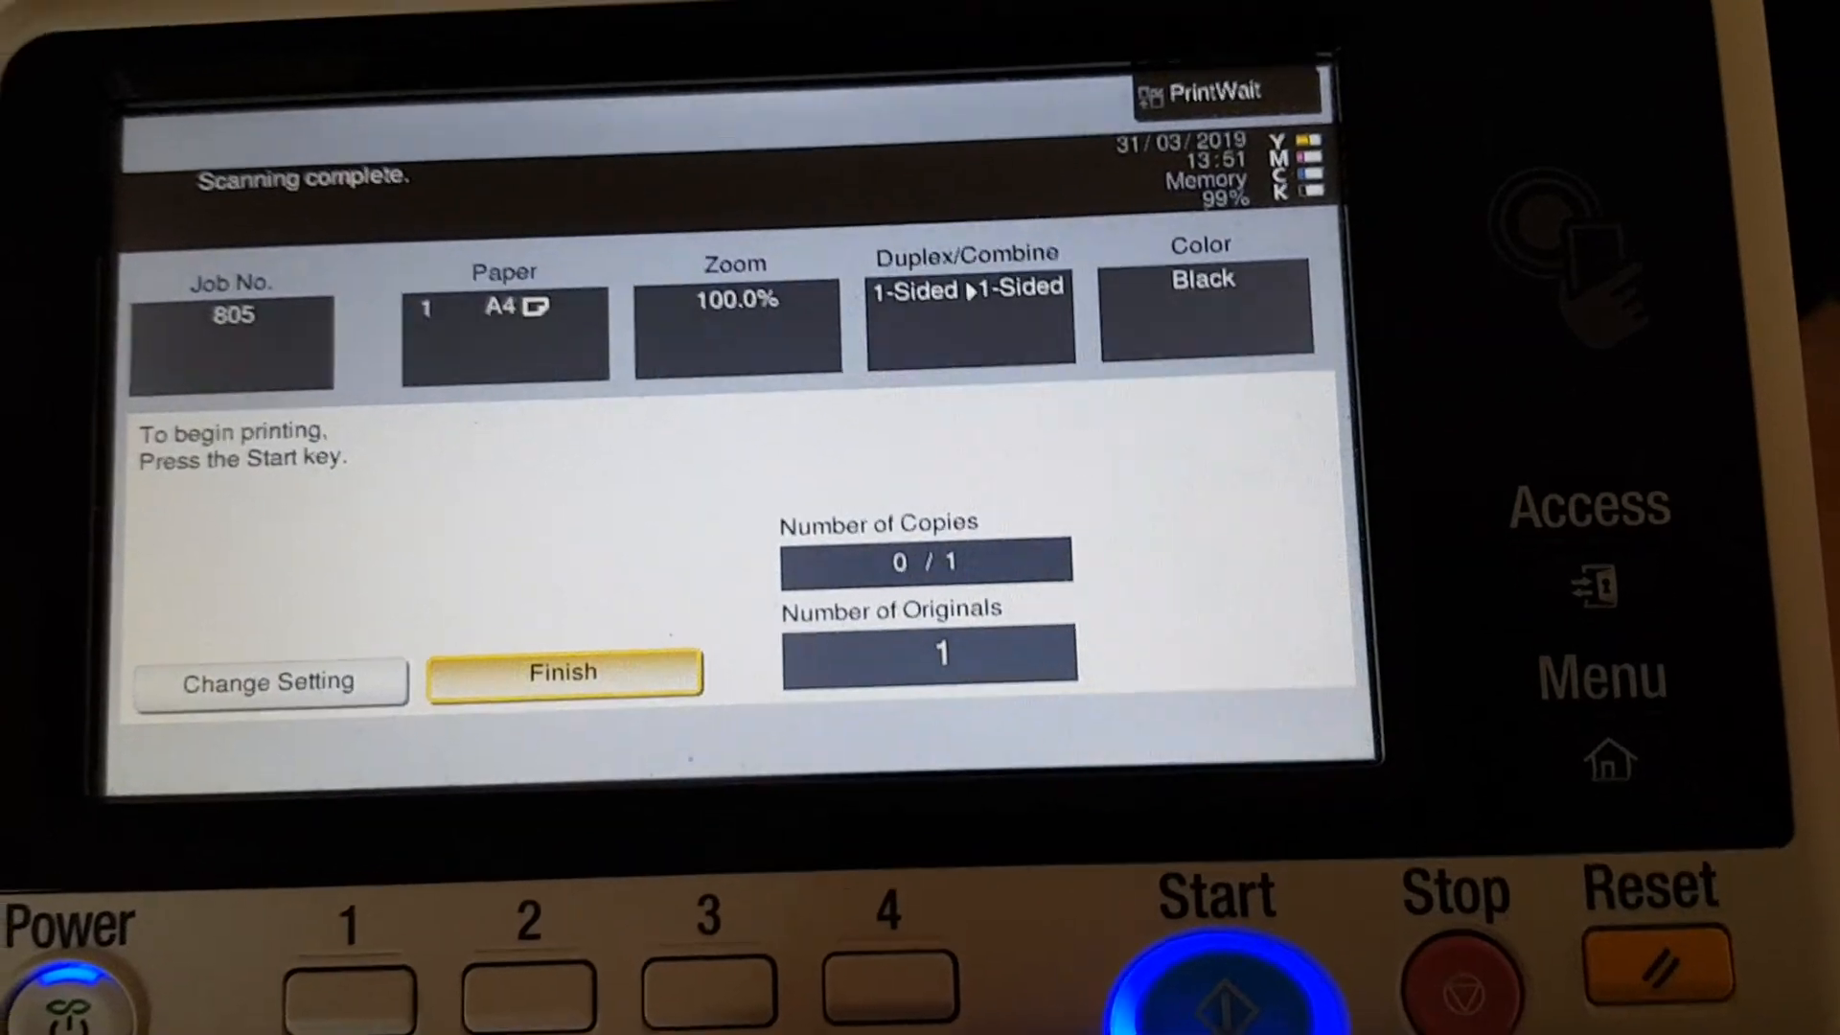
left_click(563, 673)
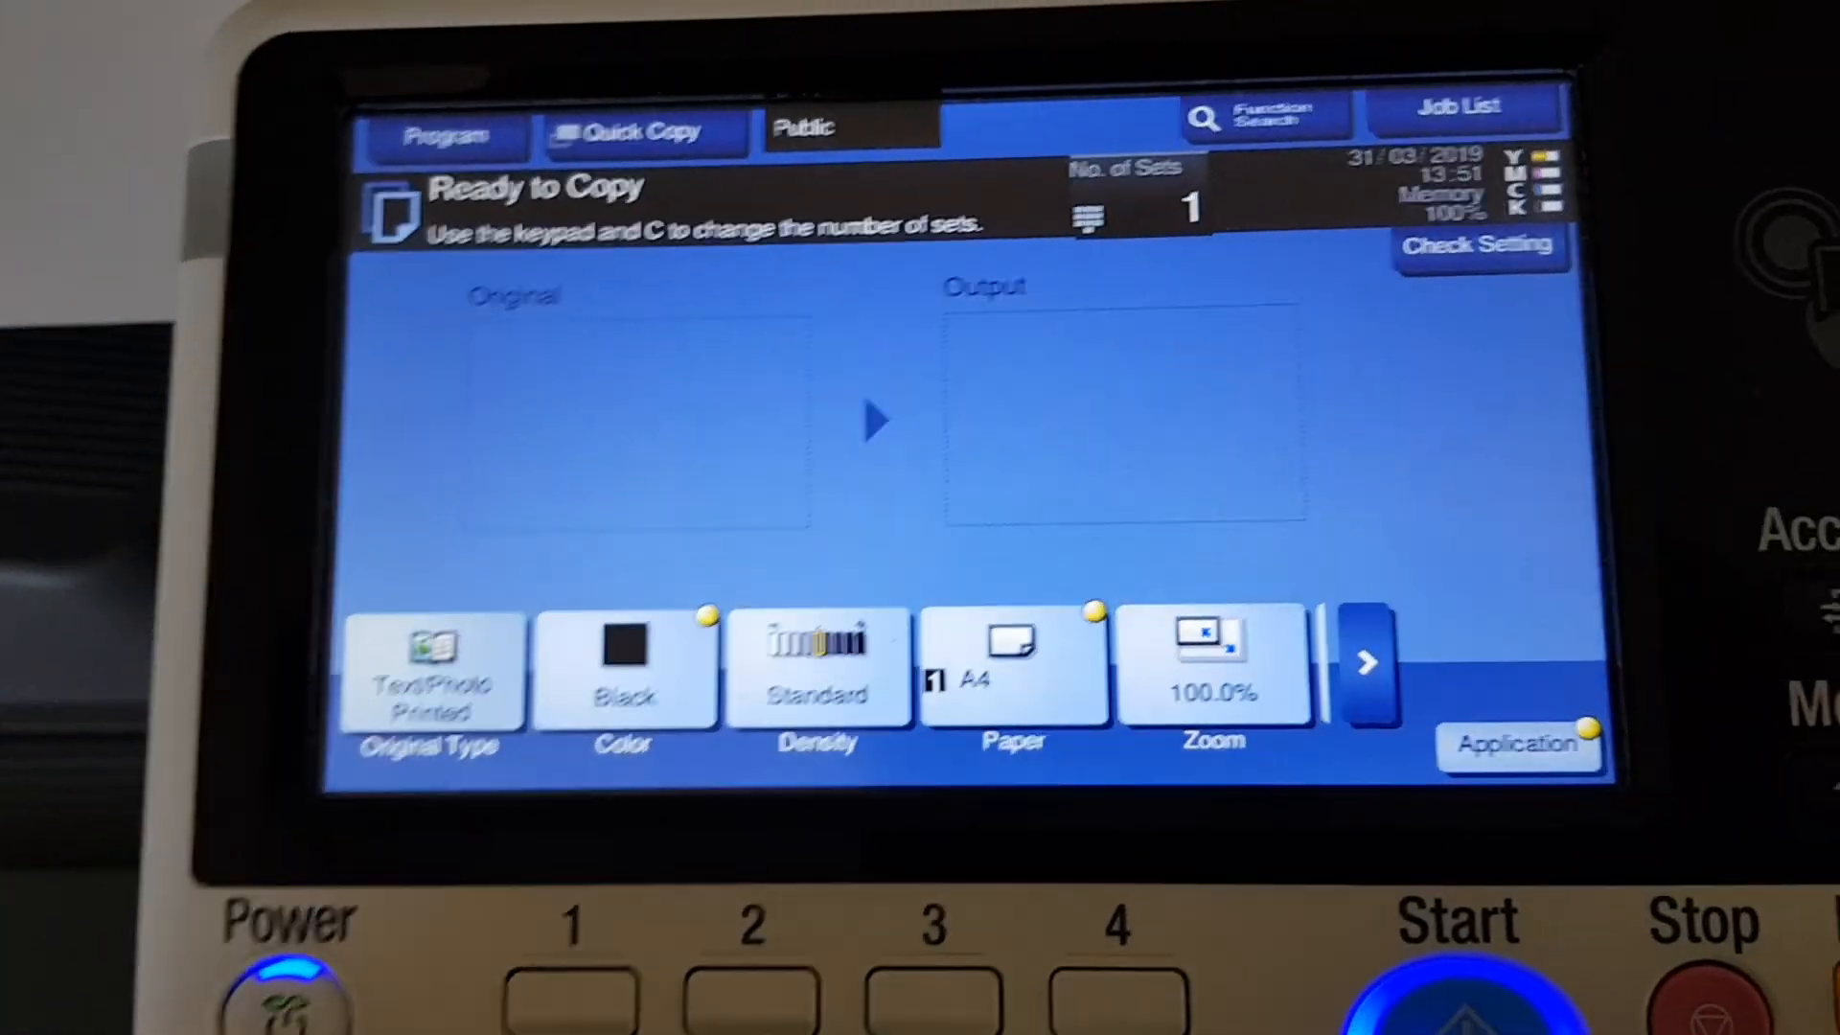
Keep the colour mode Black and start scanning the garment again as jobs 806 and 807.
left_click(622, 666)
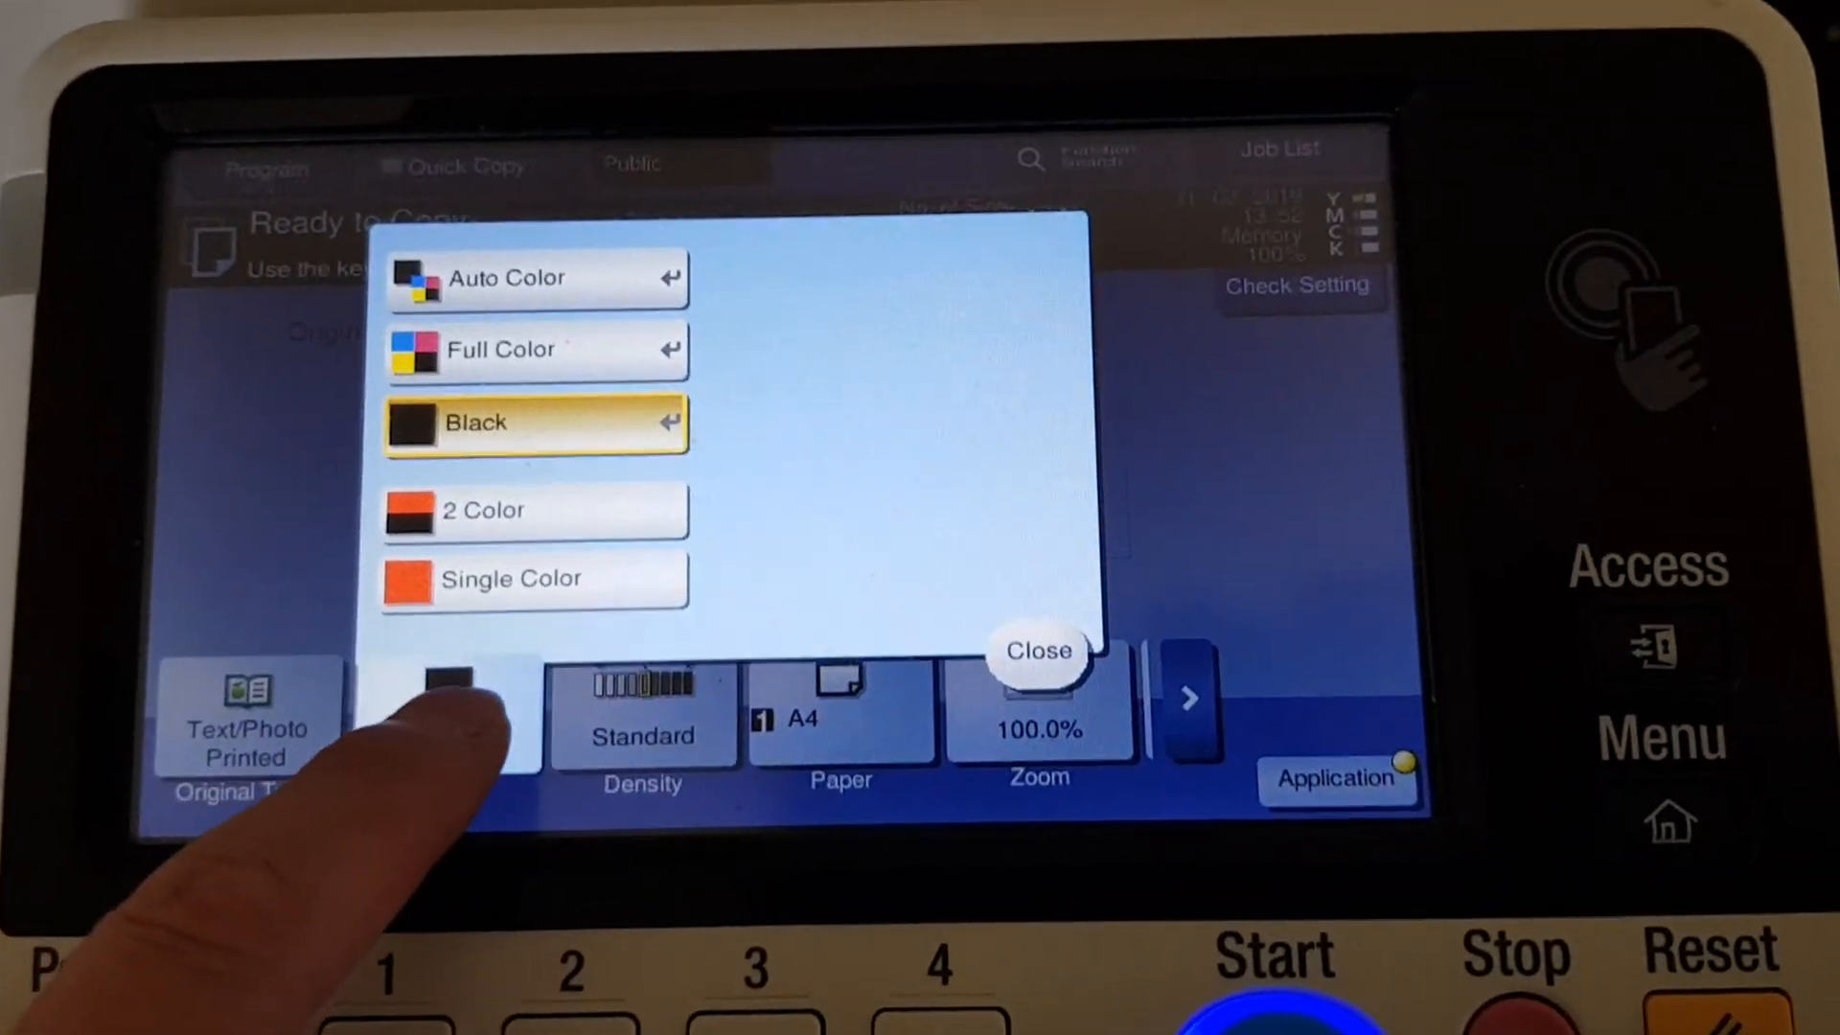
left_click(1037, 652)
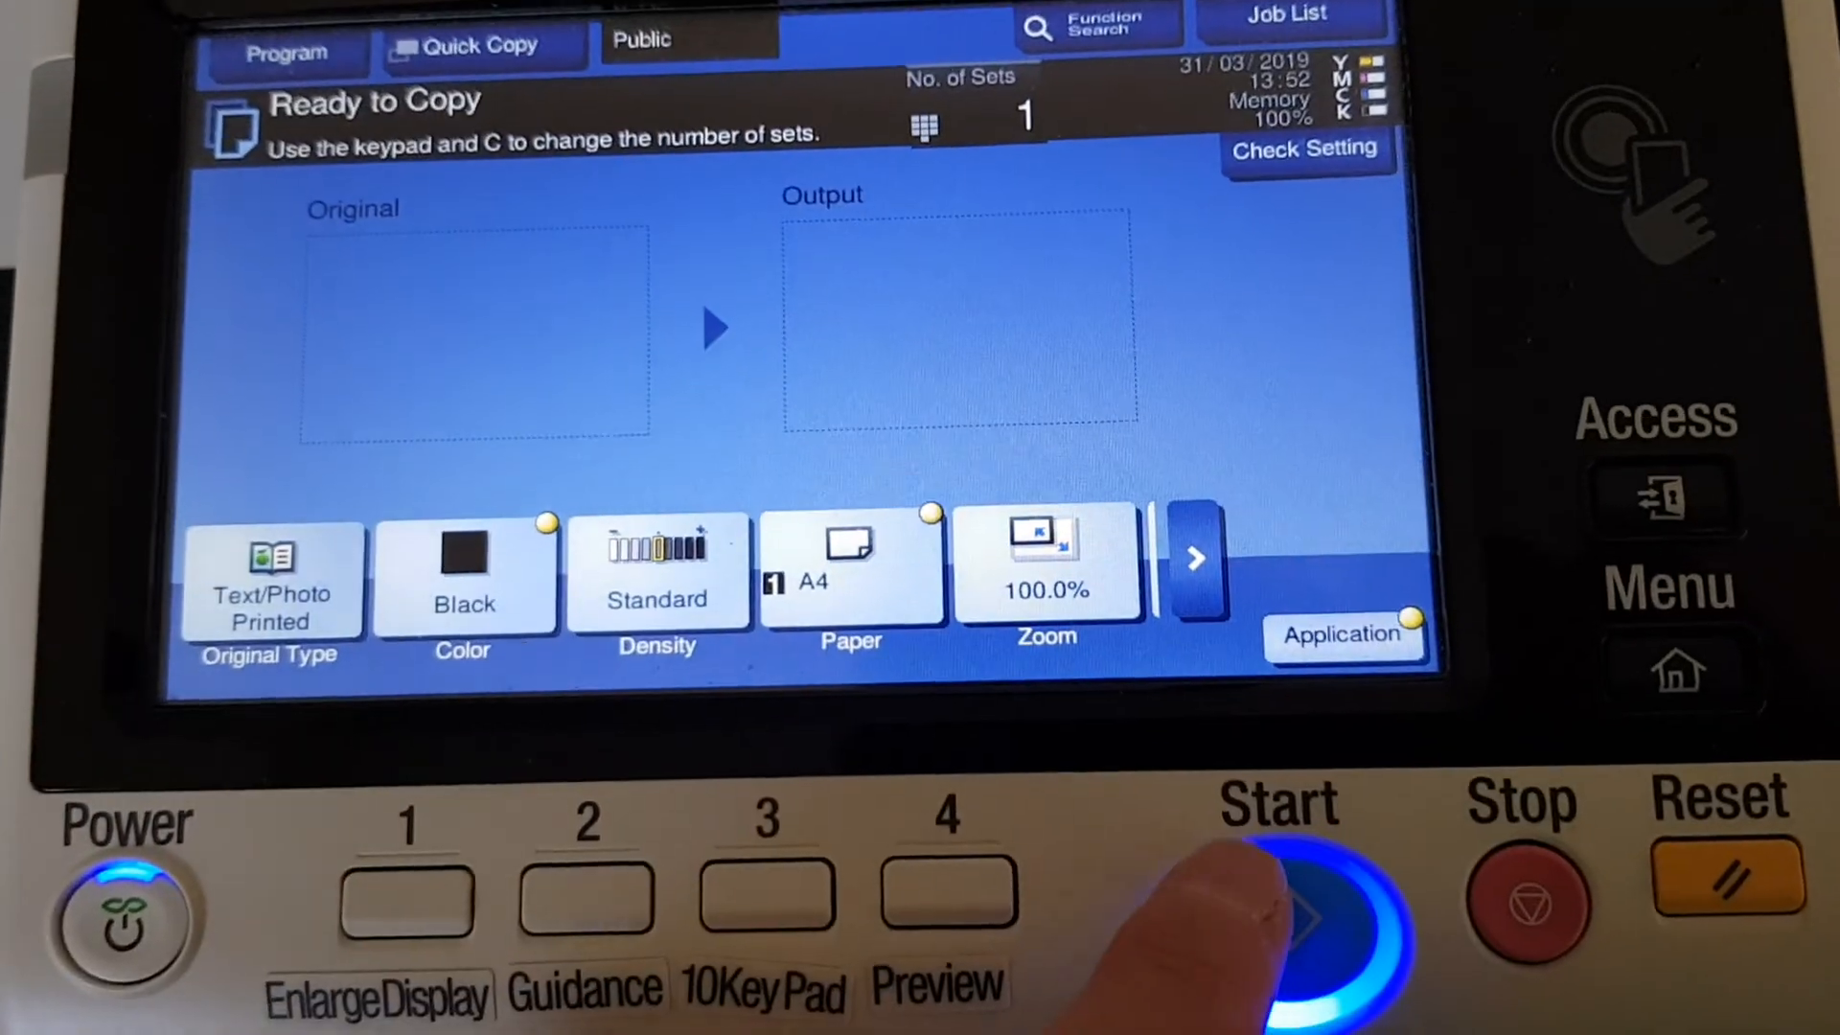
left_click(1278, 916)
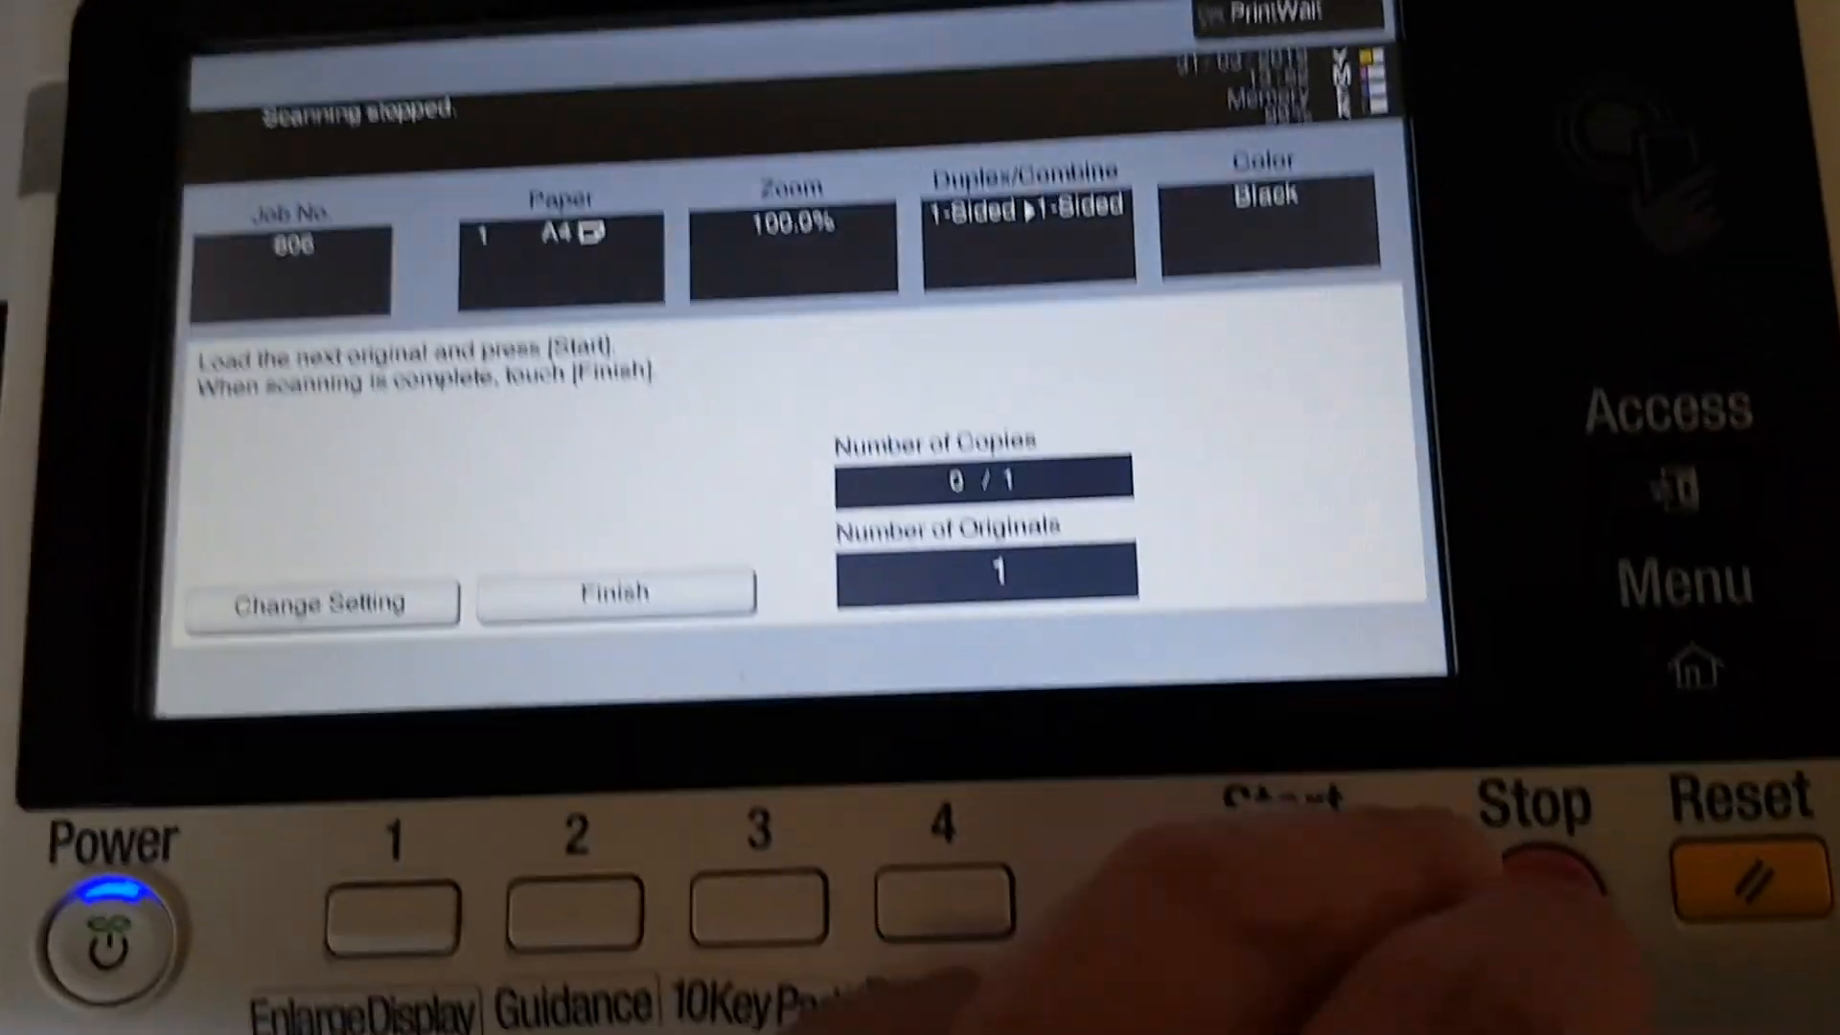
left_click(615, 590)
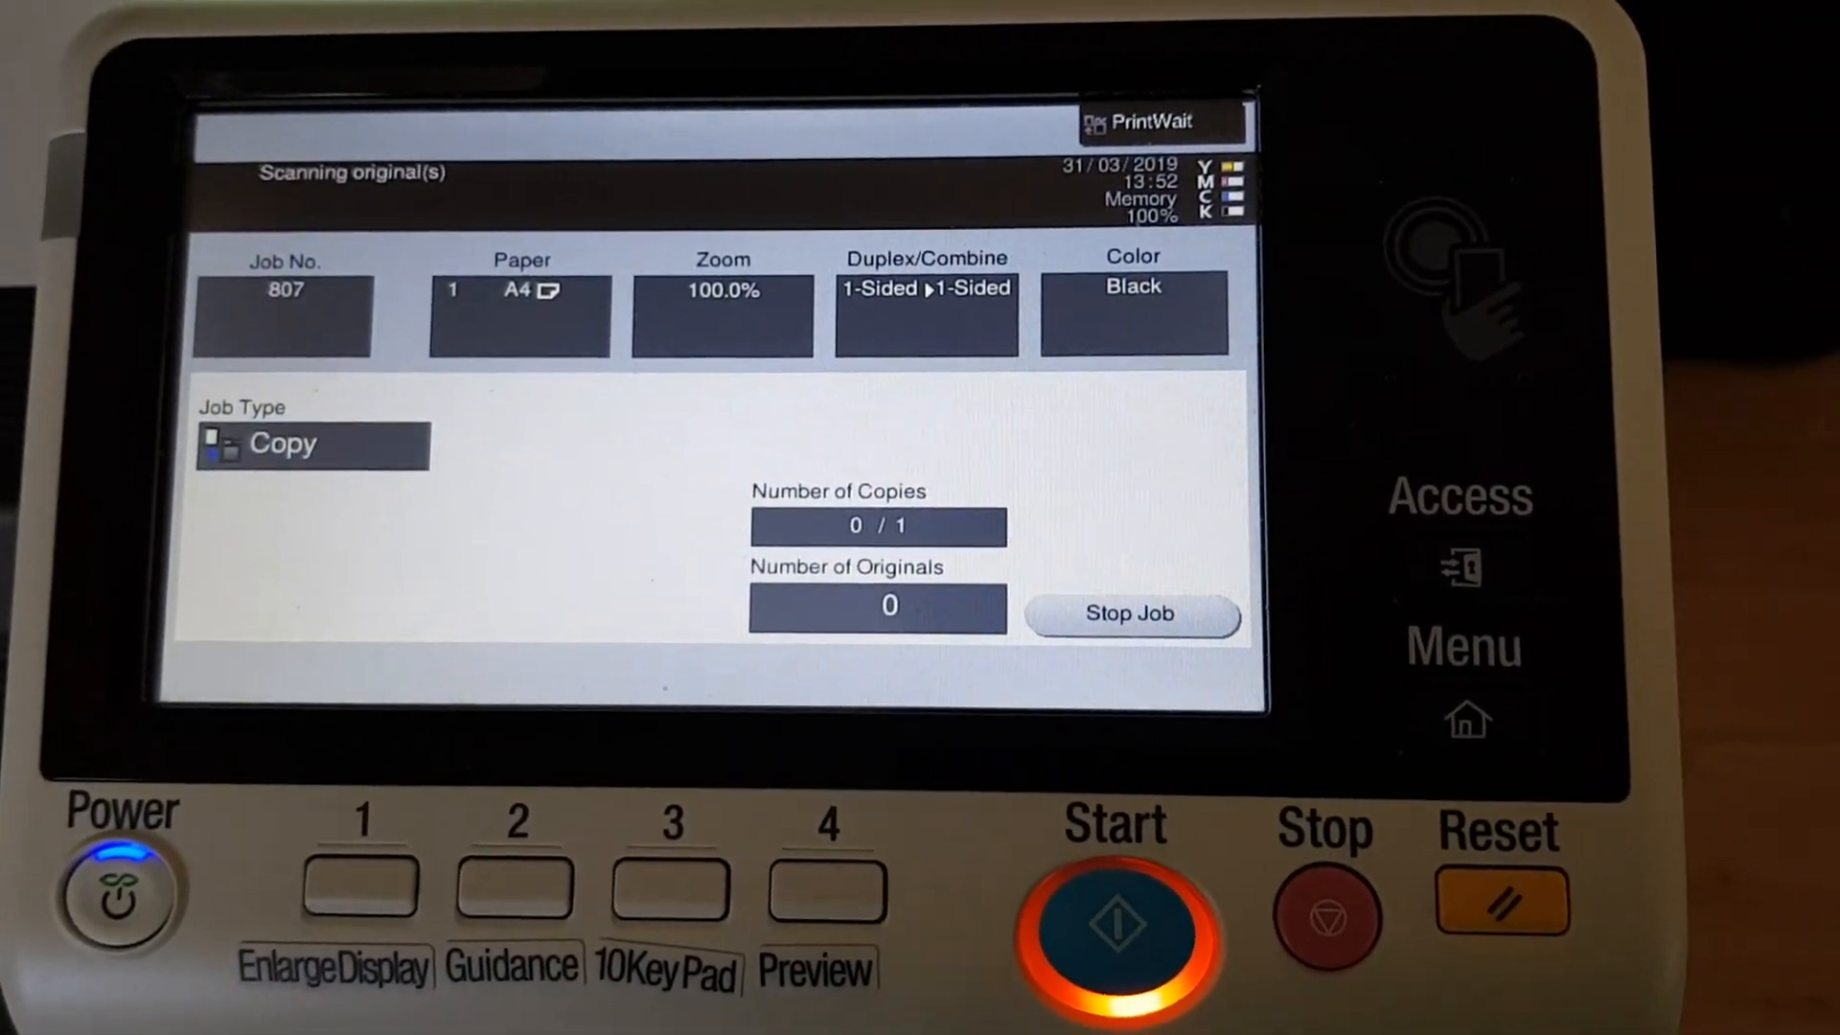
Finish the stopped scan for job 808 and return to Ready to Copy with Black, A4, 100%.
left_click(1115, 939)
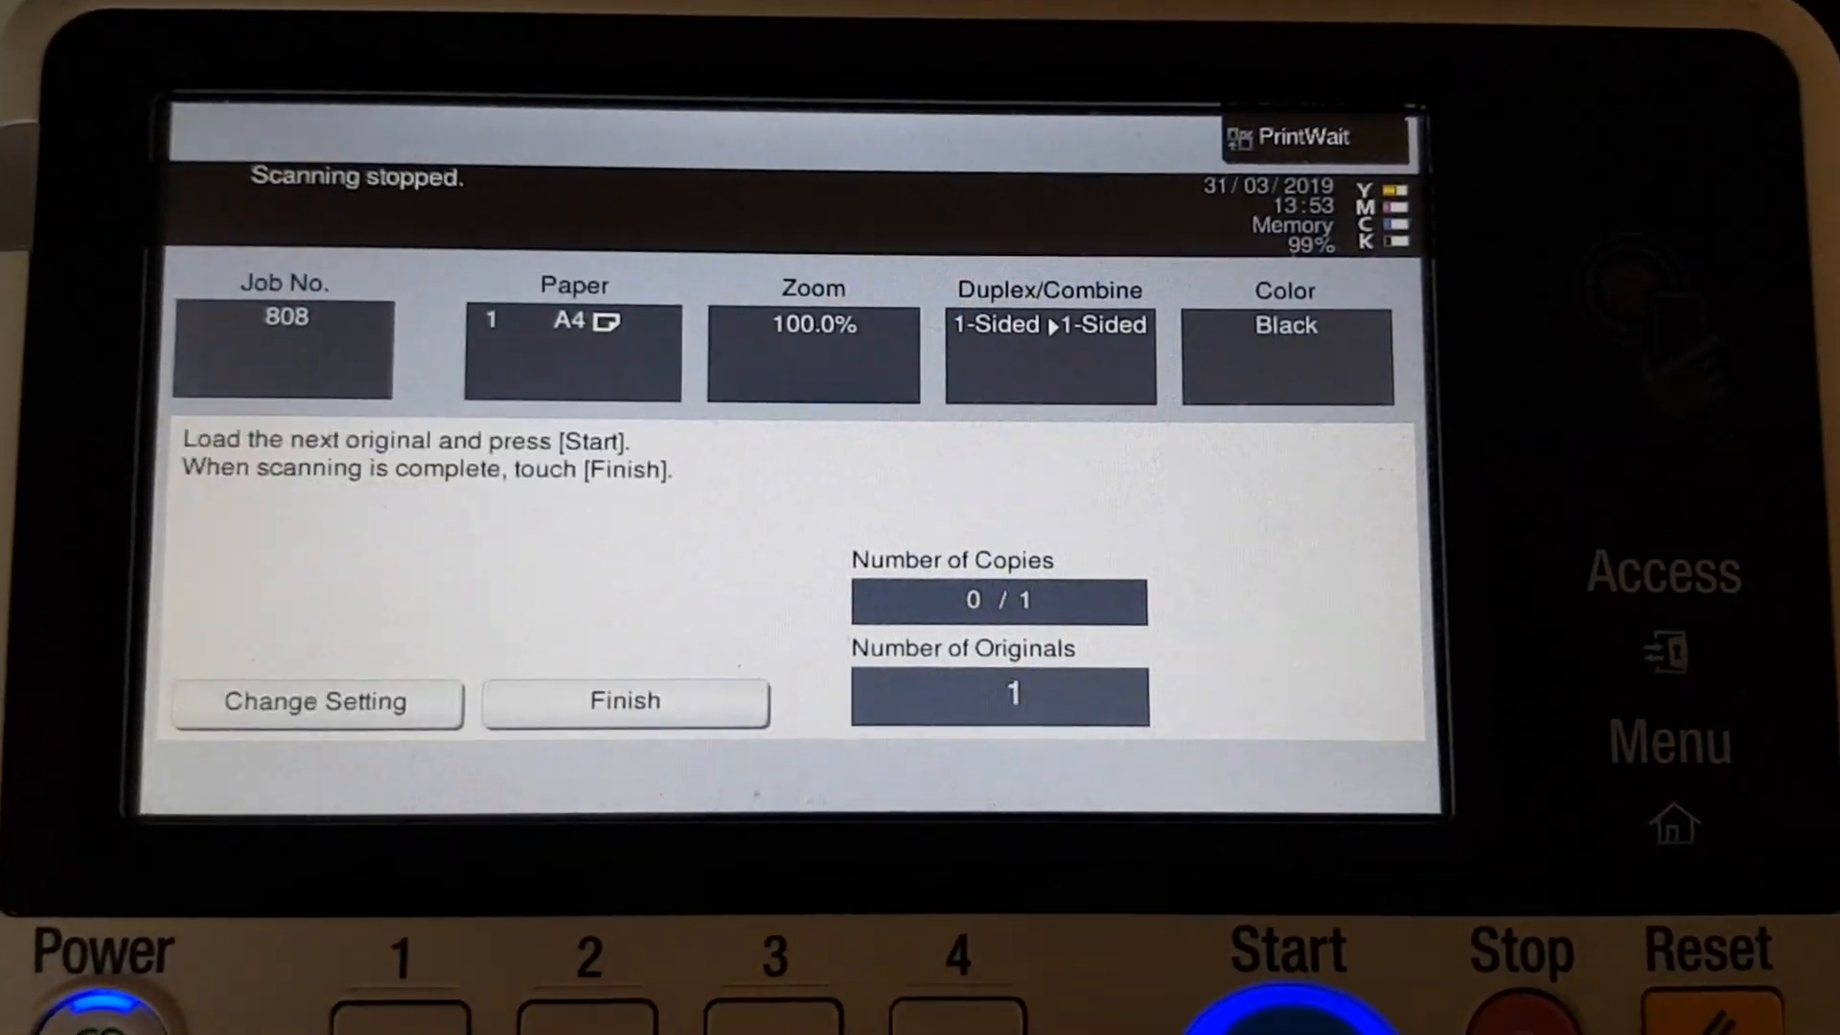
left_click(625, 701)
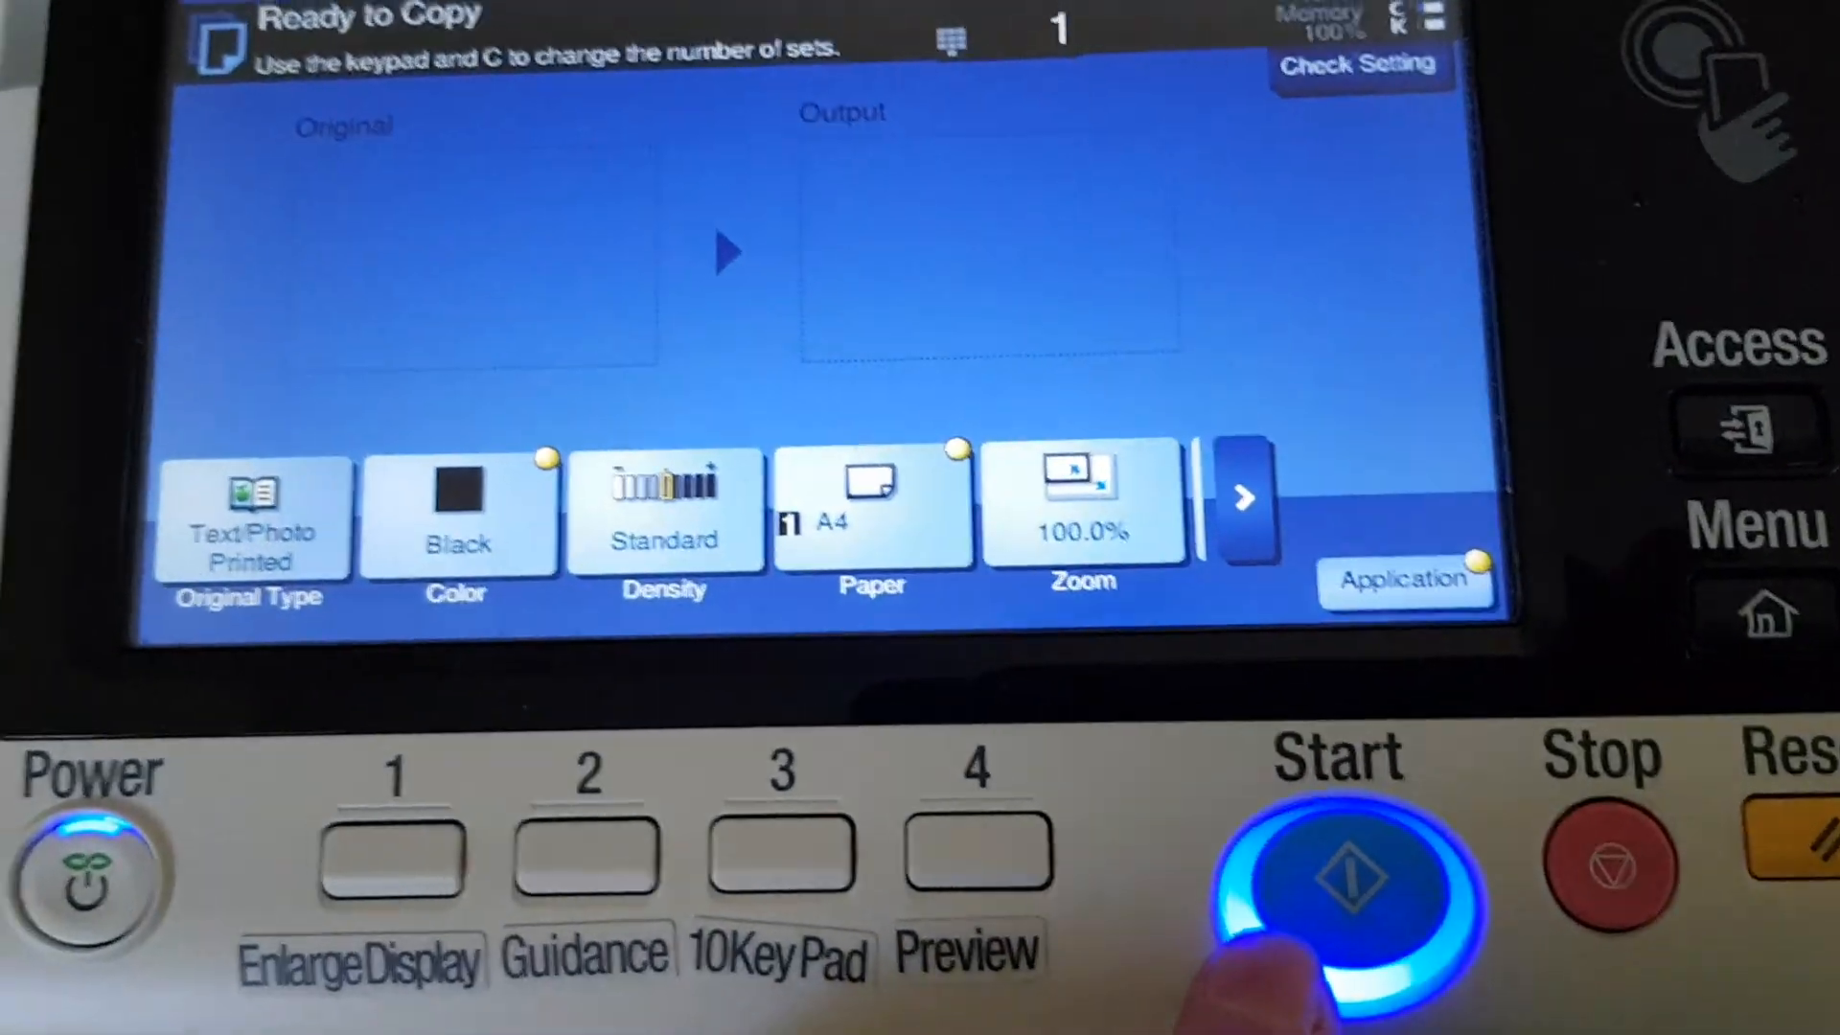
left_click(1338, 874)
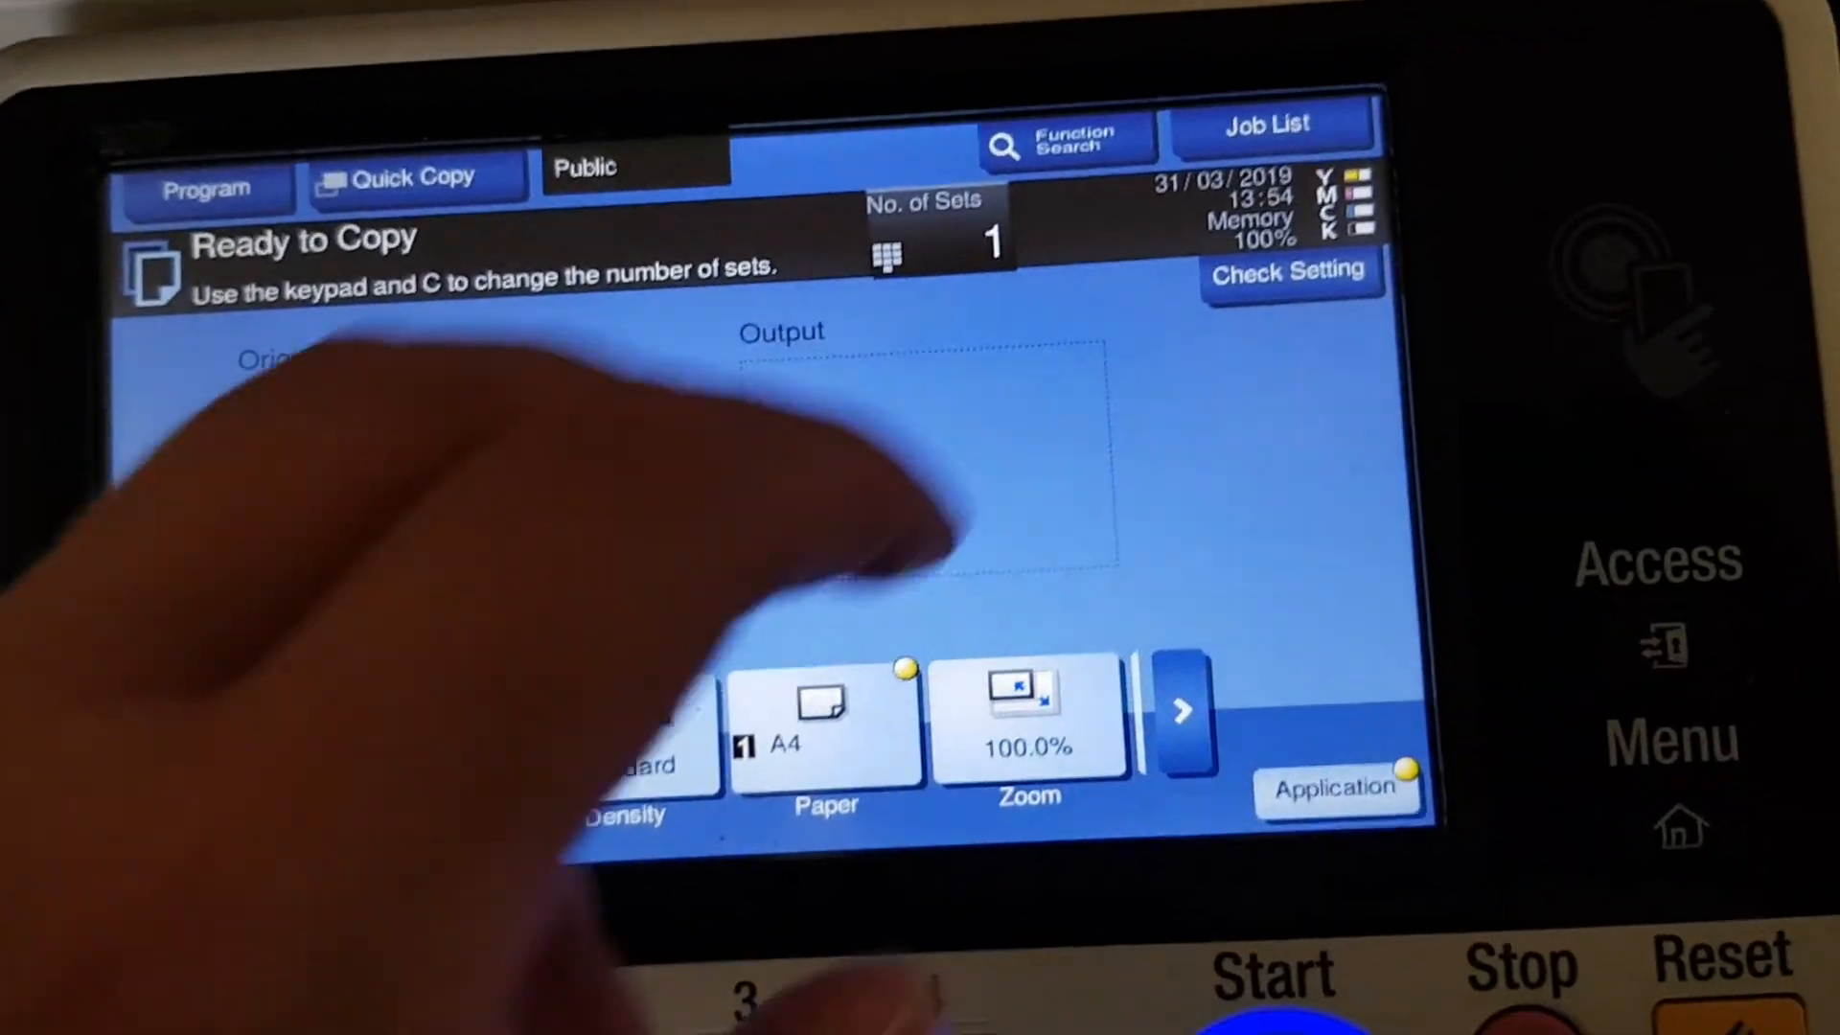
In Original Settings, declare the original size as metric A4 so the whole page scans.
left_click(922, 226)
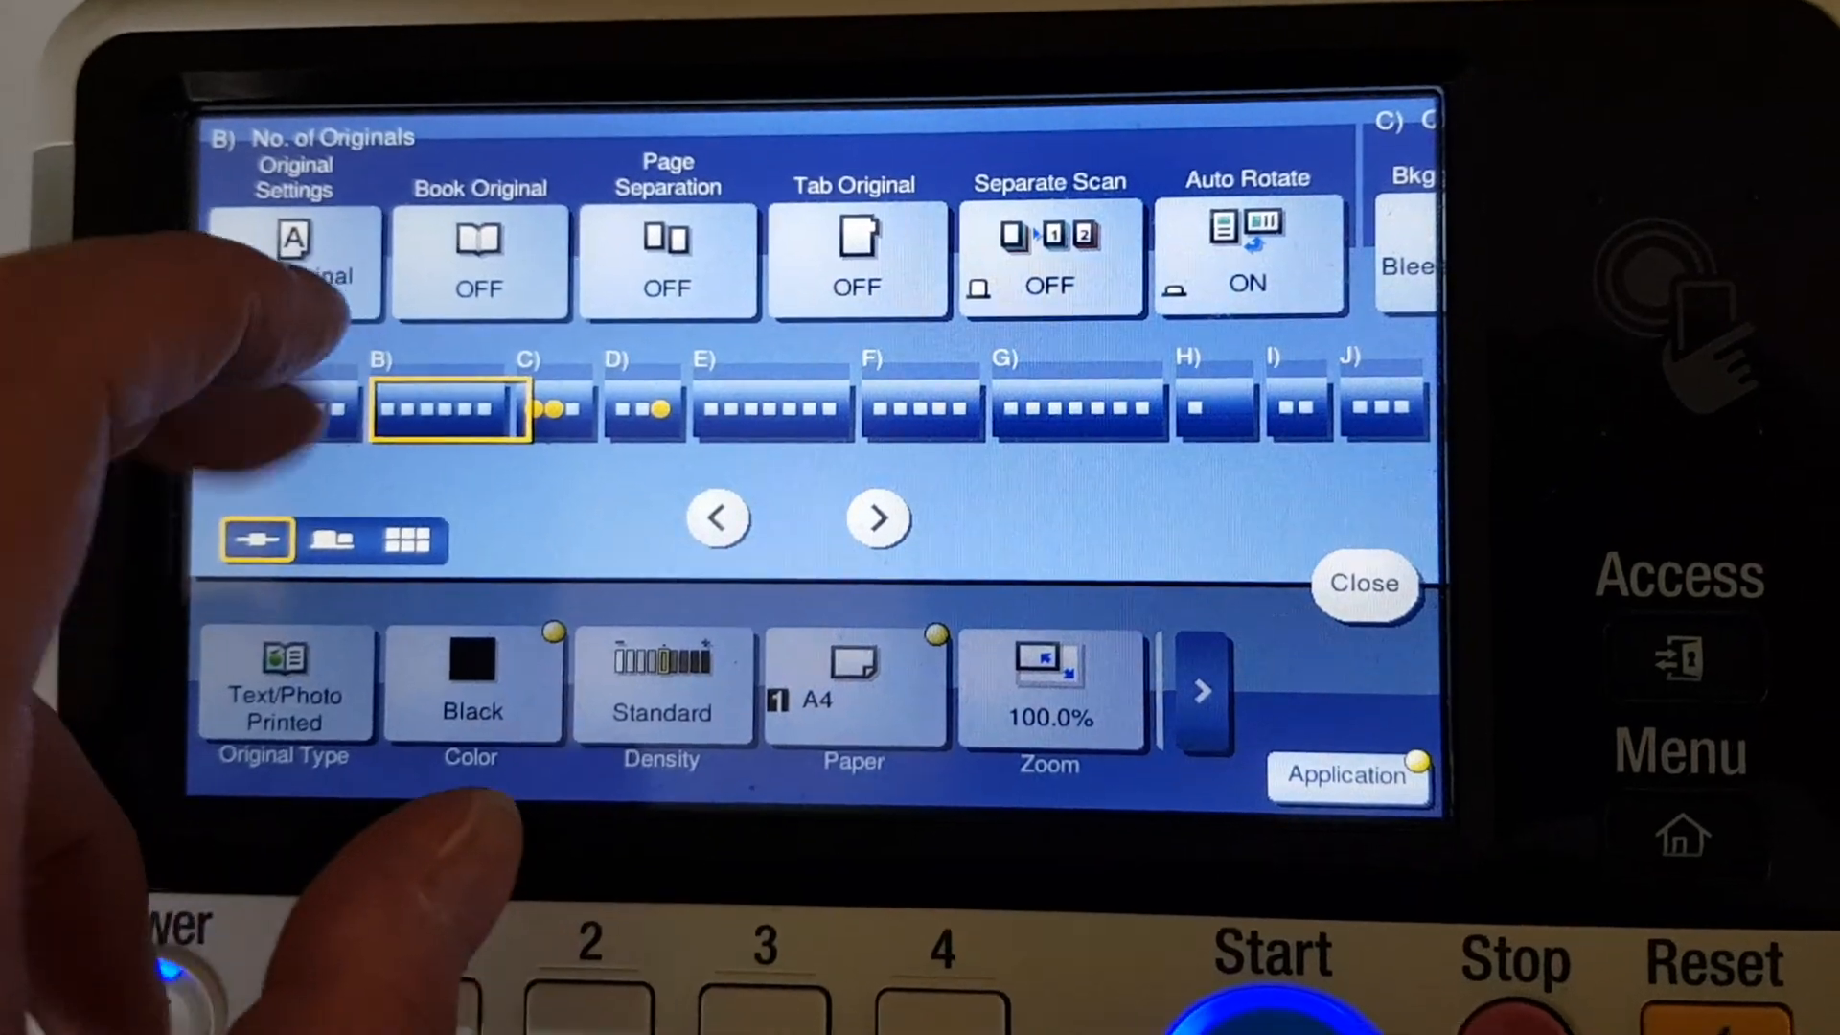
left_click(294, 259)
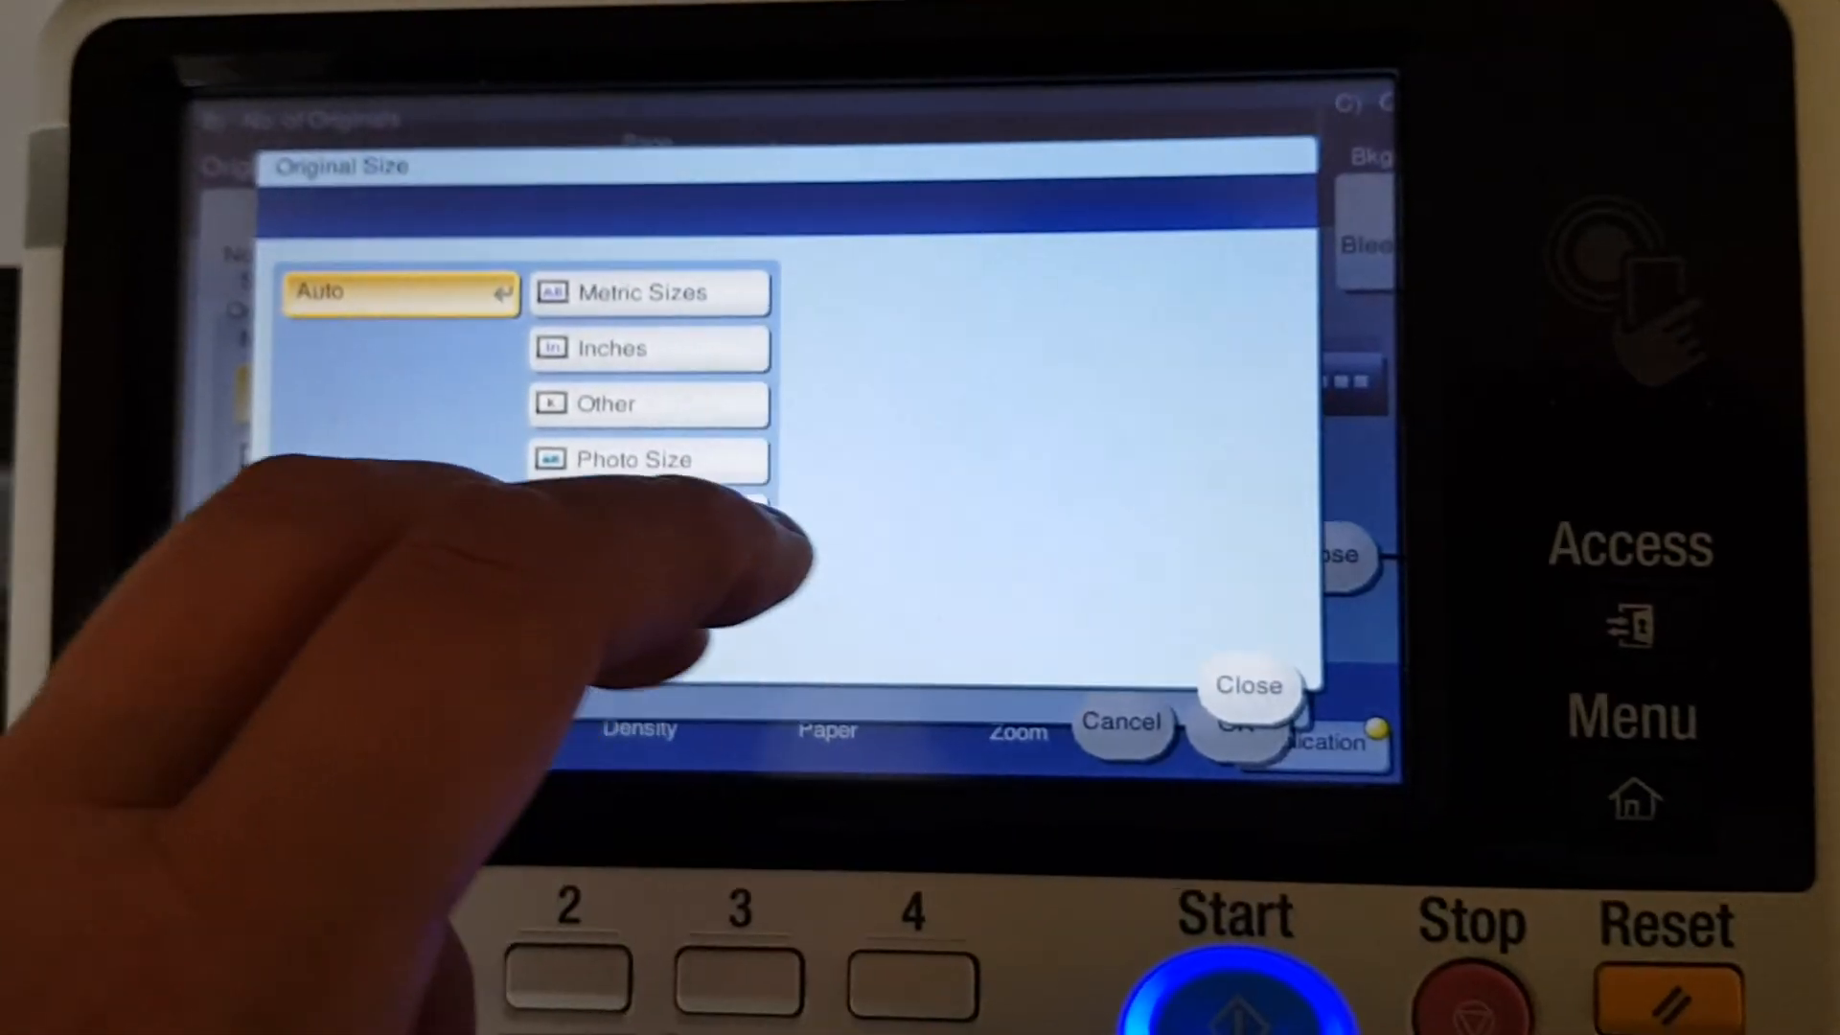
left_click(646, 291)
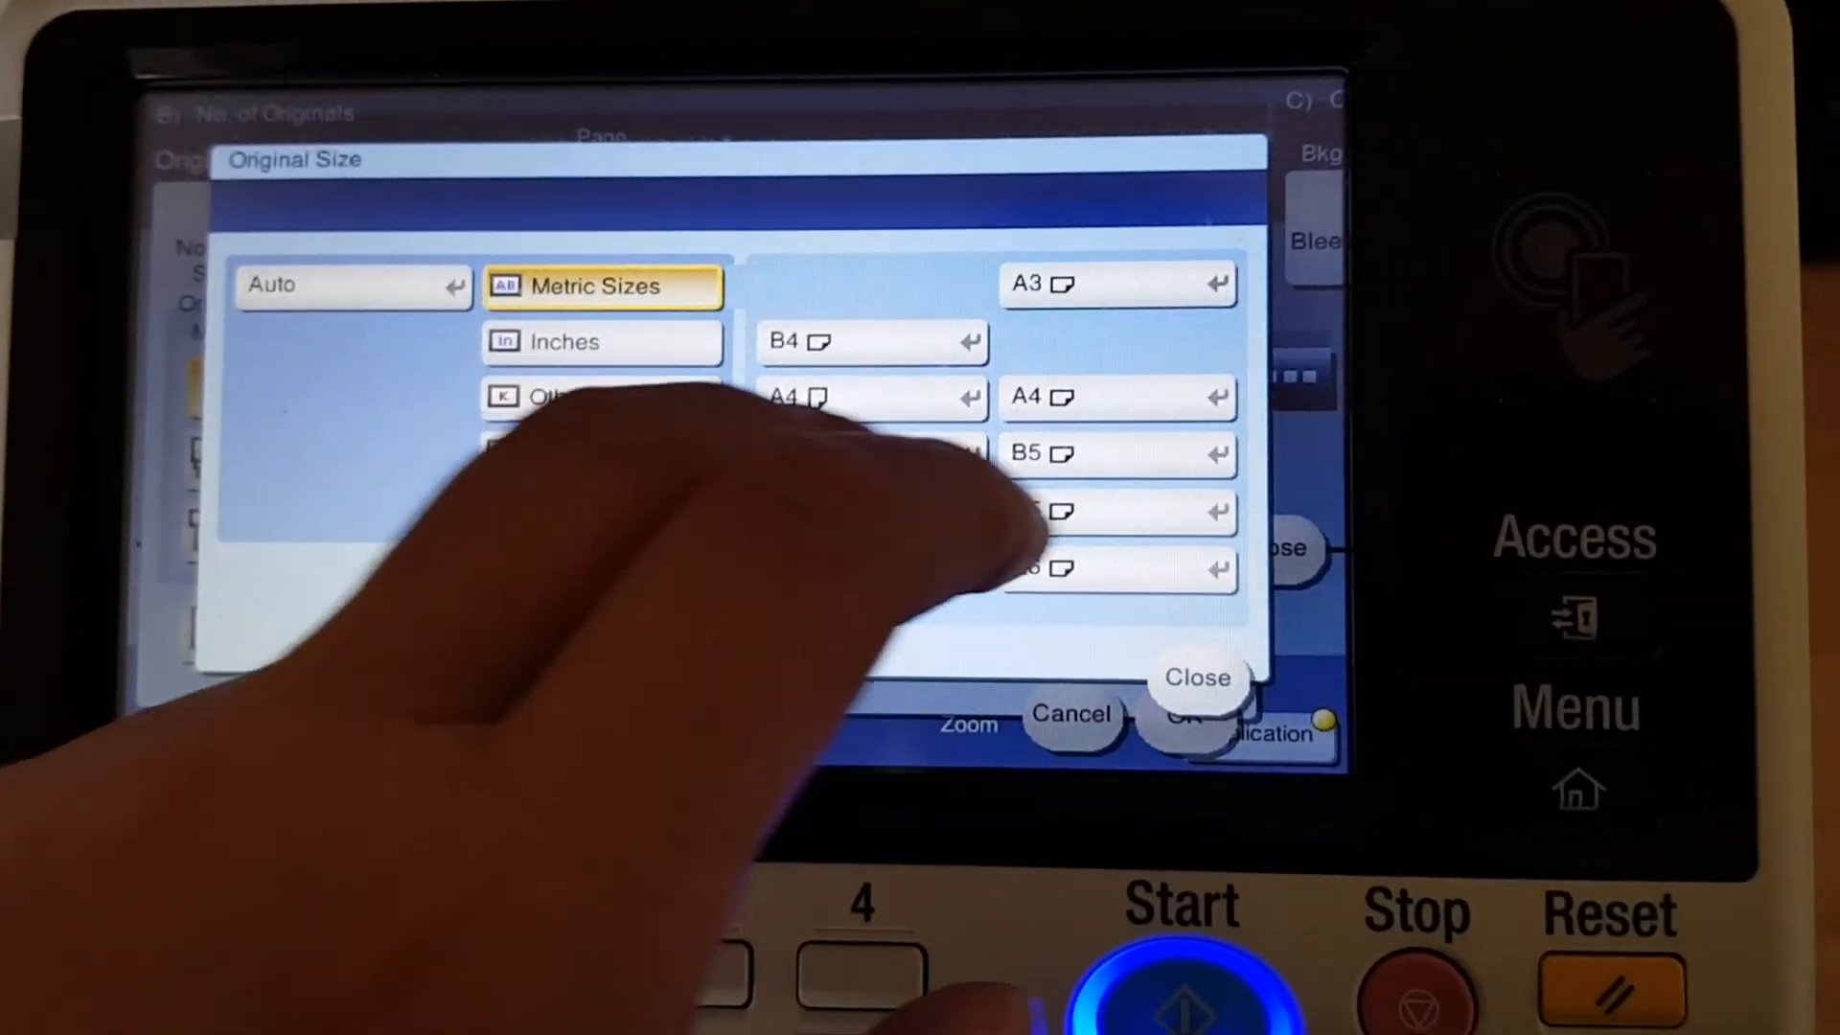
left_click(1198, 676)
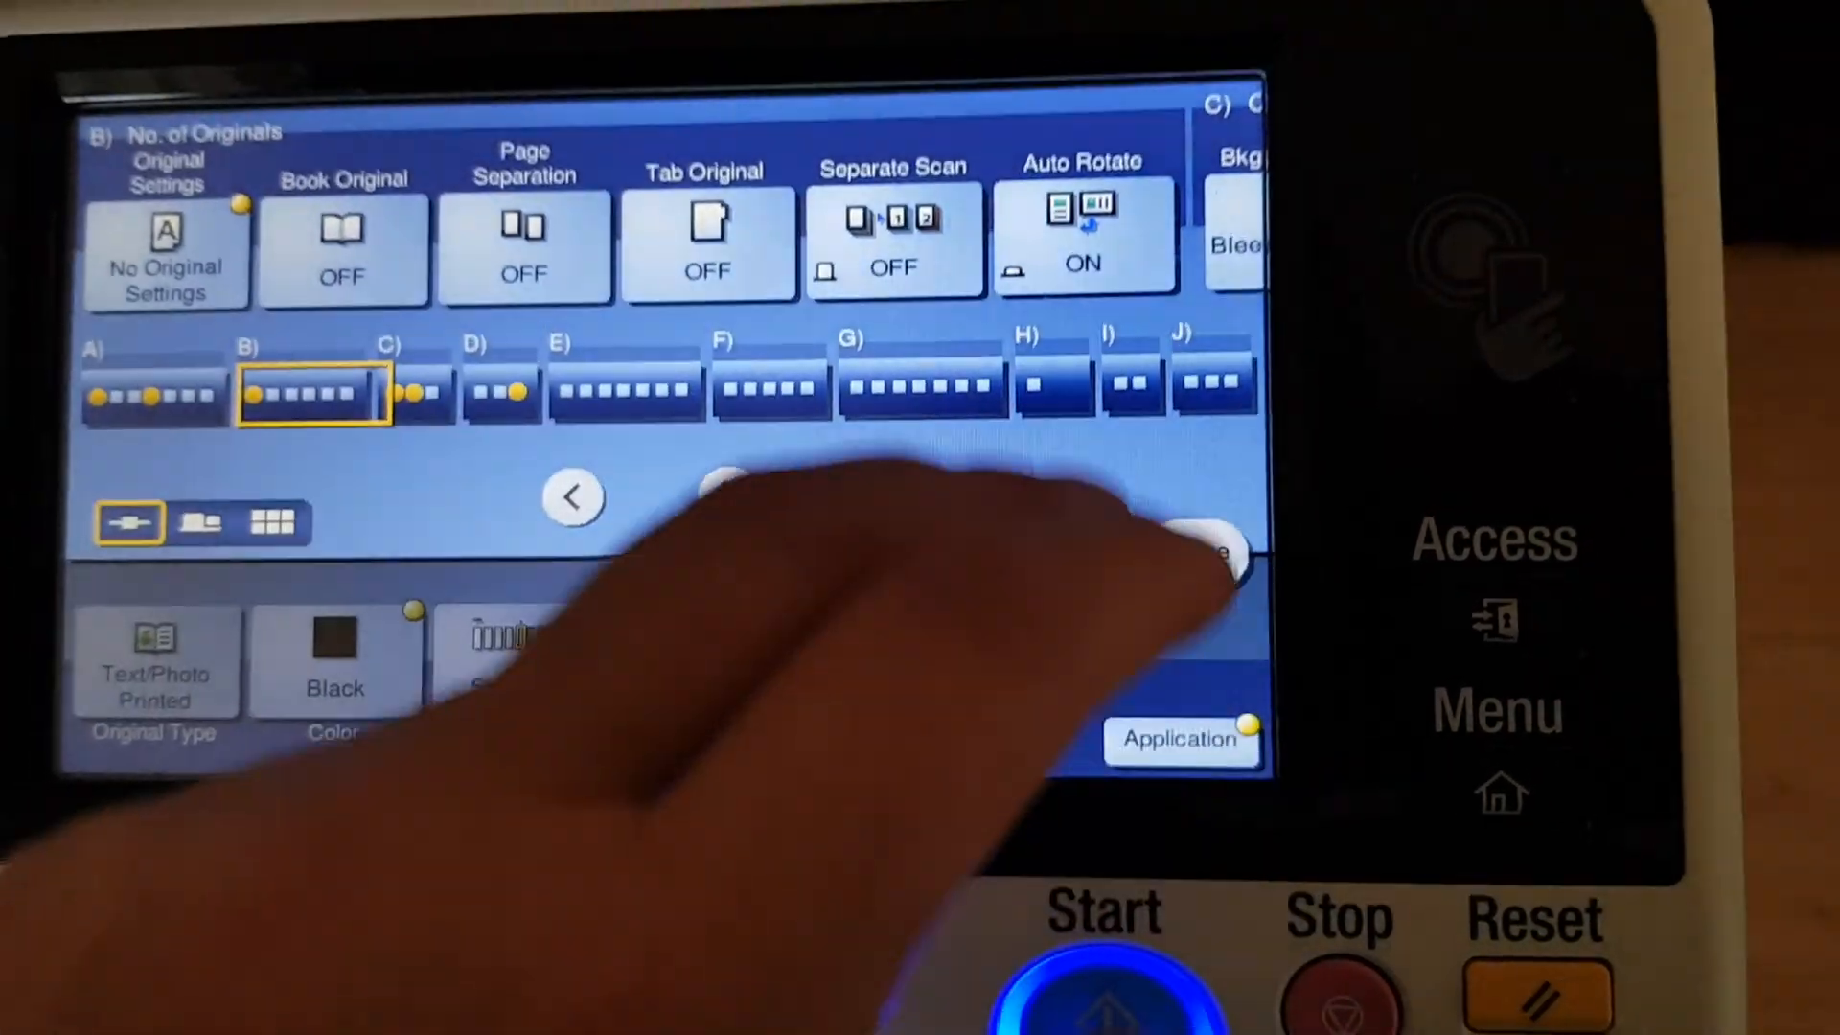
Page through the Application groups to the Layout options.
left_click(763, 494)
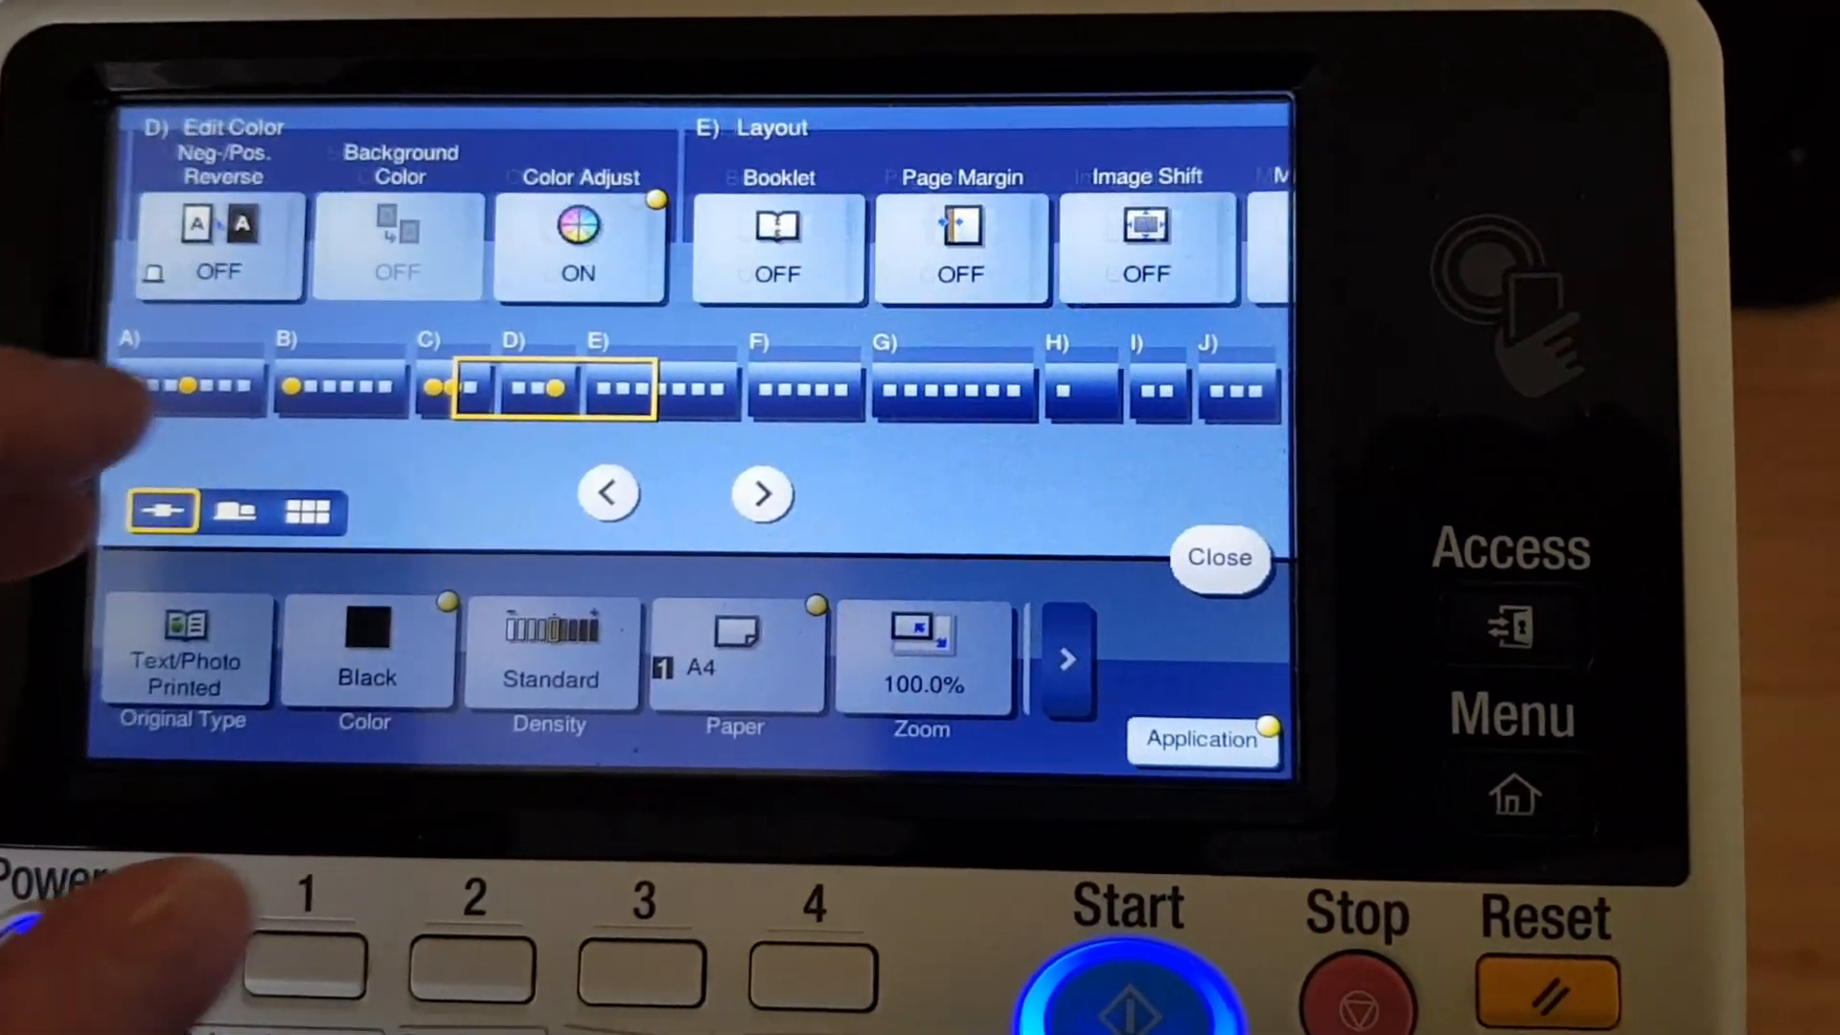
left_click(763, 495)
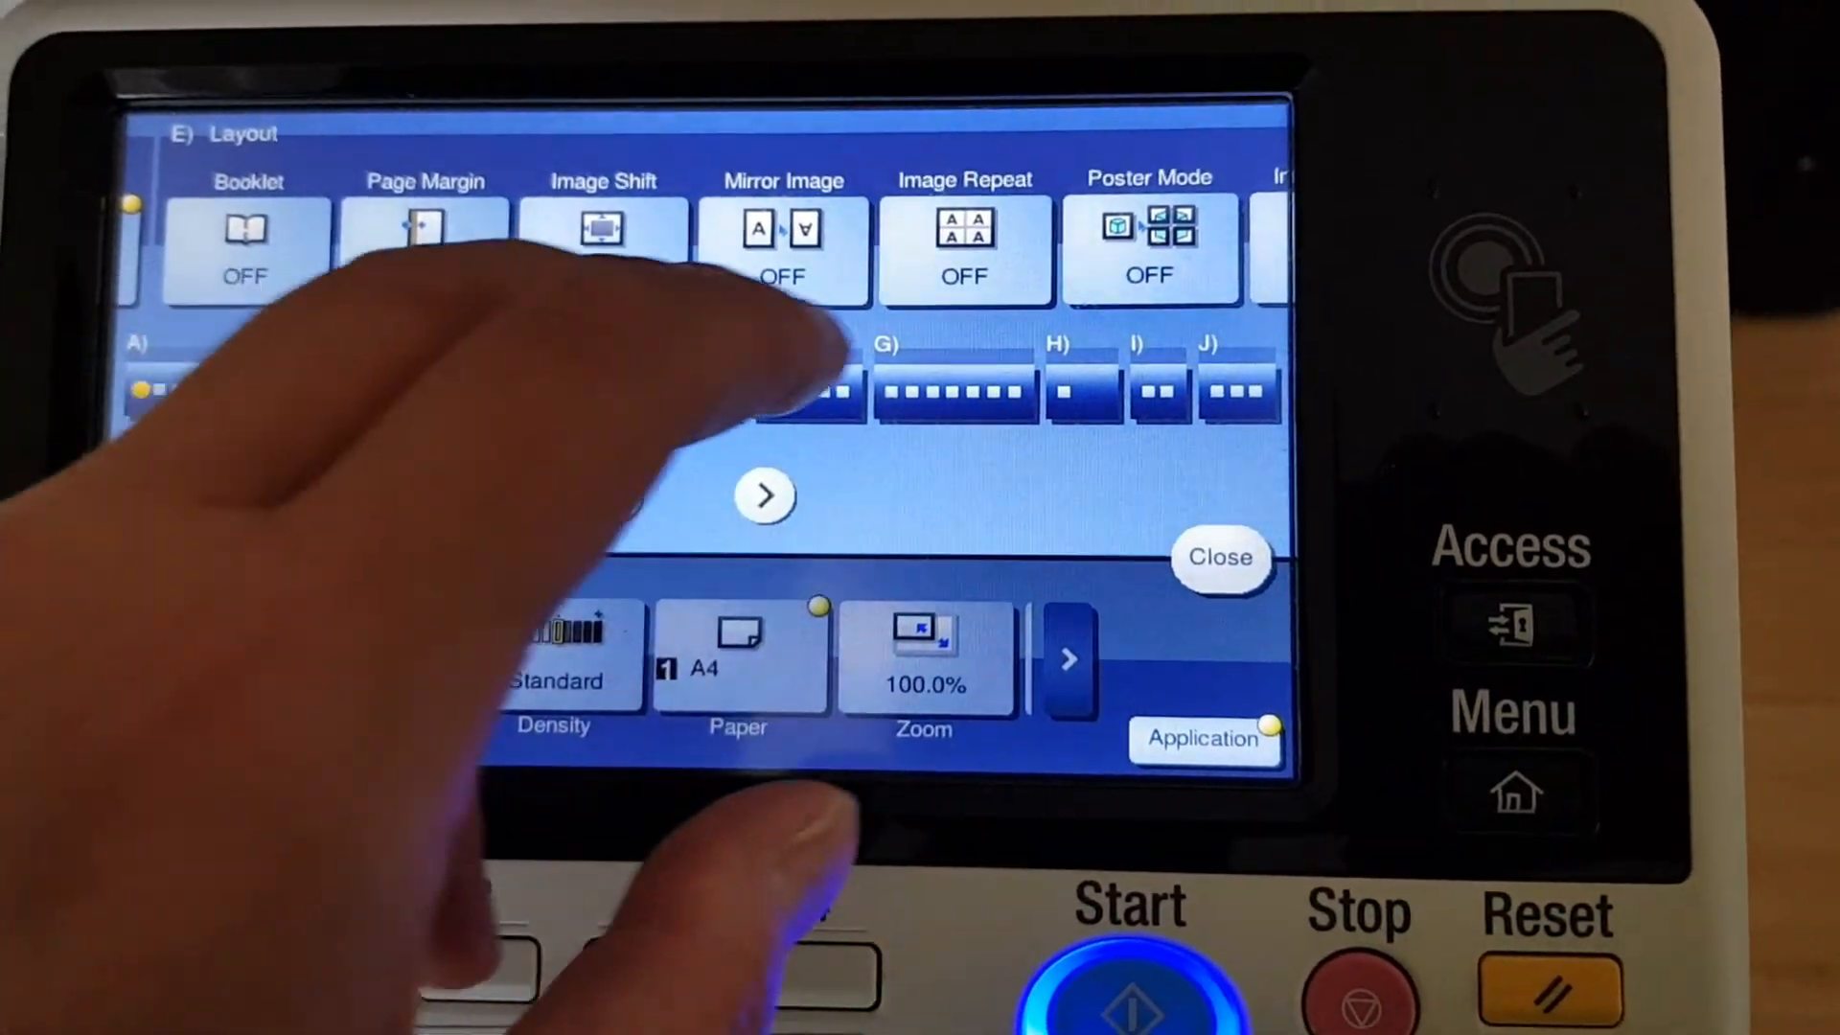
left_click(782, 249)
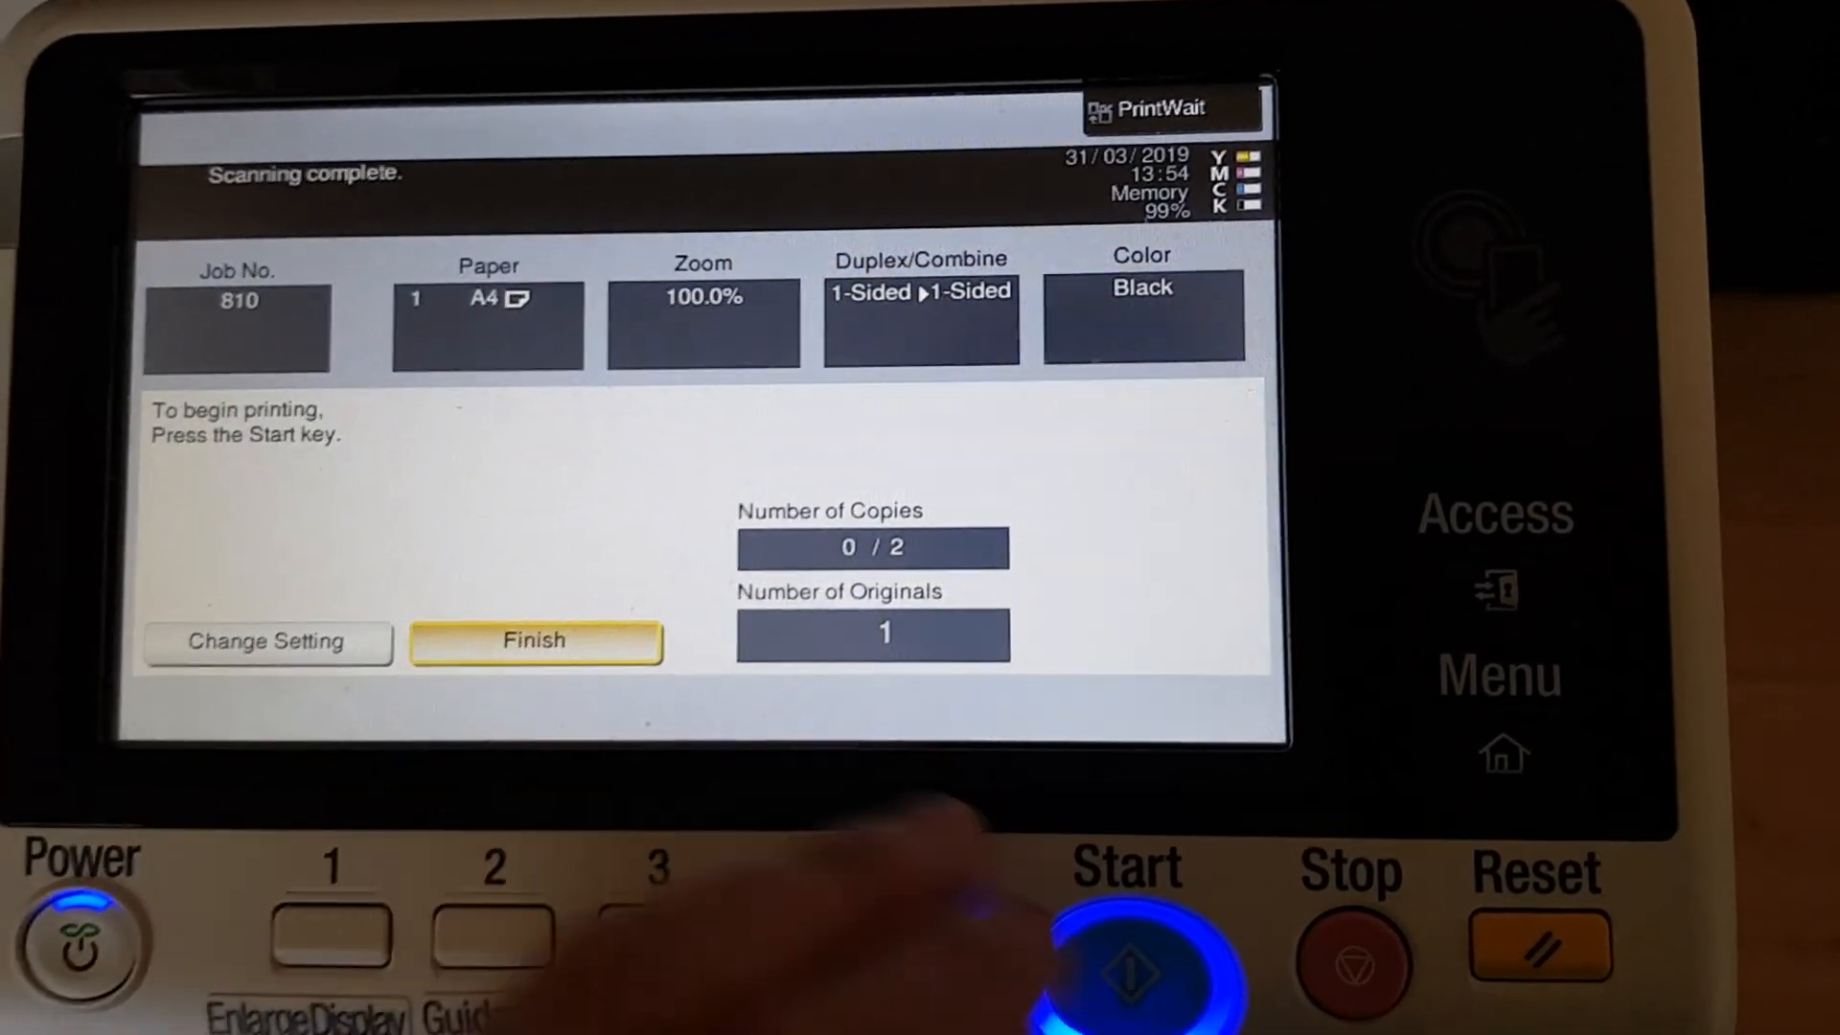
Start printing the two copies of job 810.
left_click(1127, 951)
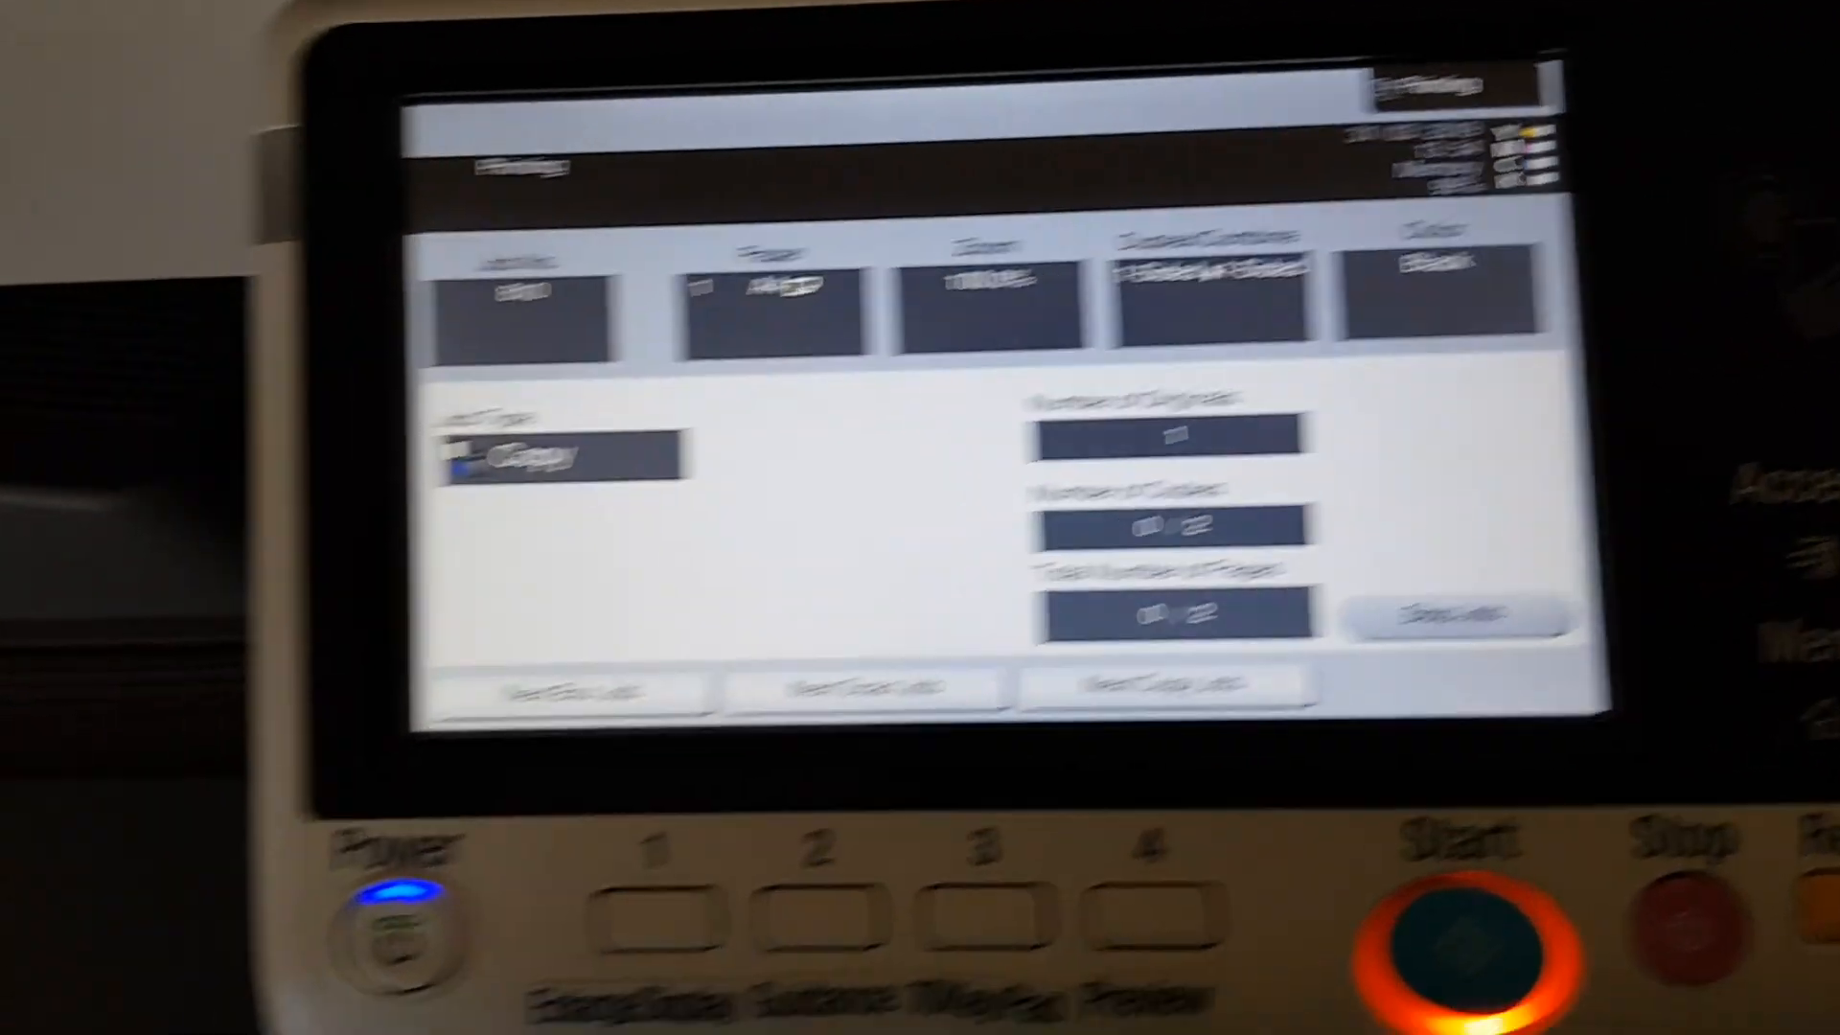